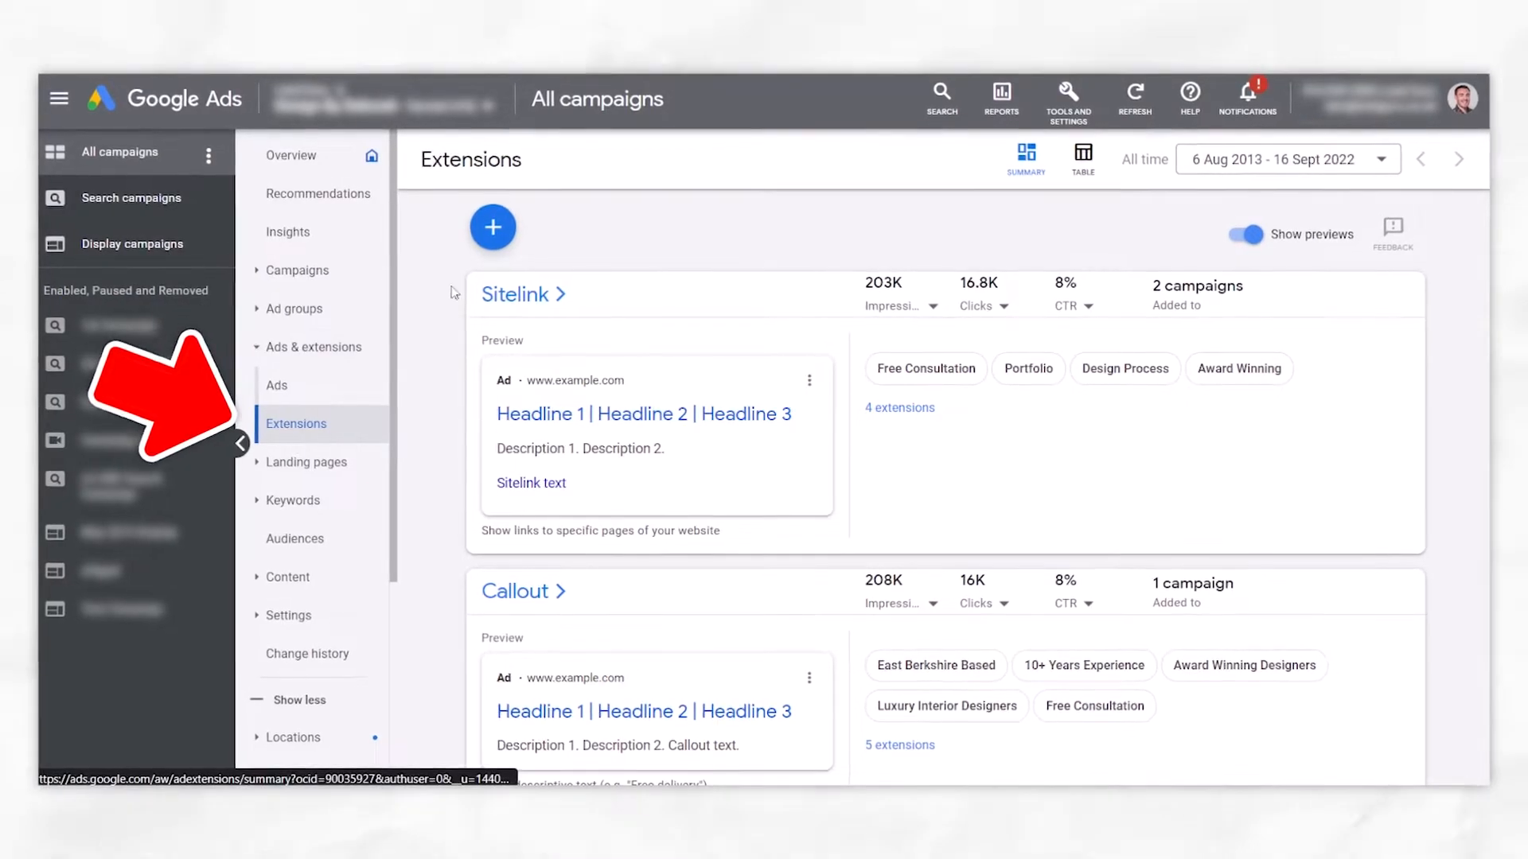
Start a new structured snippet extension from the Extensions add menu.
left_click(494, 226)
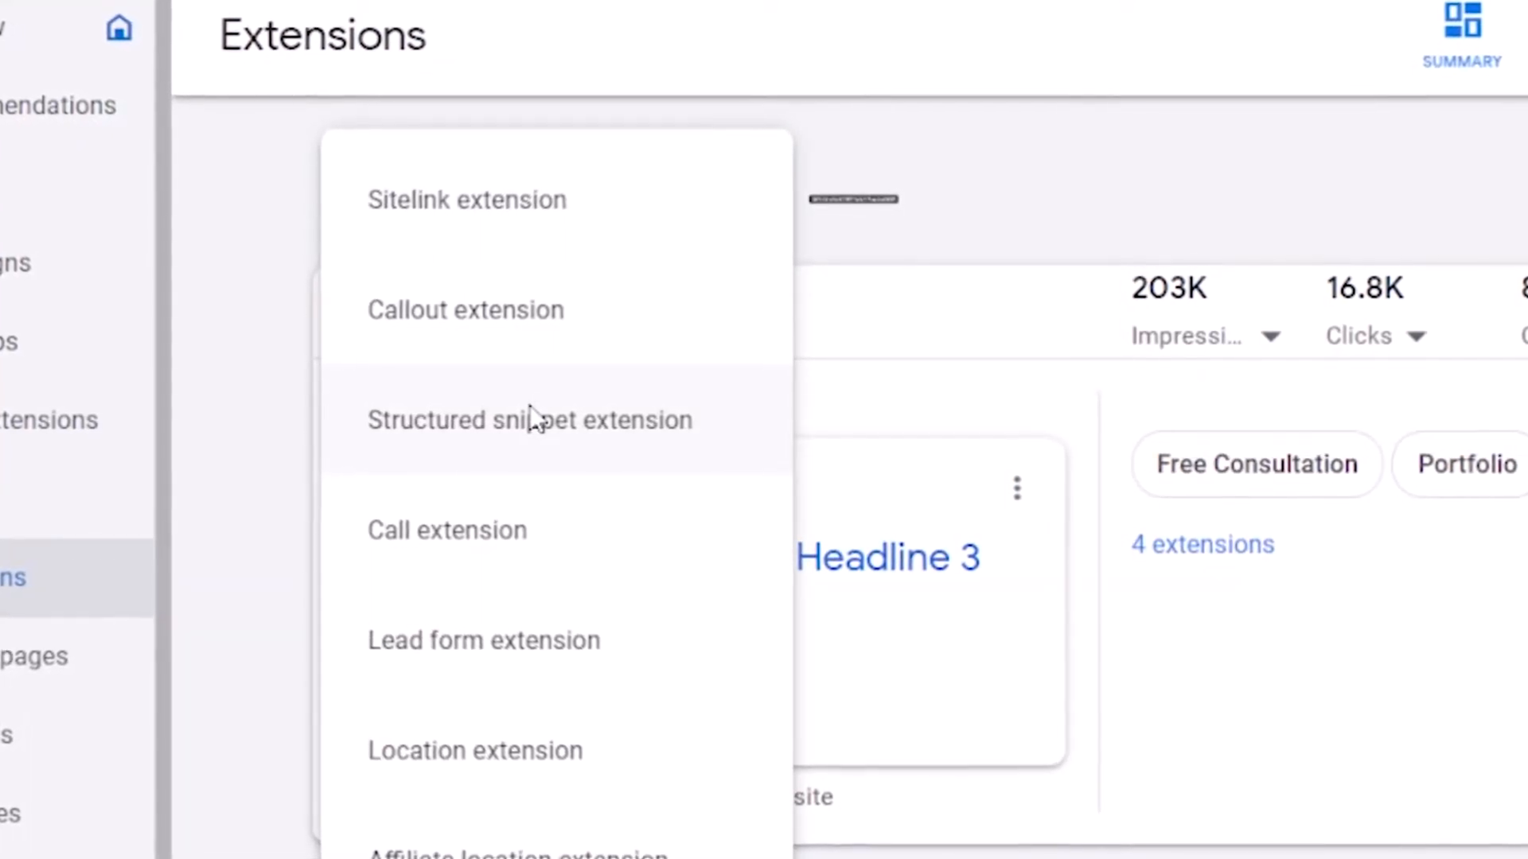
left_click(529, 420)
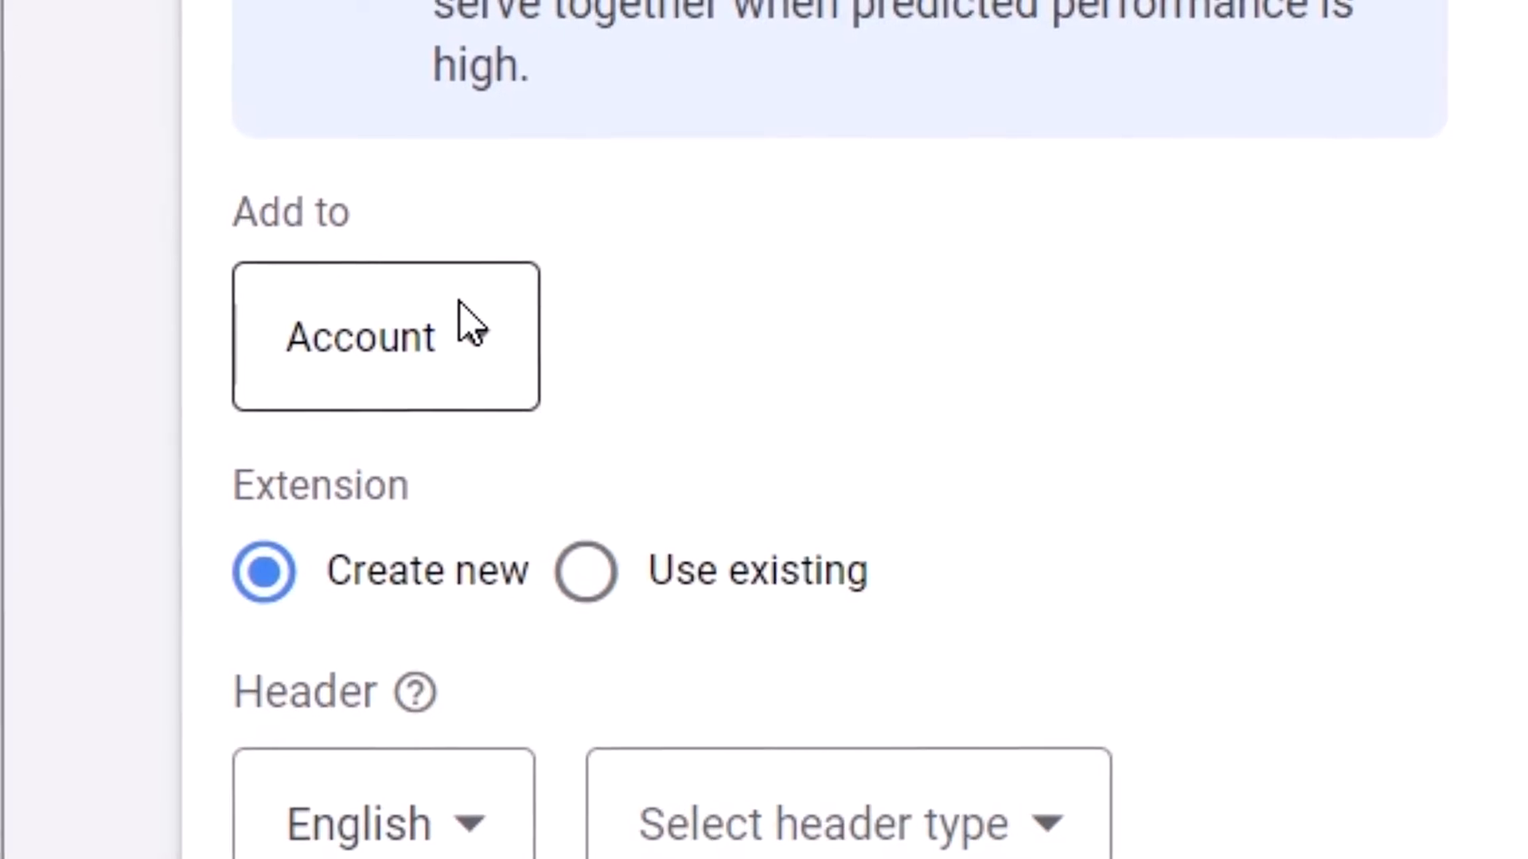
left_click(385, 337)
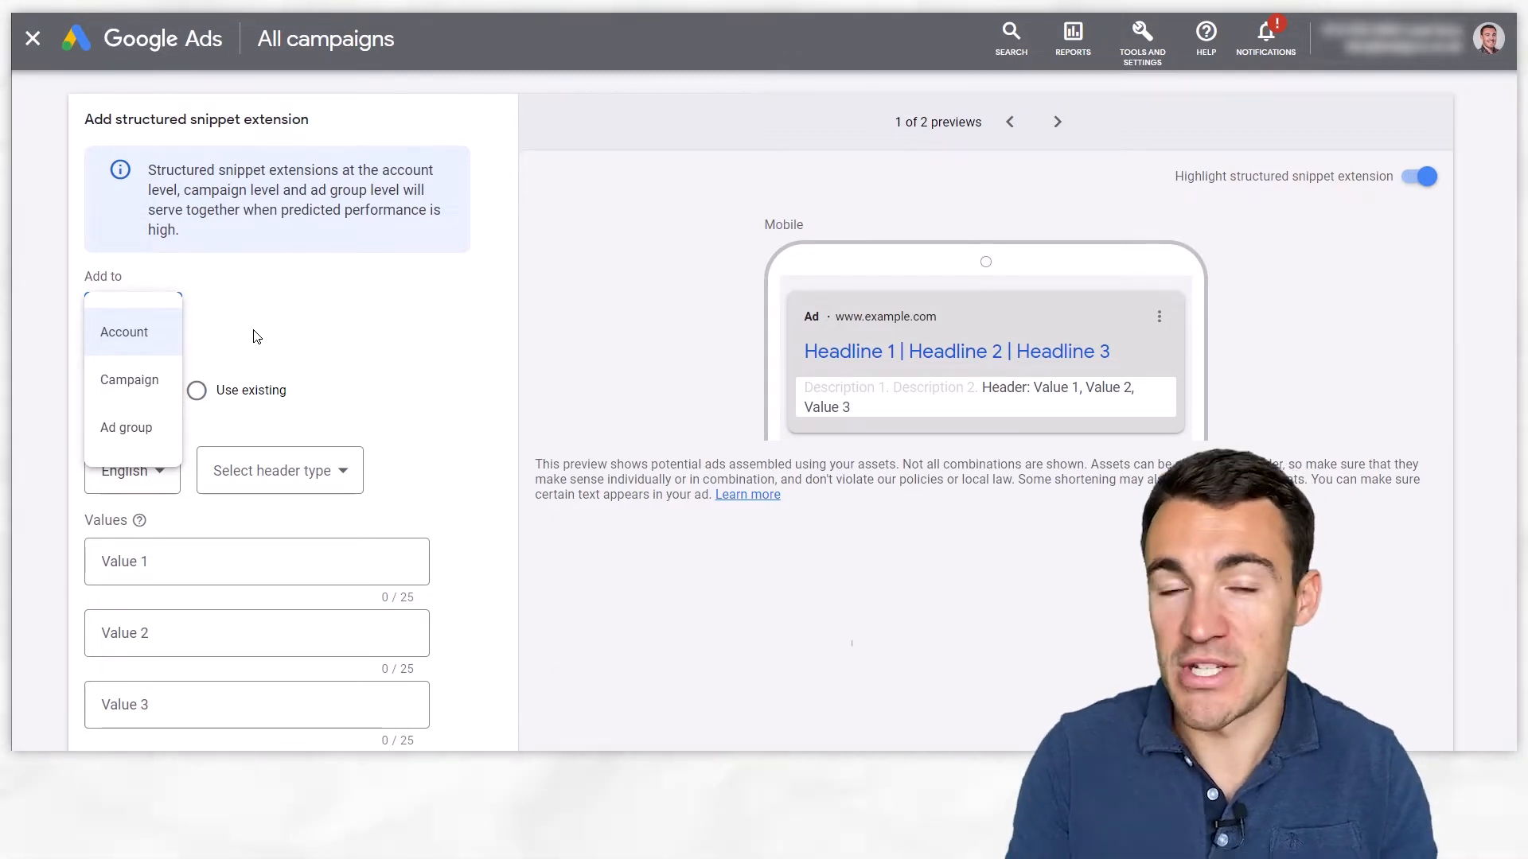
mouse_move(130, 305)
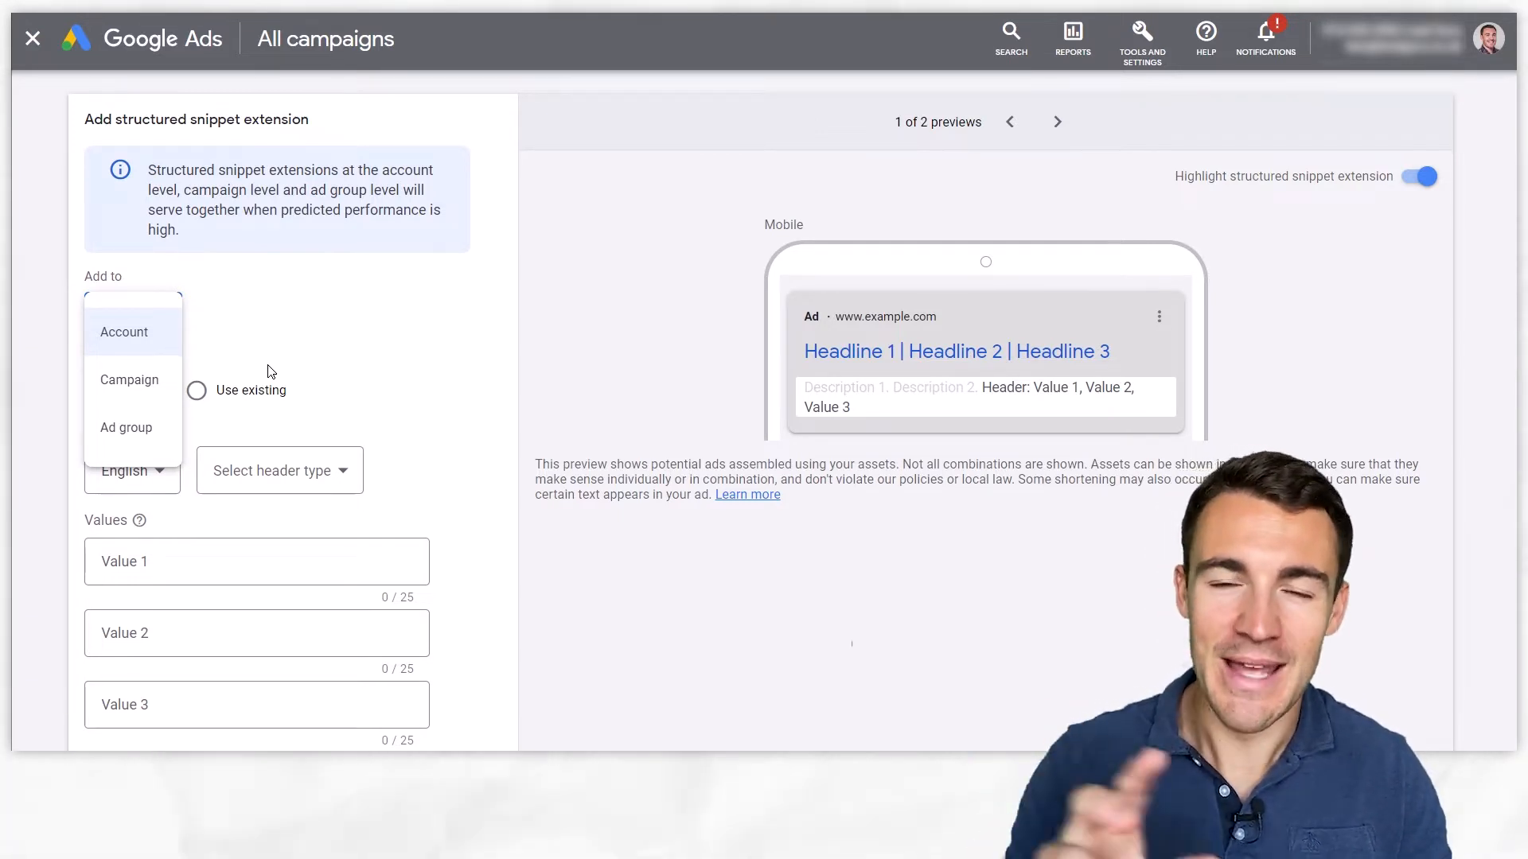
mouse_move(364, 342)
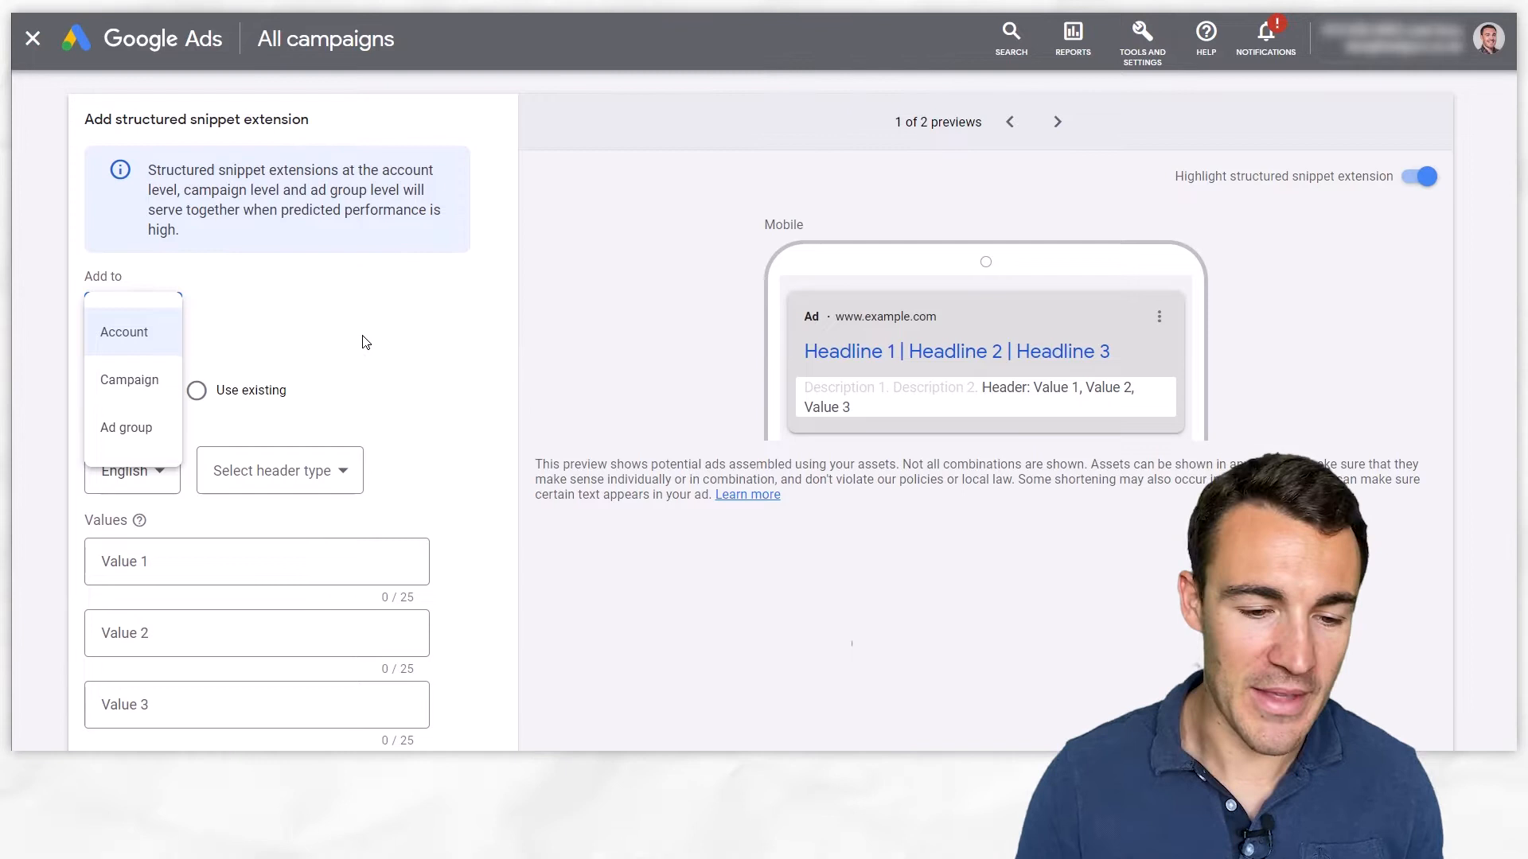
left_click(124, 331)
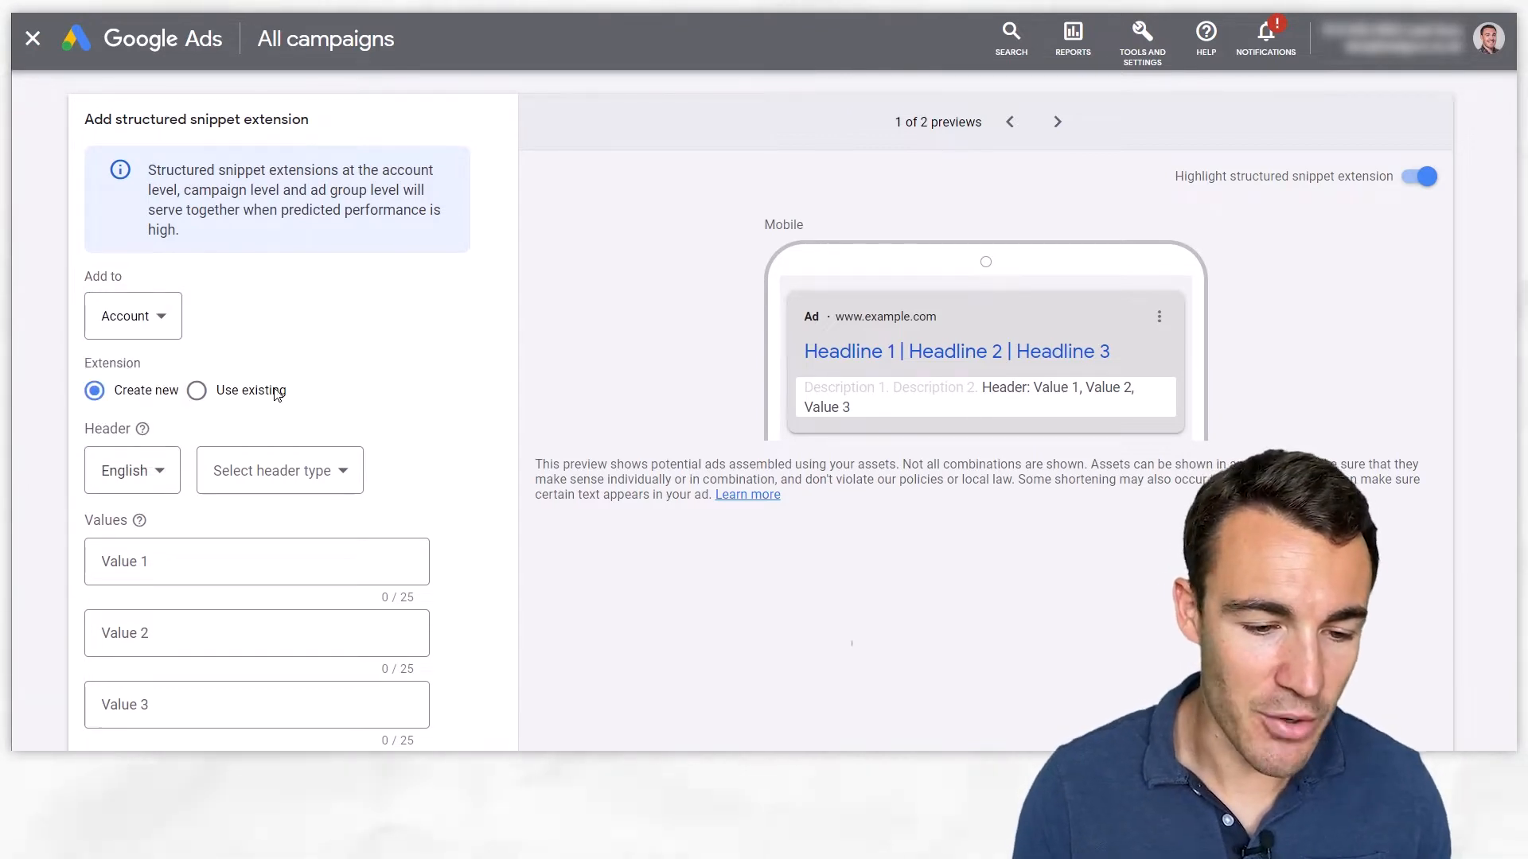
scroll("down", 3)
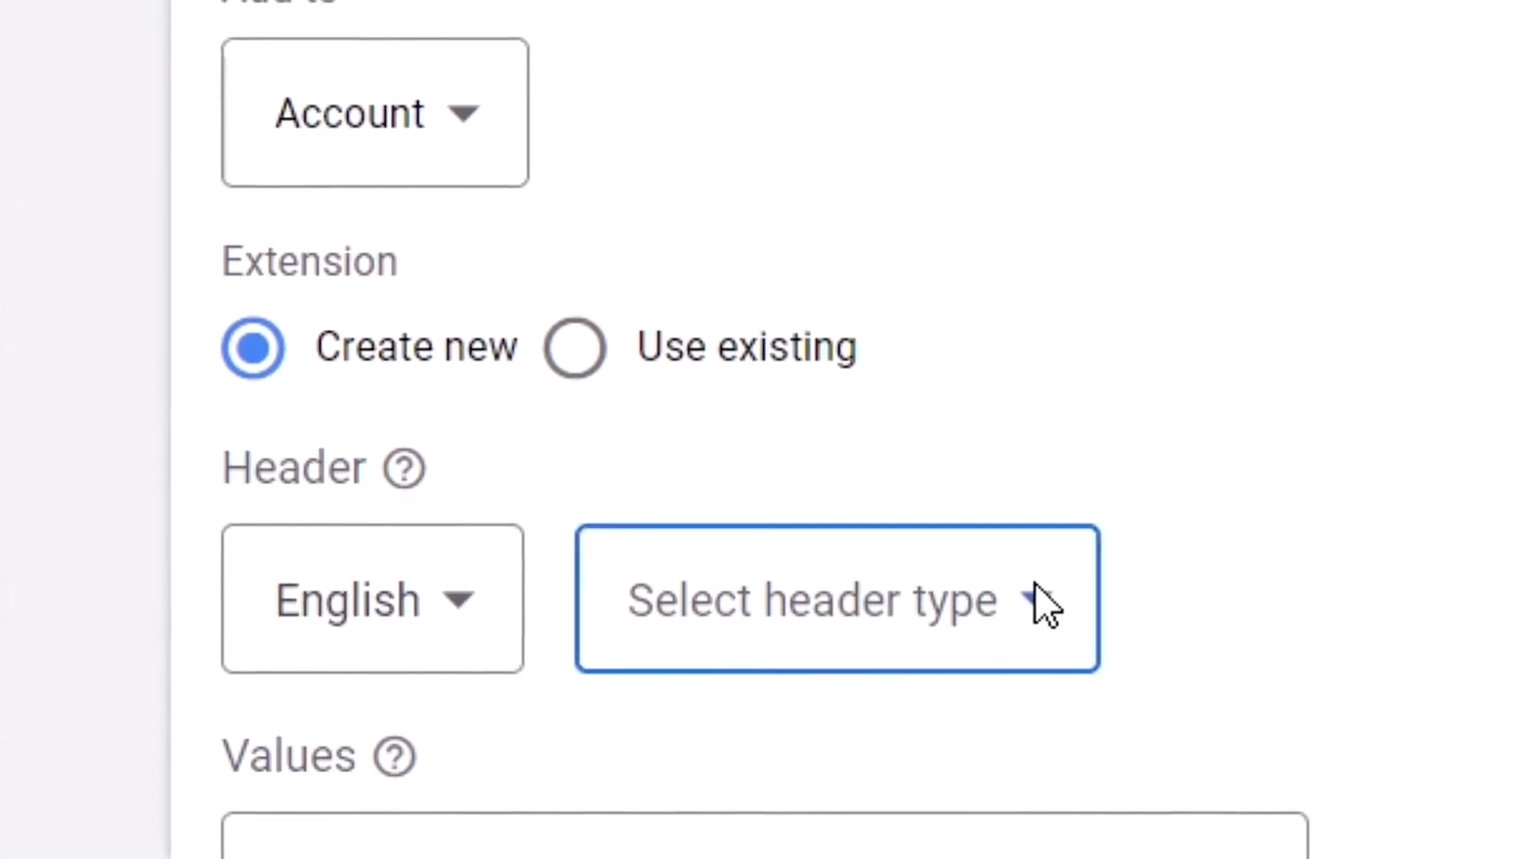
Choose a header preset and enter WiFi as the first snippet value.
left_click(841, 602)
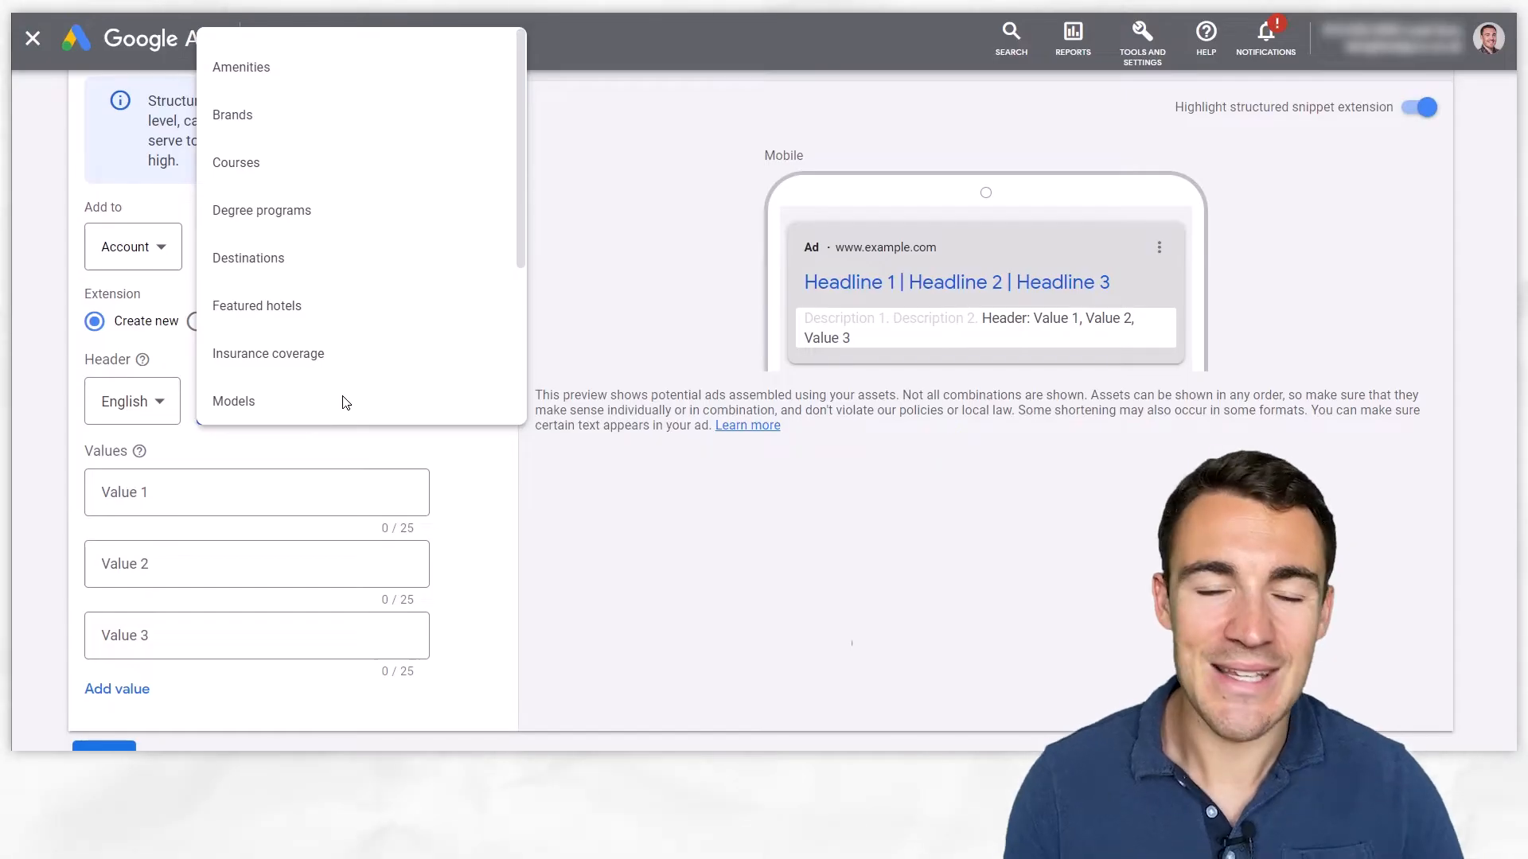
mouse_move(343, 401)
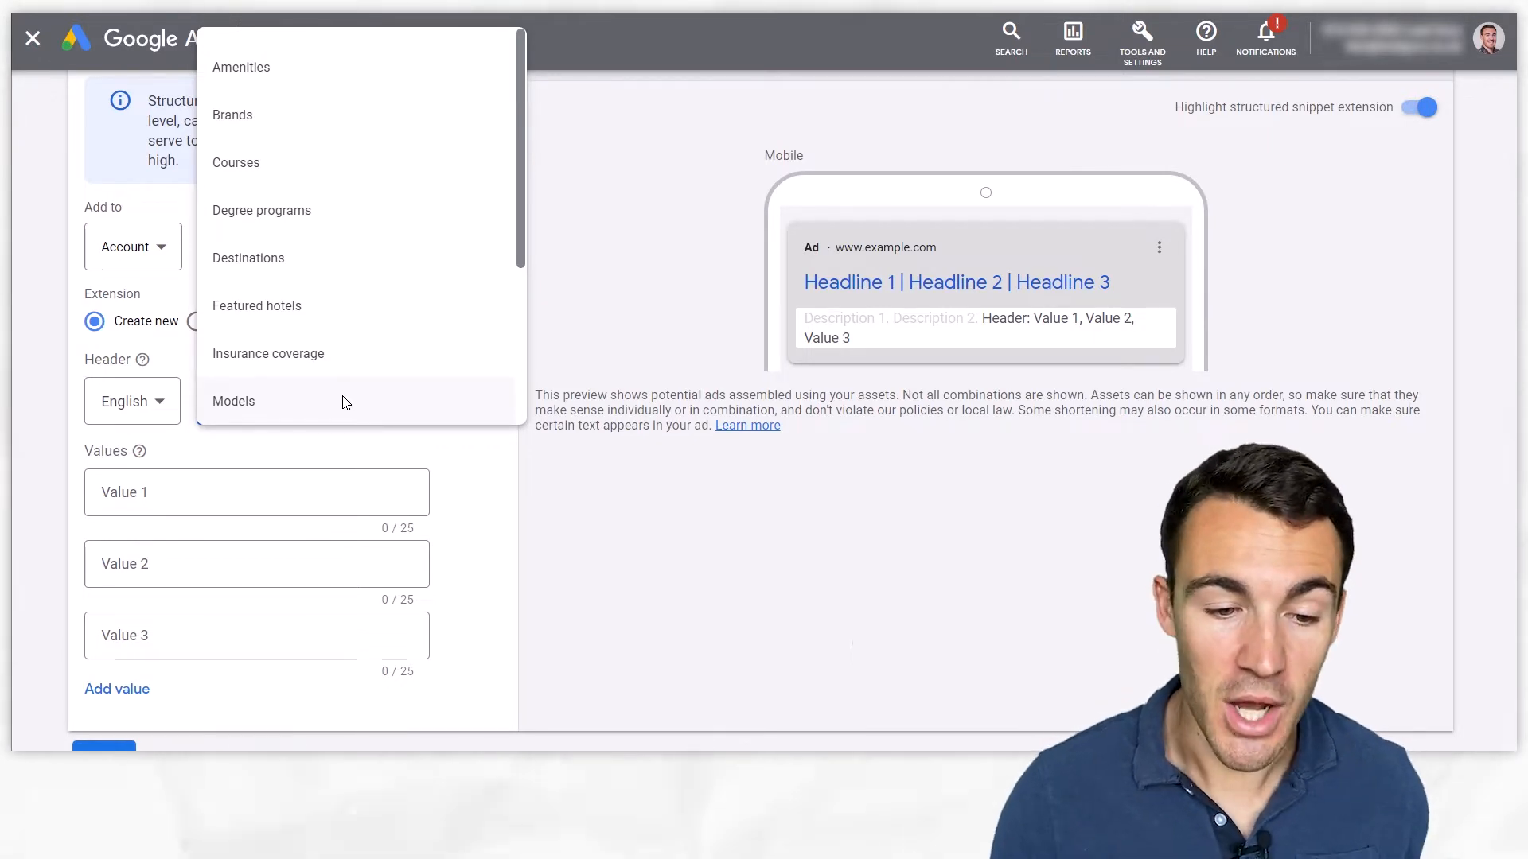
mouse_move(401, 229)
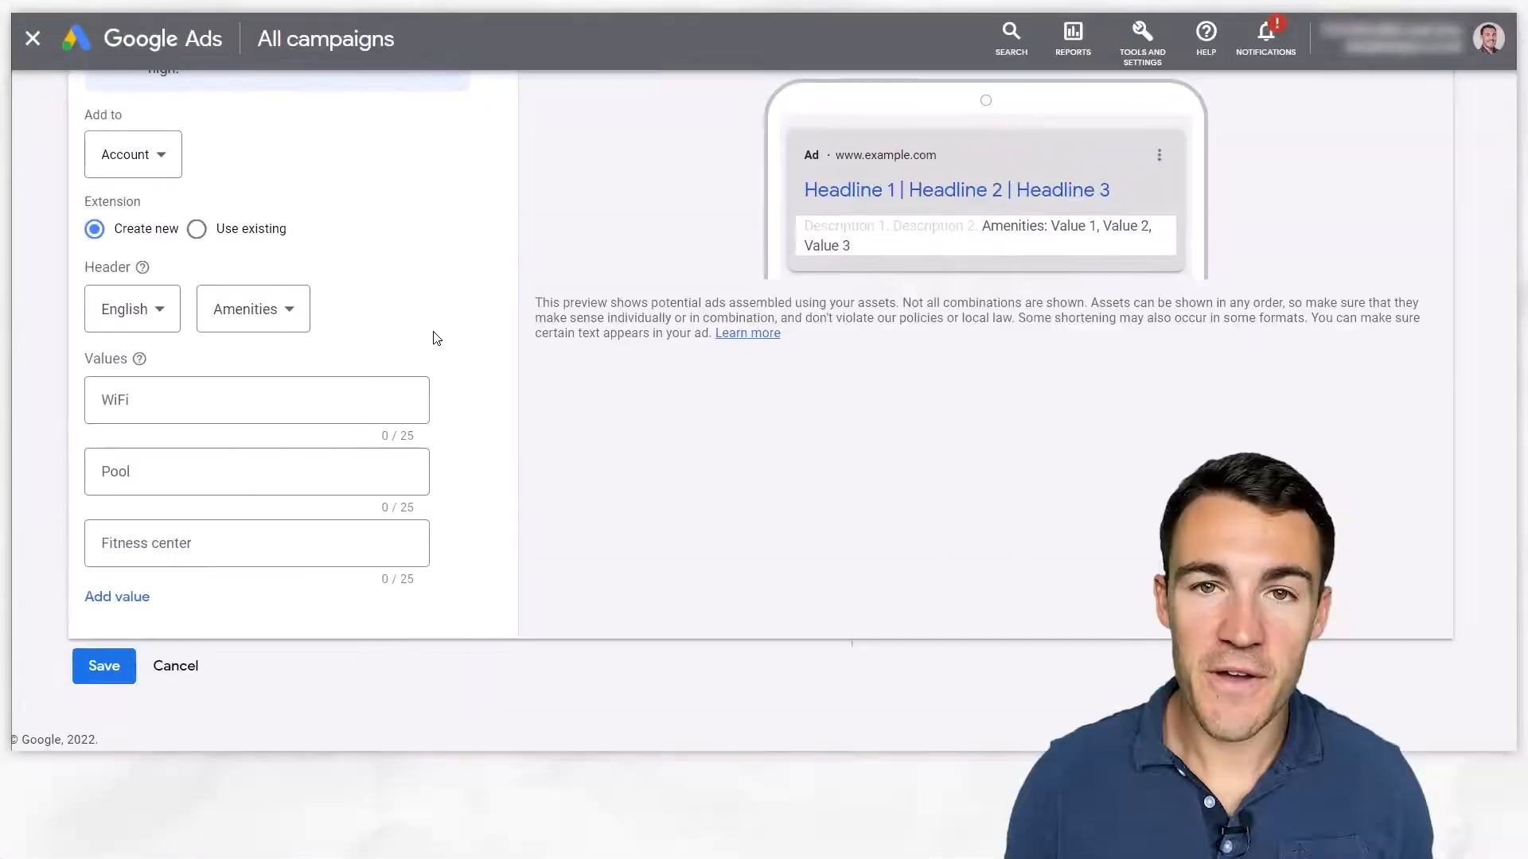
mouse_move(471, 347)
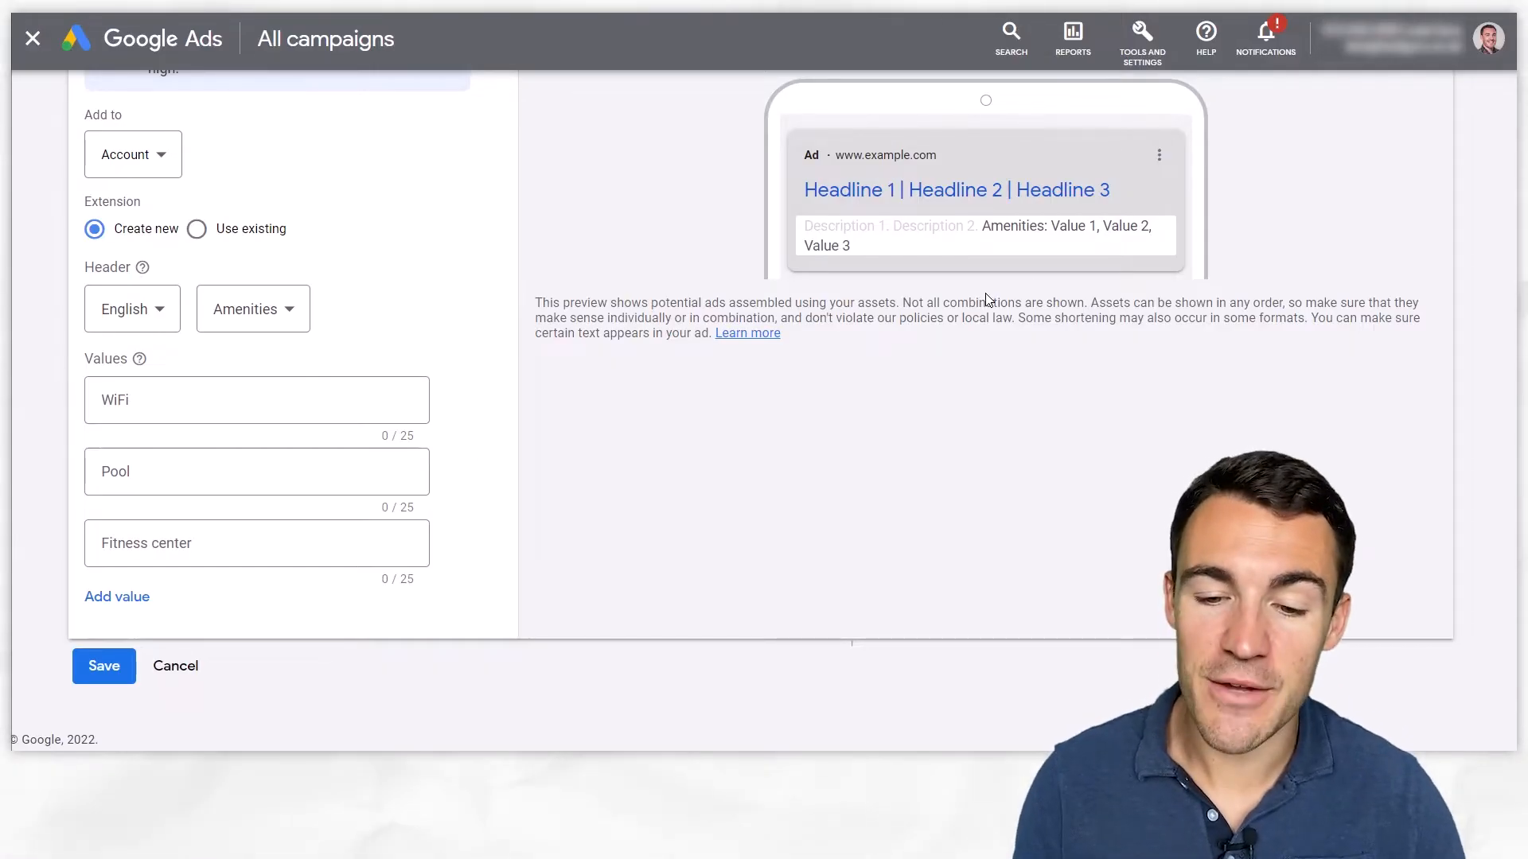
mouse_move(1002, 233)
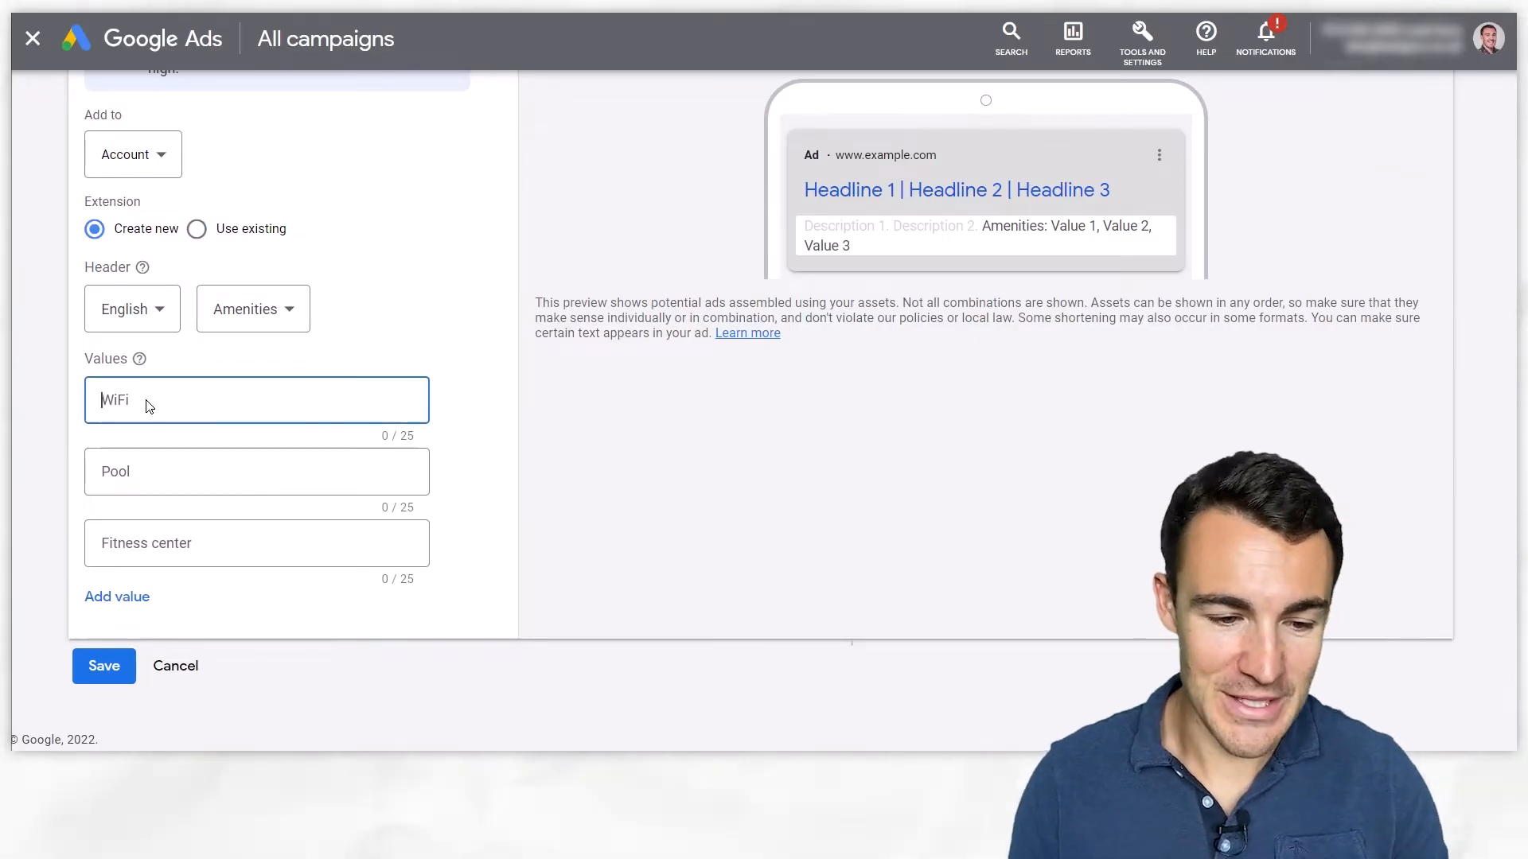
type("WiFi")
left_click(256, 543)
type("Gym")
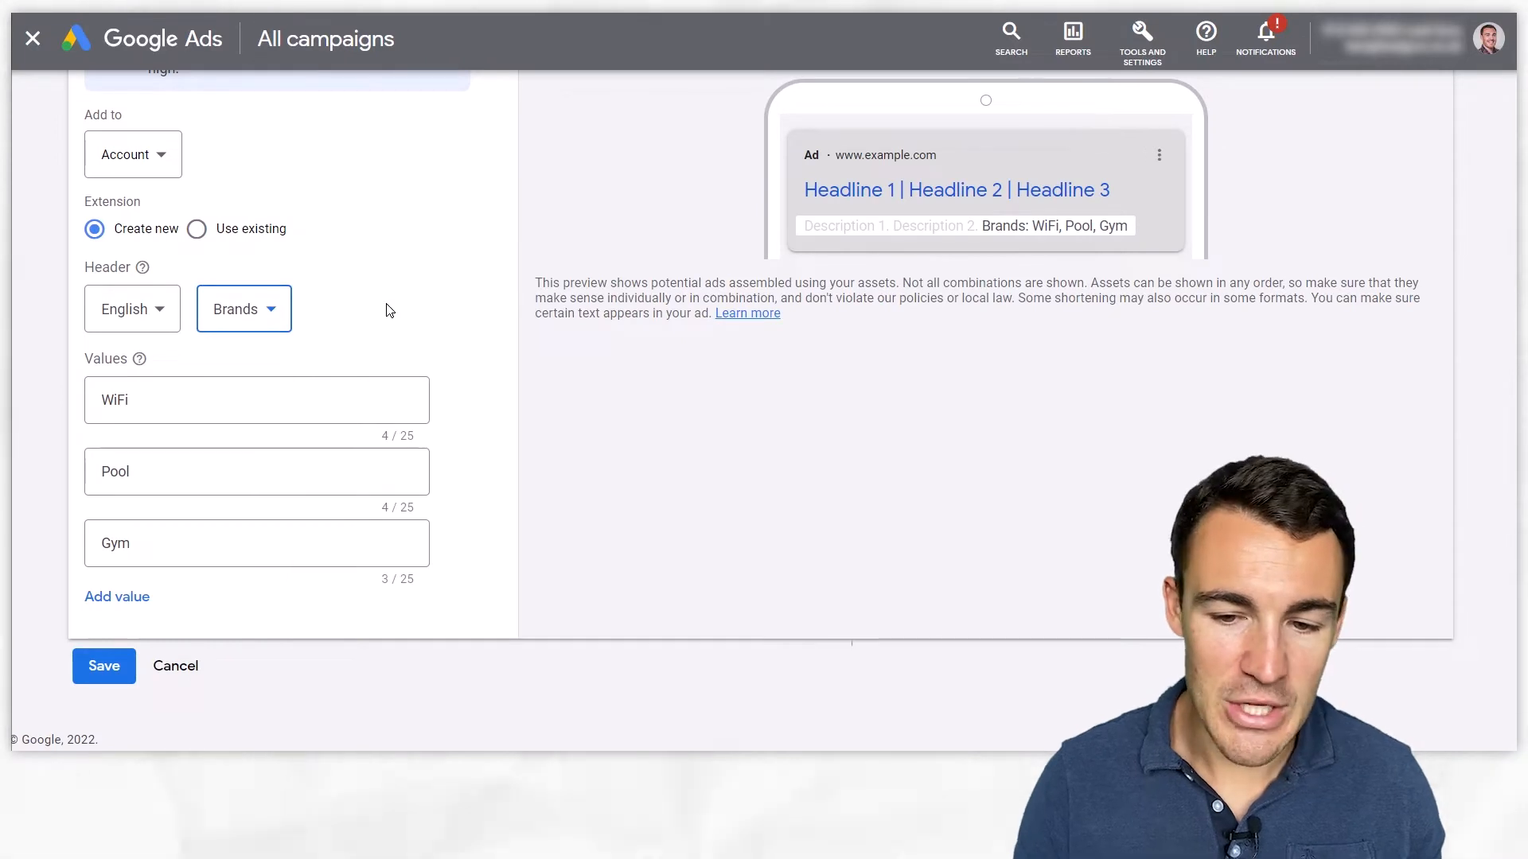
Replace the values with Nike, Adidas, Reebok and switch the header to Courses.
double_click(114, 401)
type("Reeb")
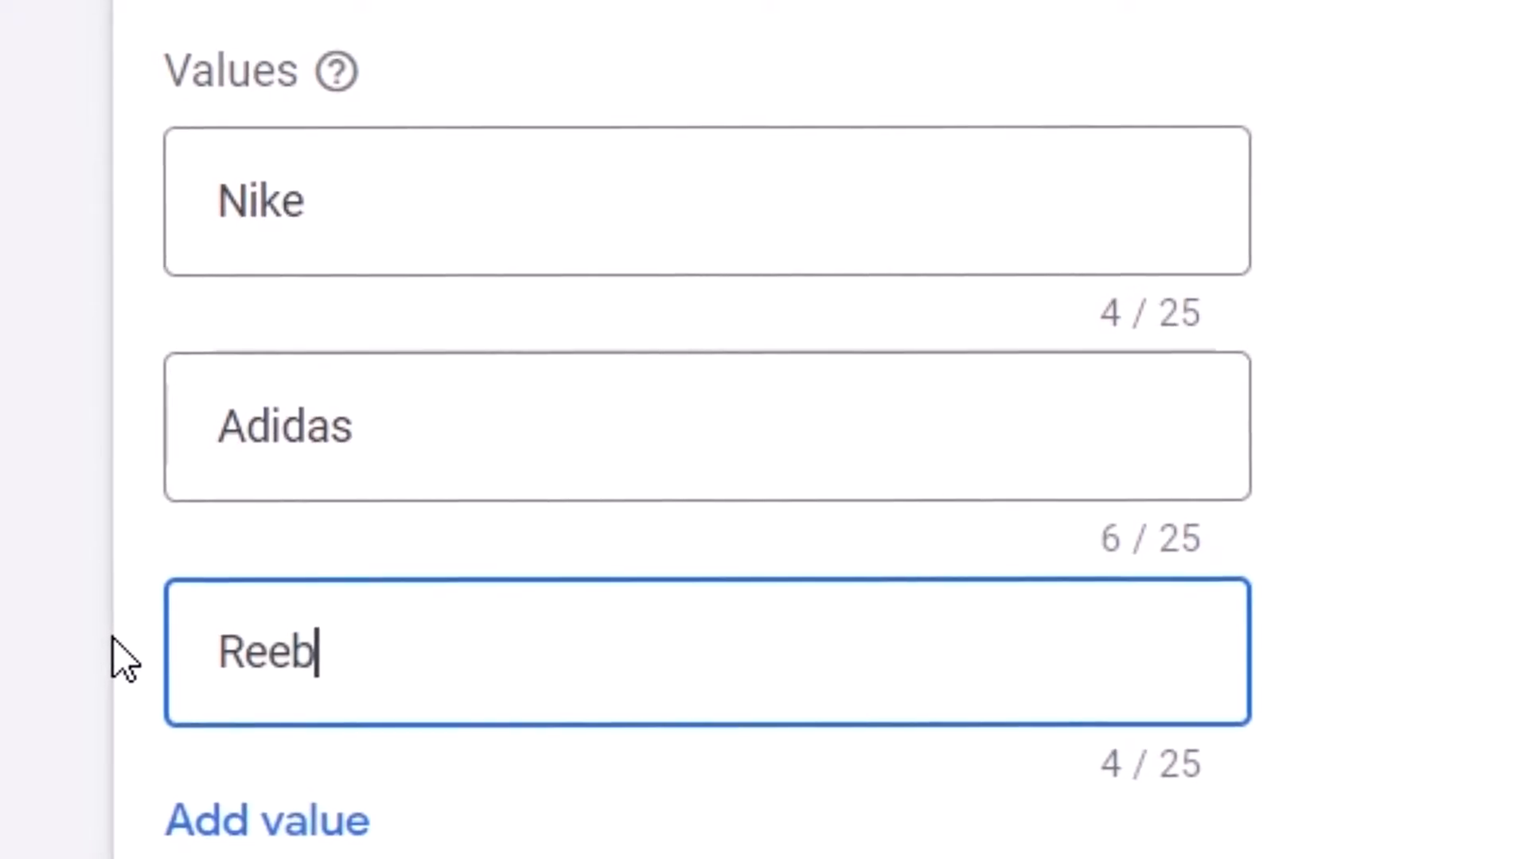
type("ok")
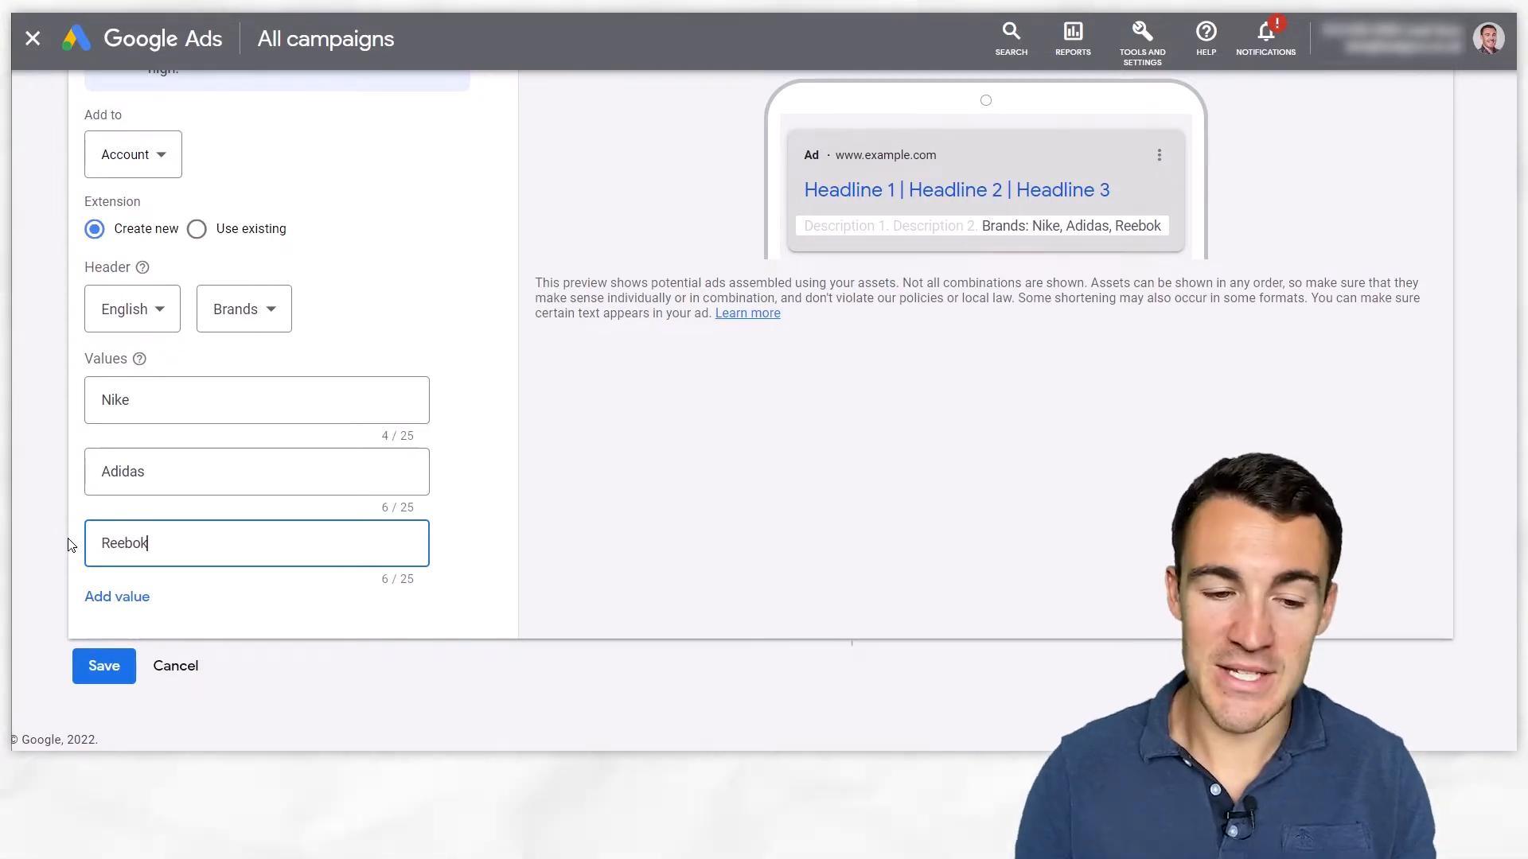
left_click(243, 309)
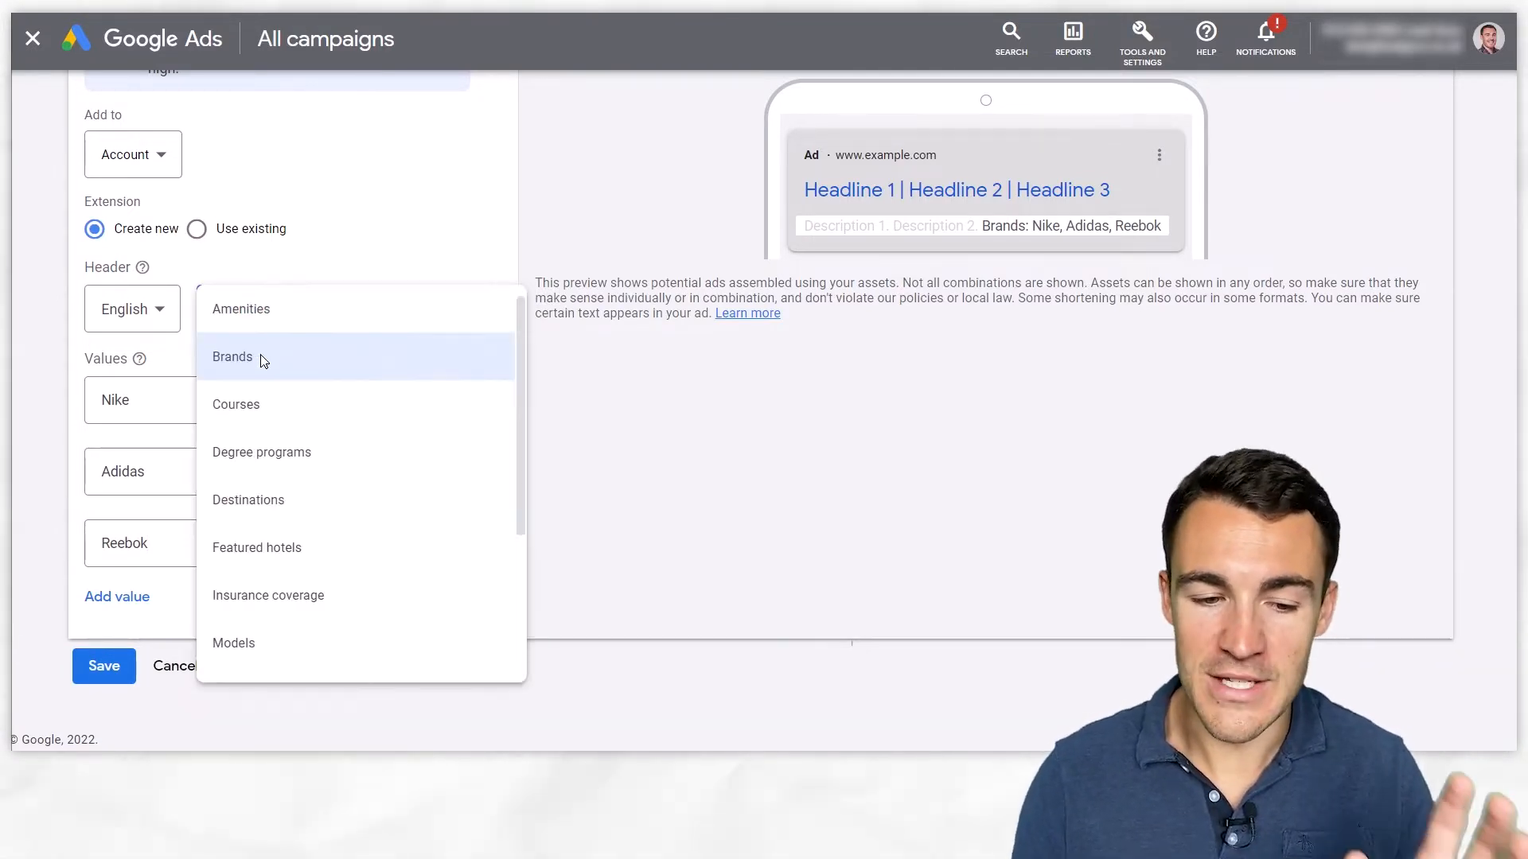
mouse_move(298, 363)
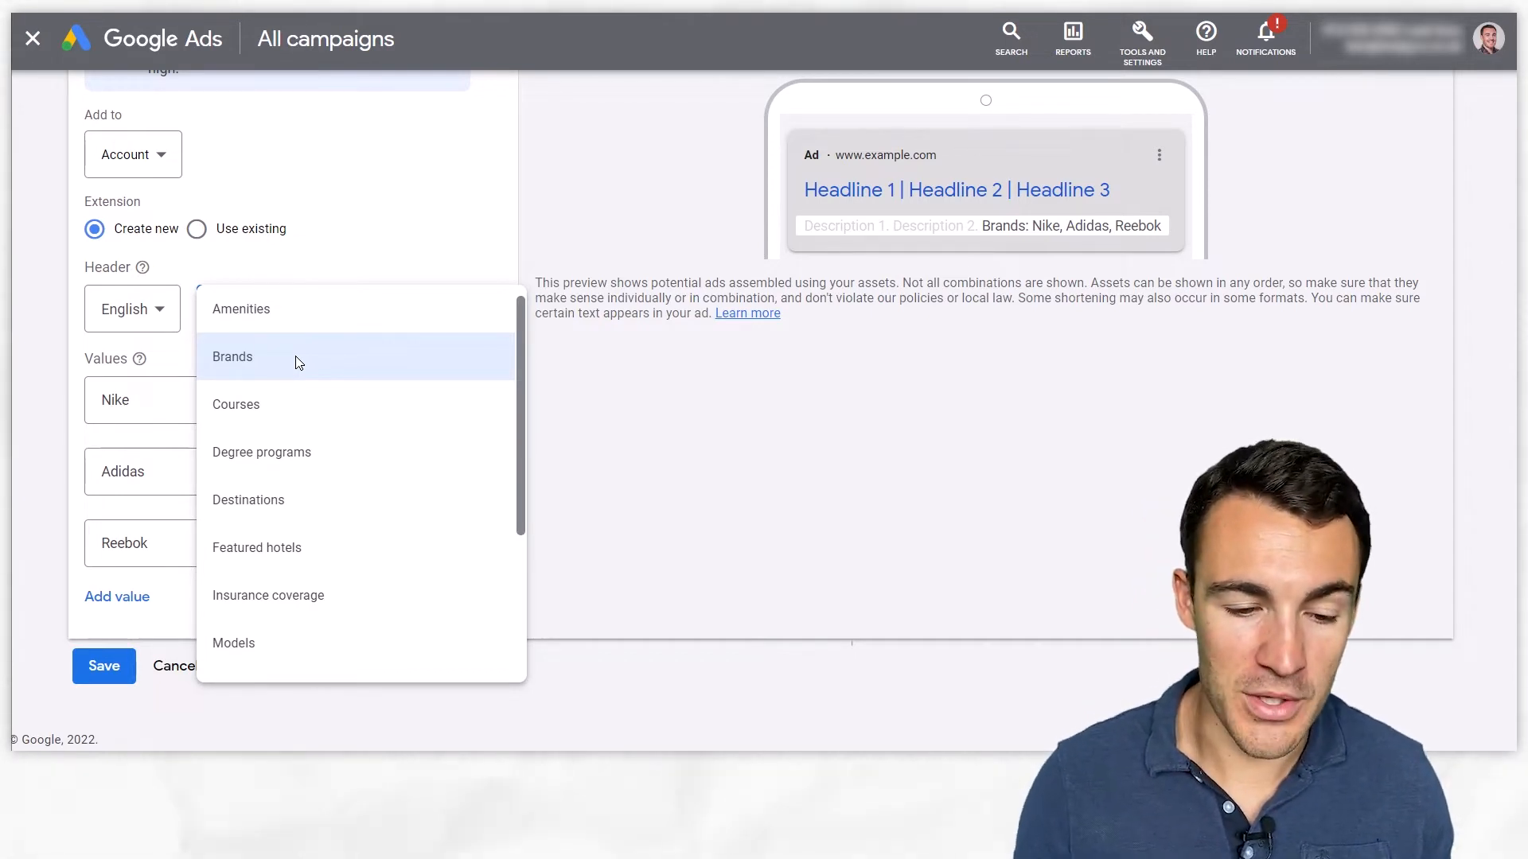
left_click(235, 404)
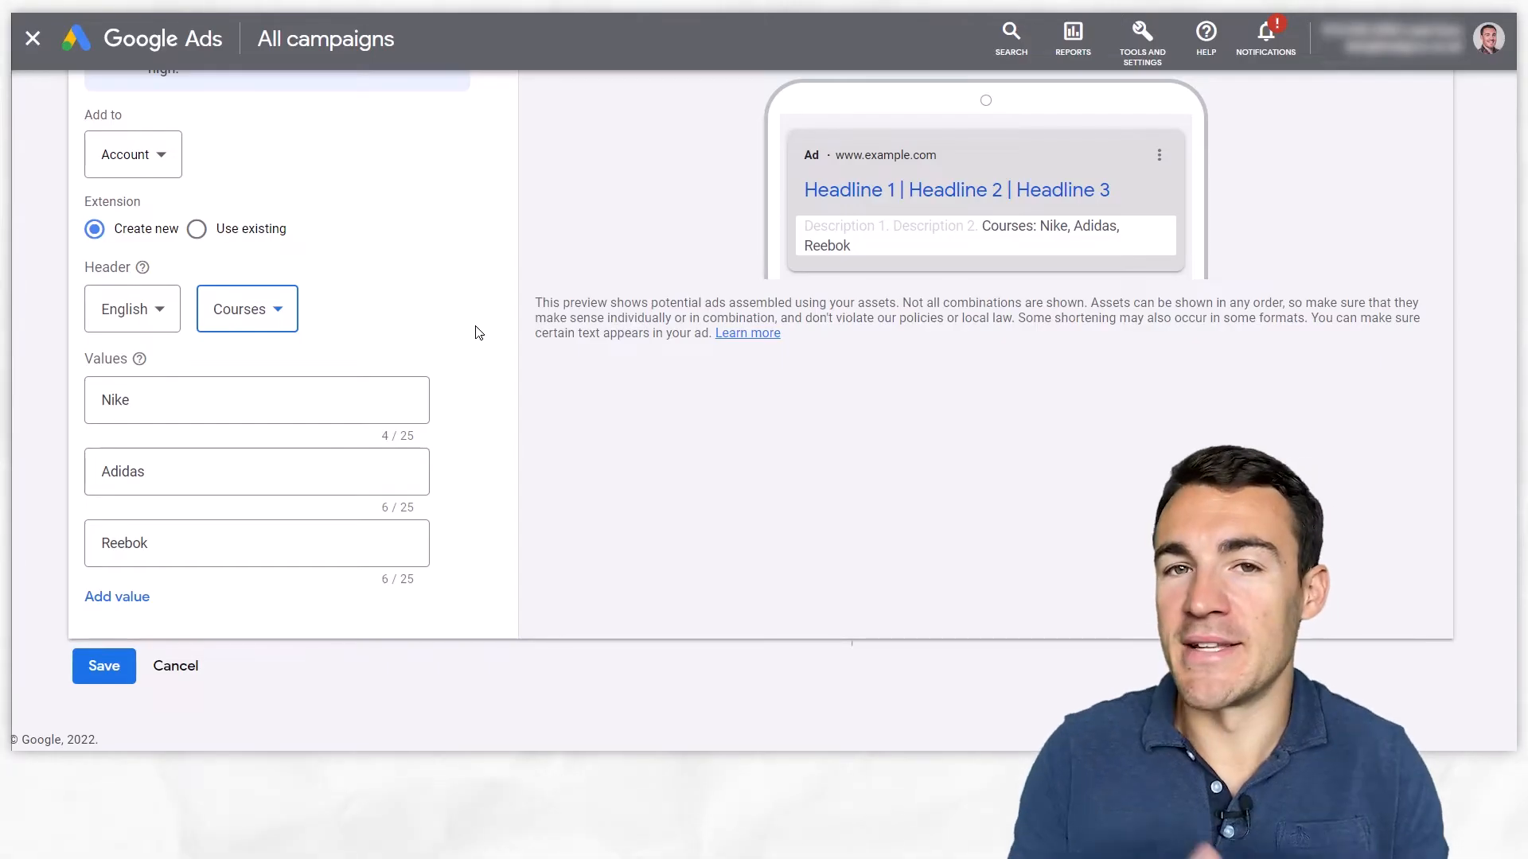
Retype the values as Marketing and Business Administration under the Degree programs header.
double_click(115, 401)
type("Facebook Ads")
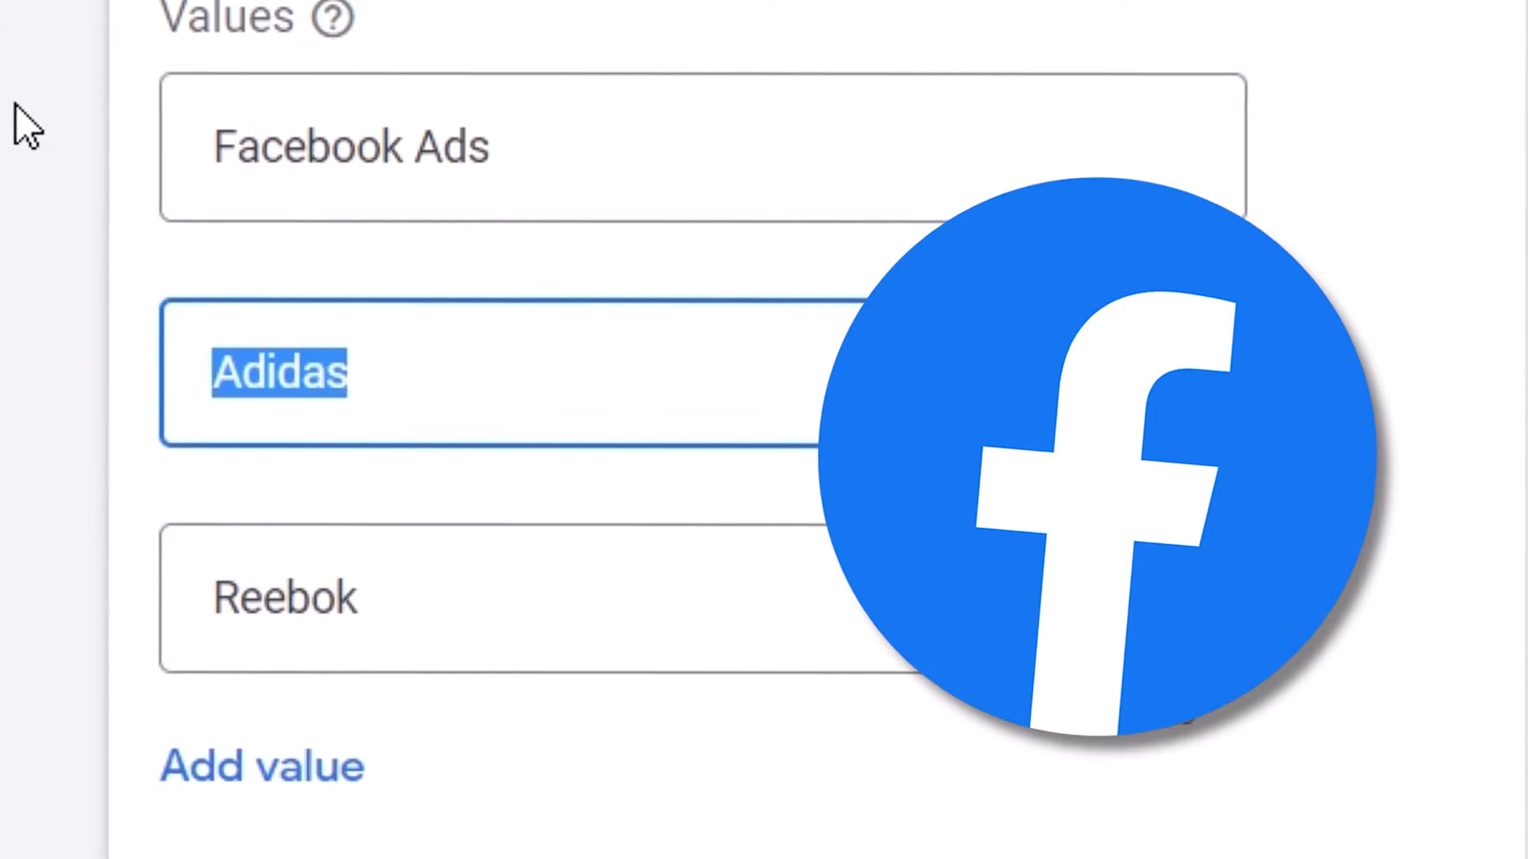
type("Google")
left_click(702, 597)
type("SEO")
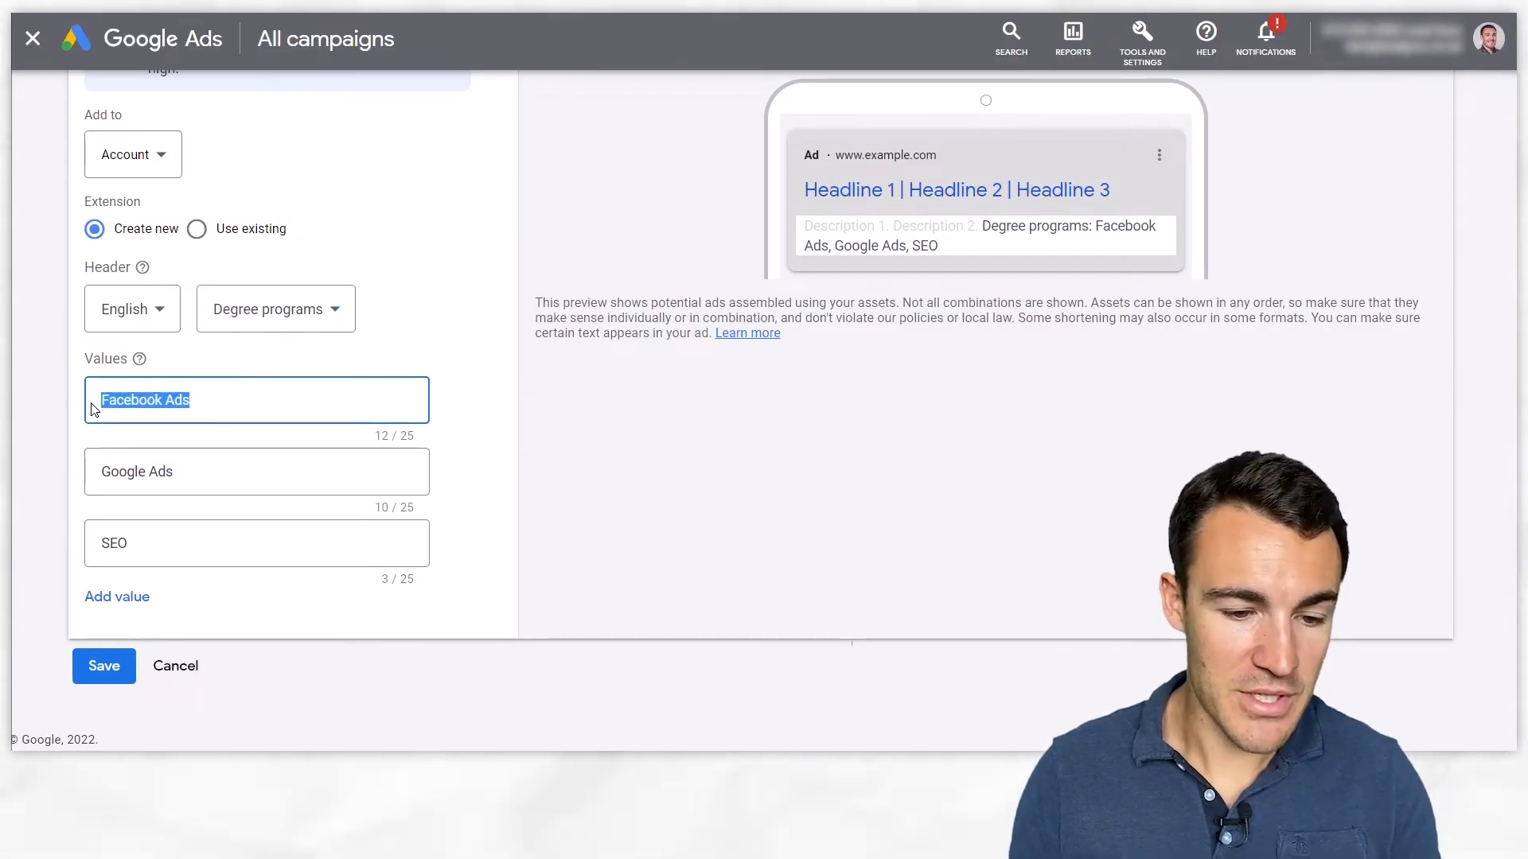
type("Mrk")
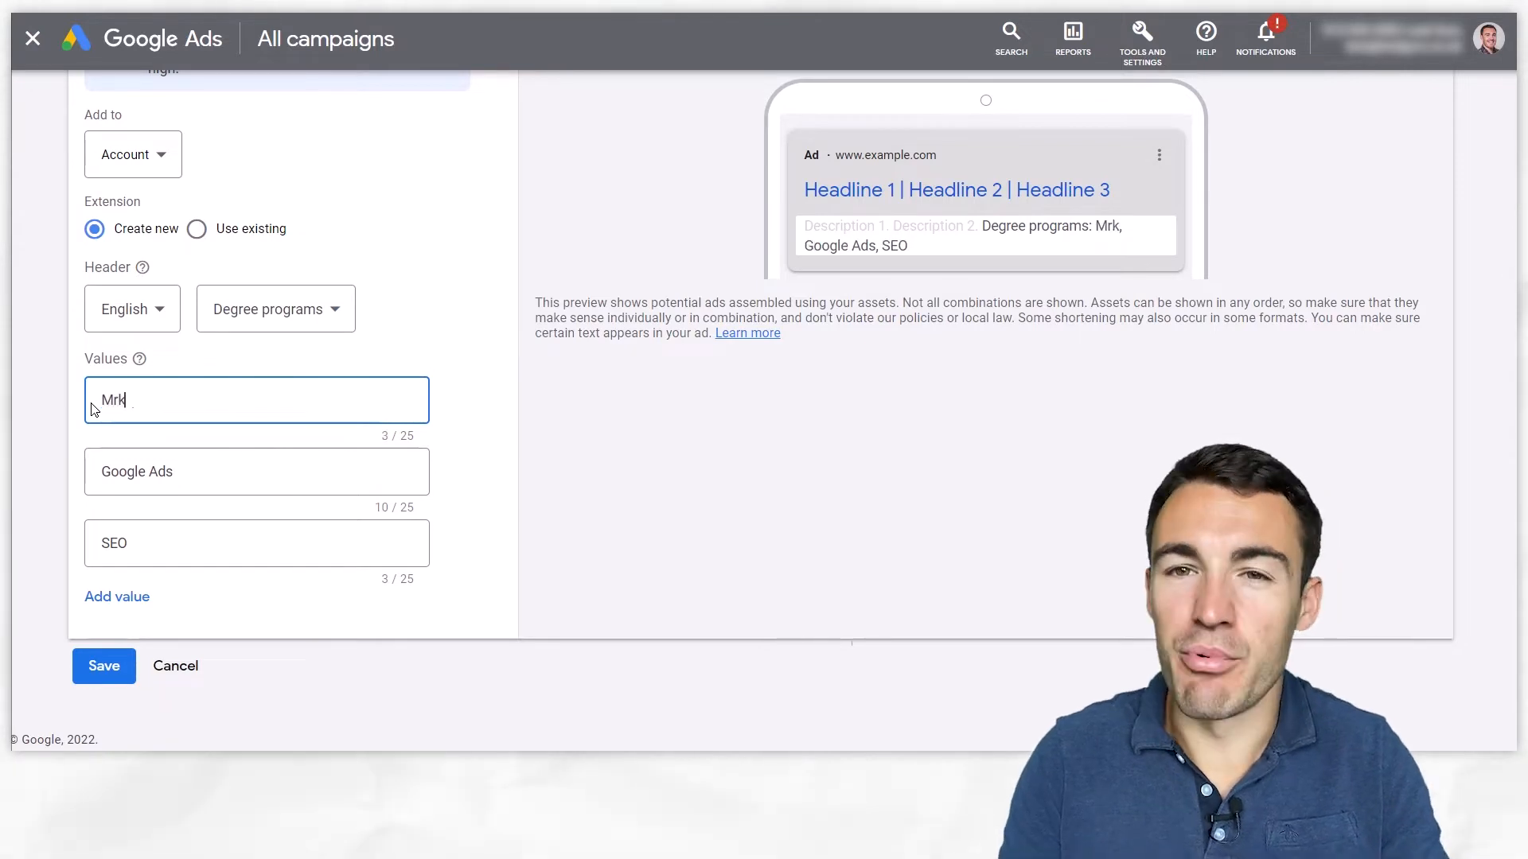
type("eting")
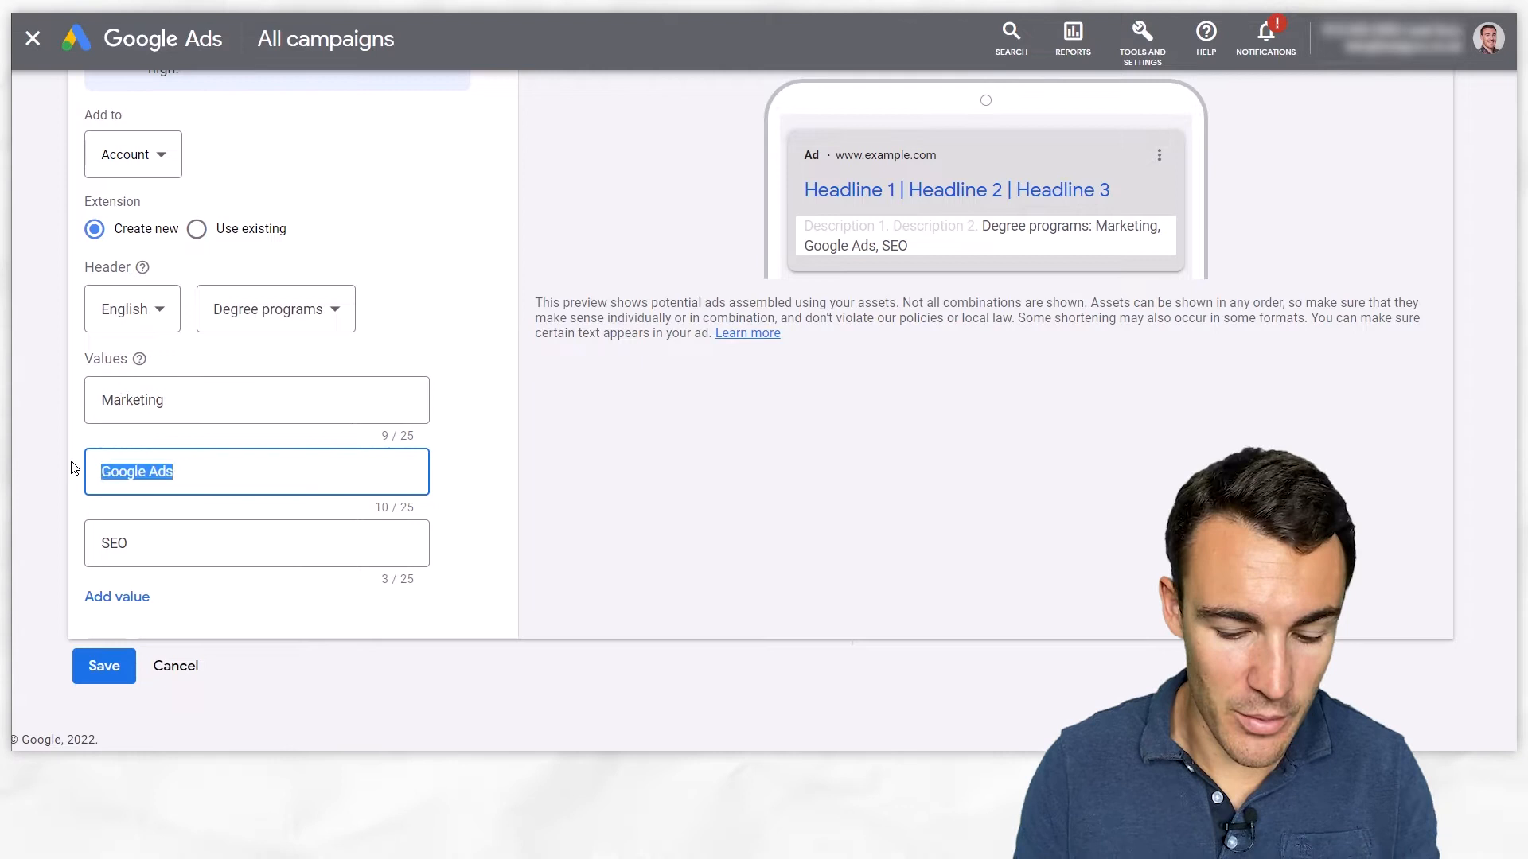
type("Business Administration")
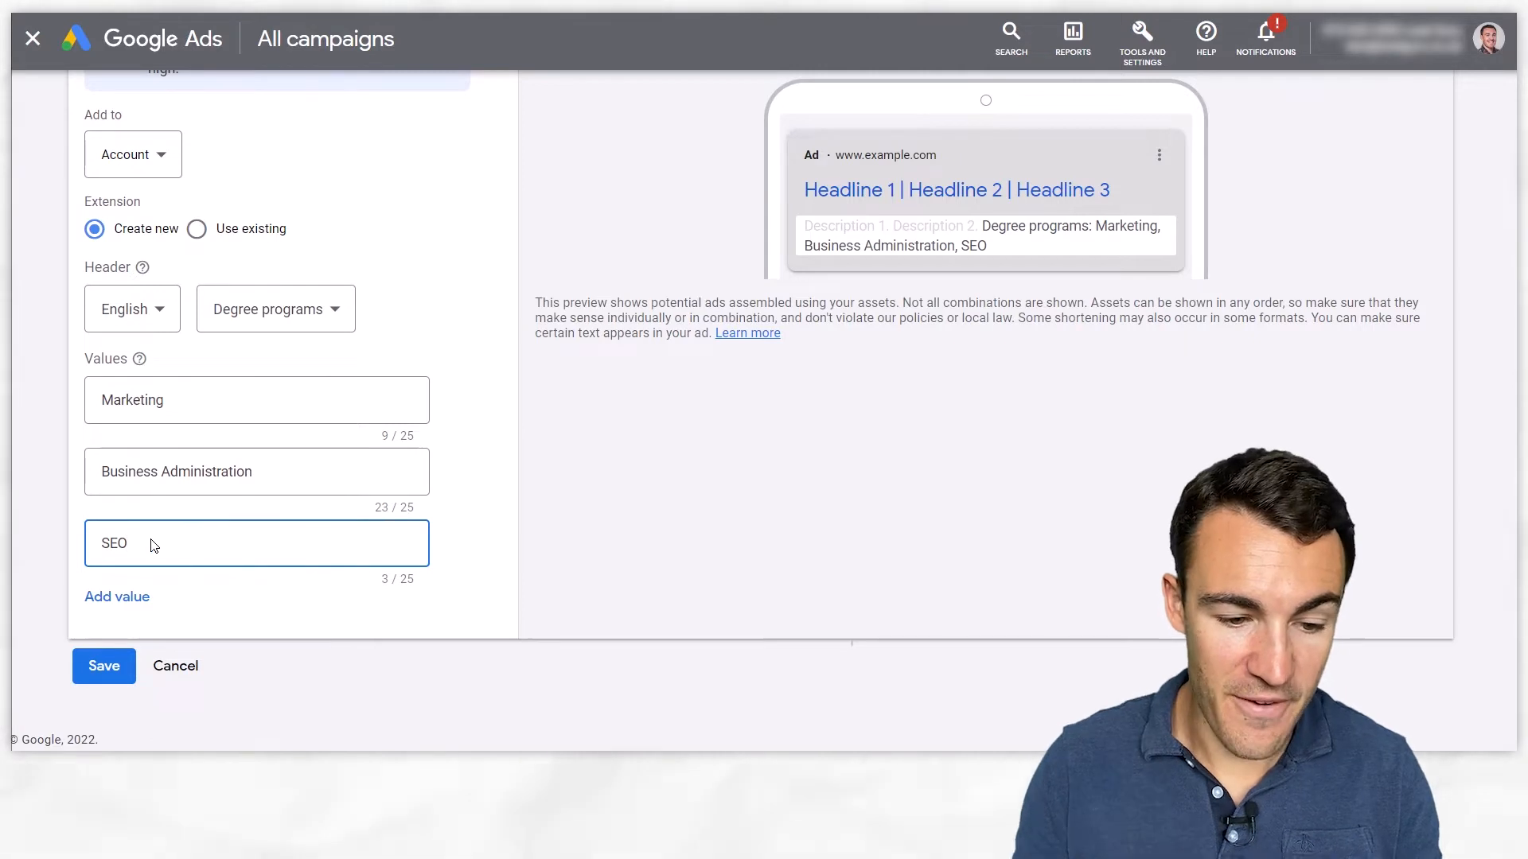
Switch the header to Destinations and enter London and Glasgow as values.
left_click(276, 309)
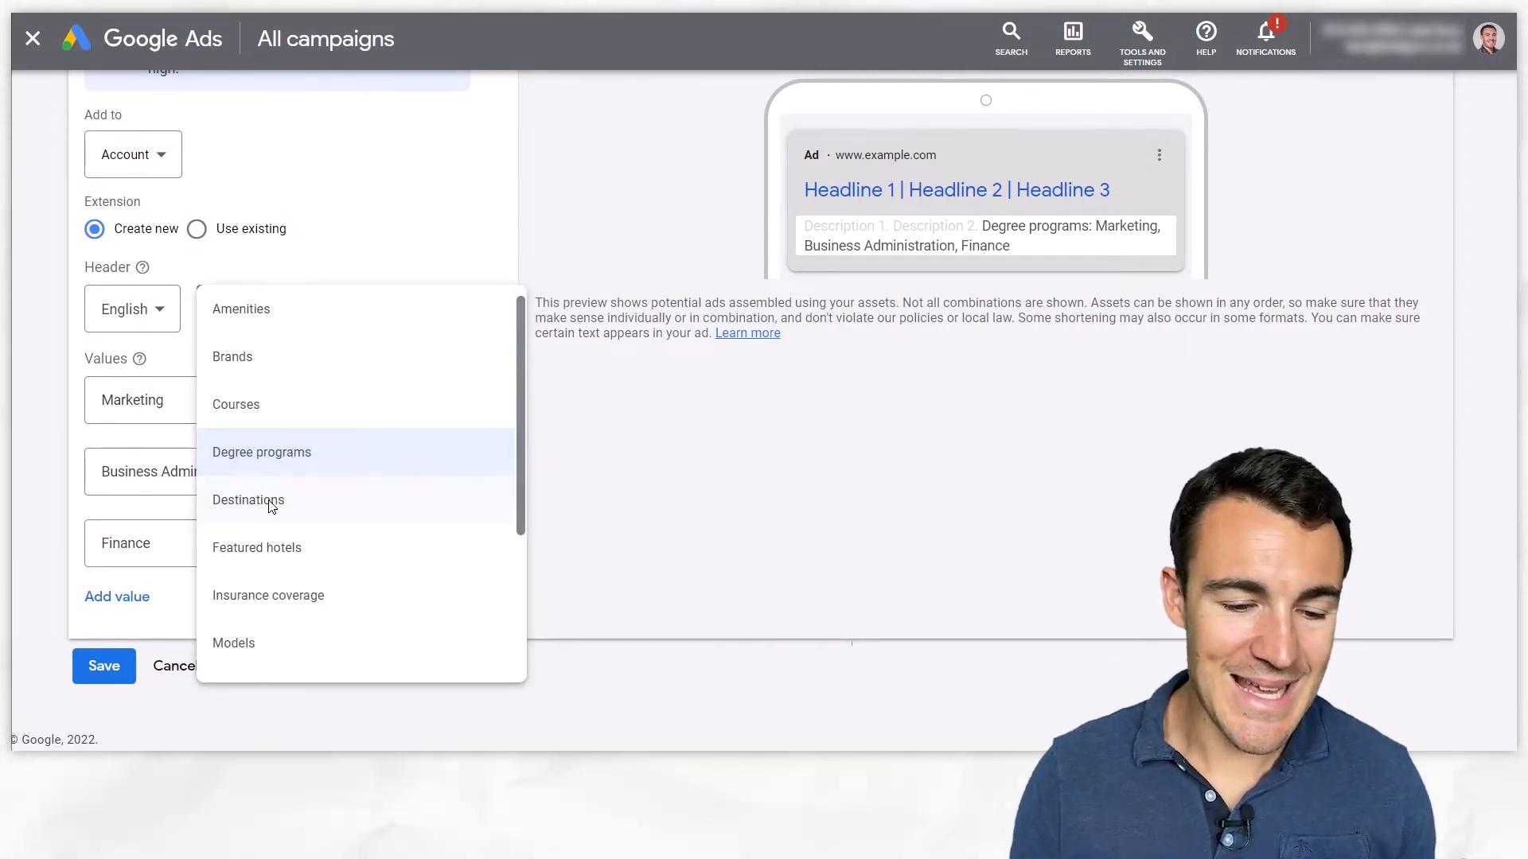
left_click(248, 499)
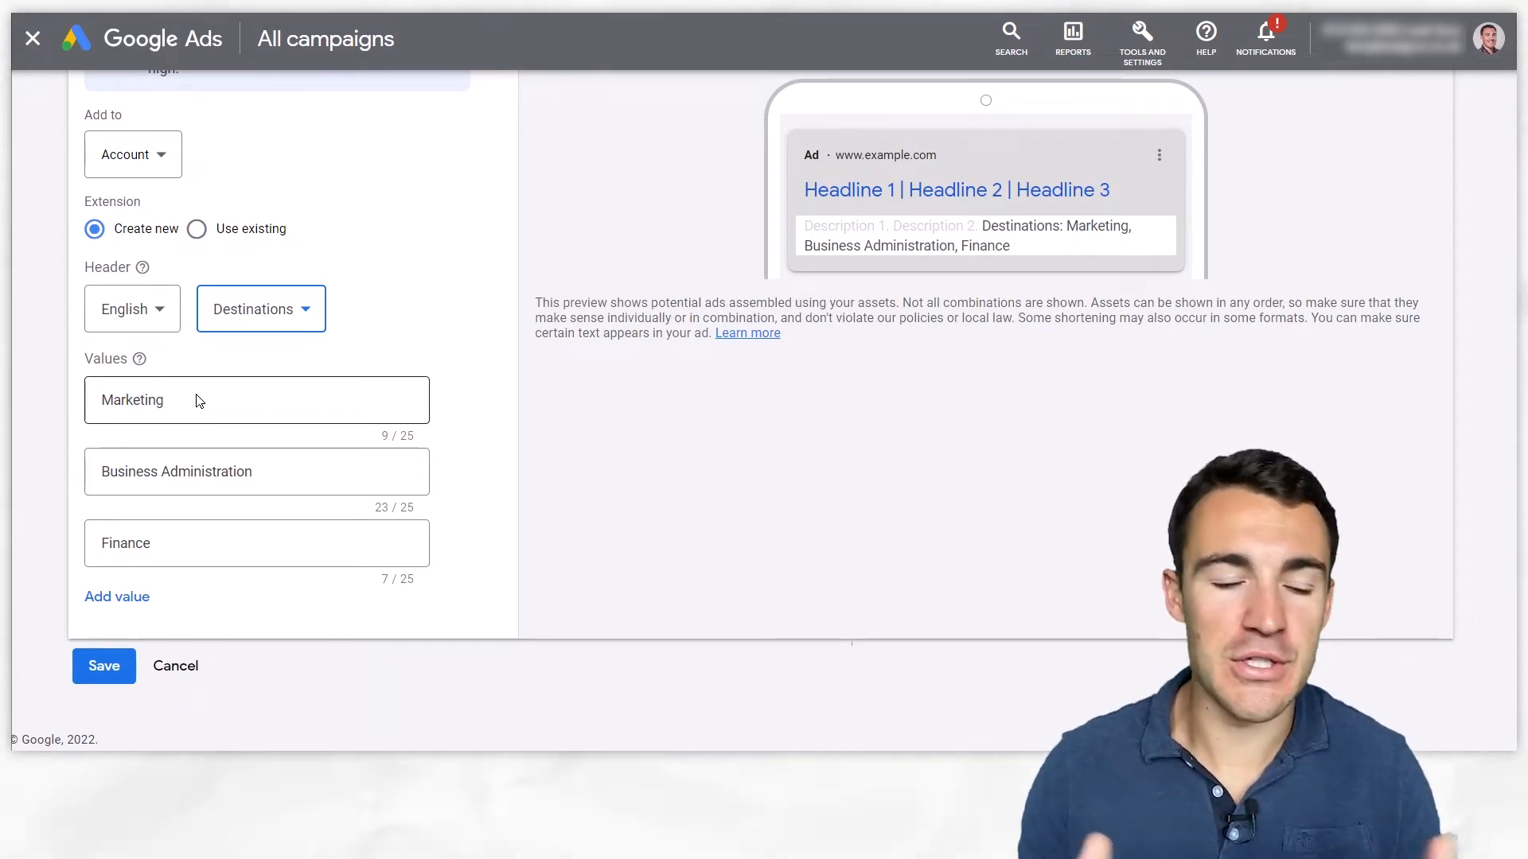
type("London")
left_click(256, 469)
type("Bristol")
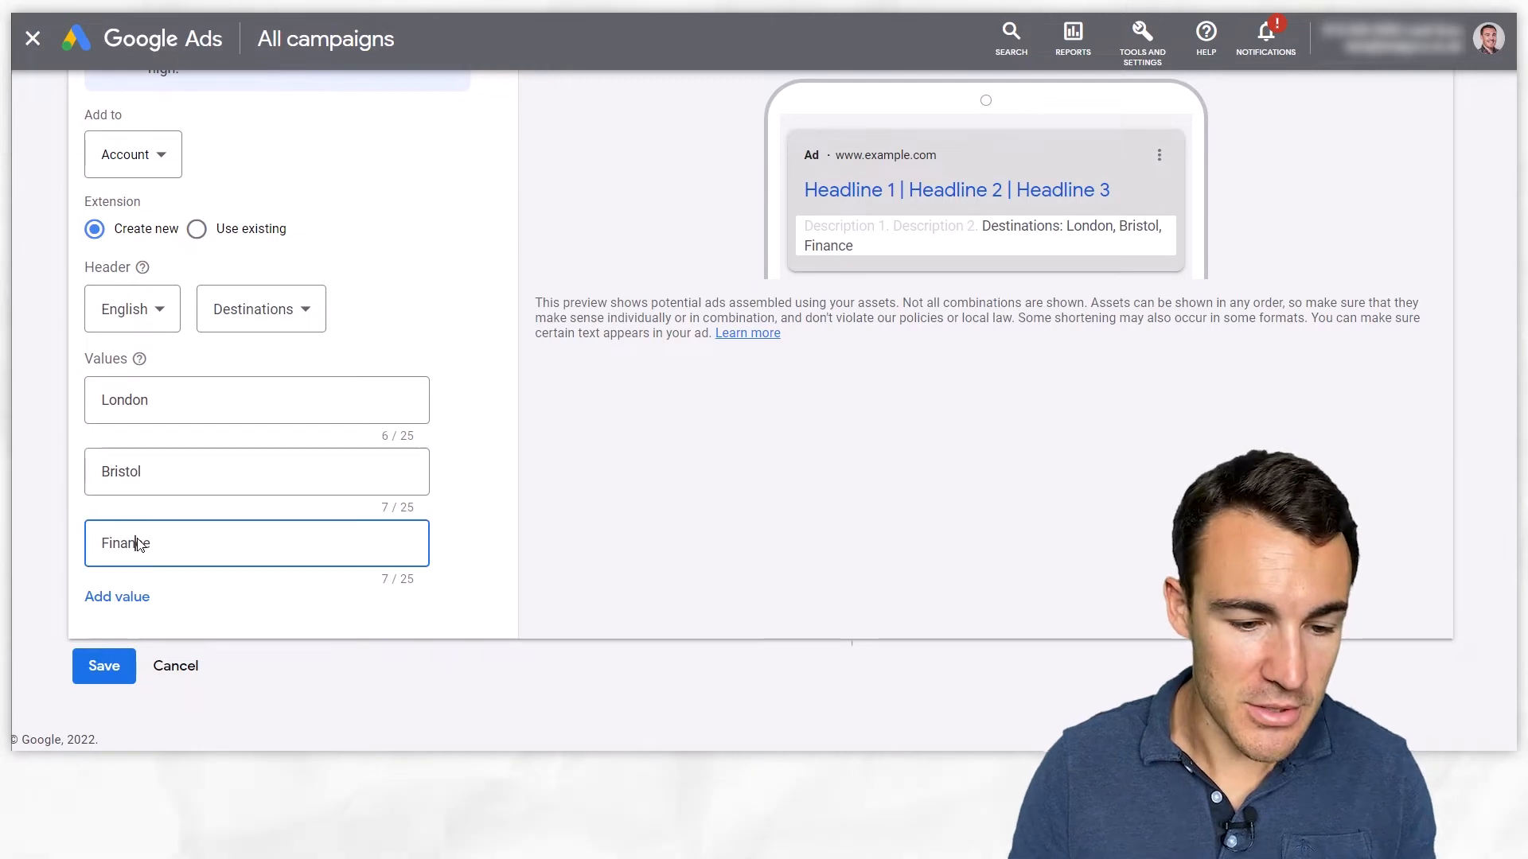
type("Glasgow")
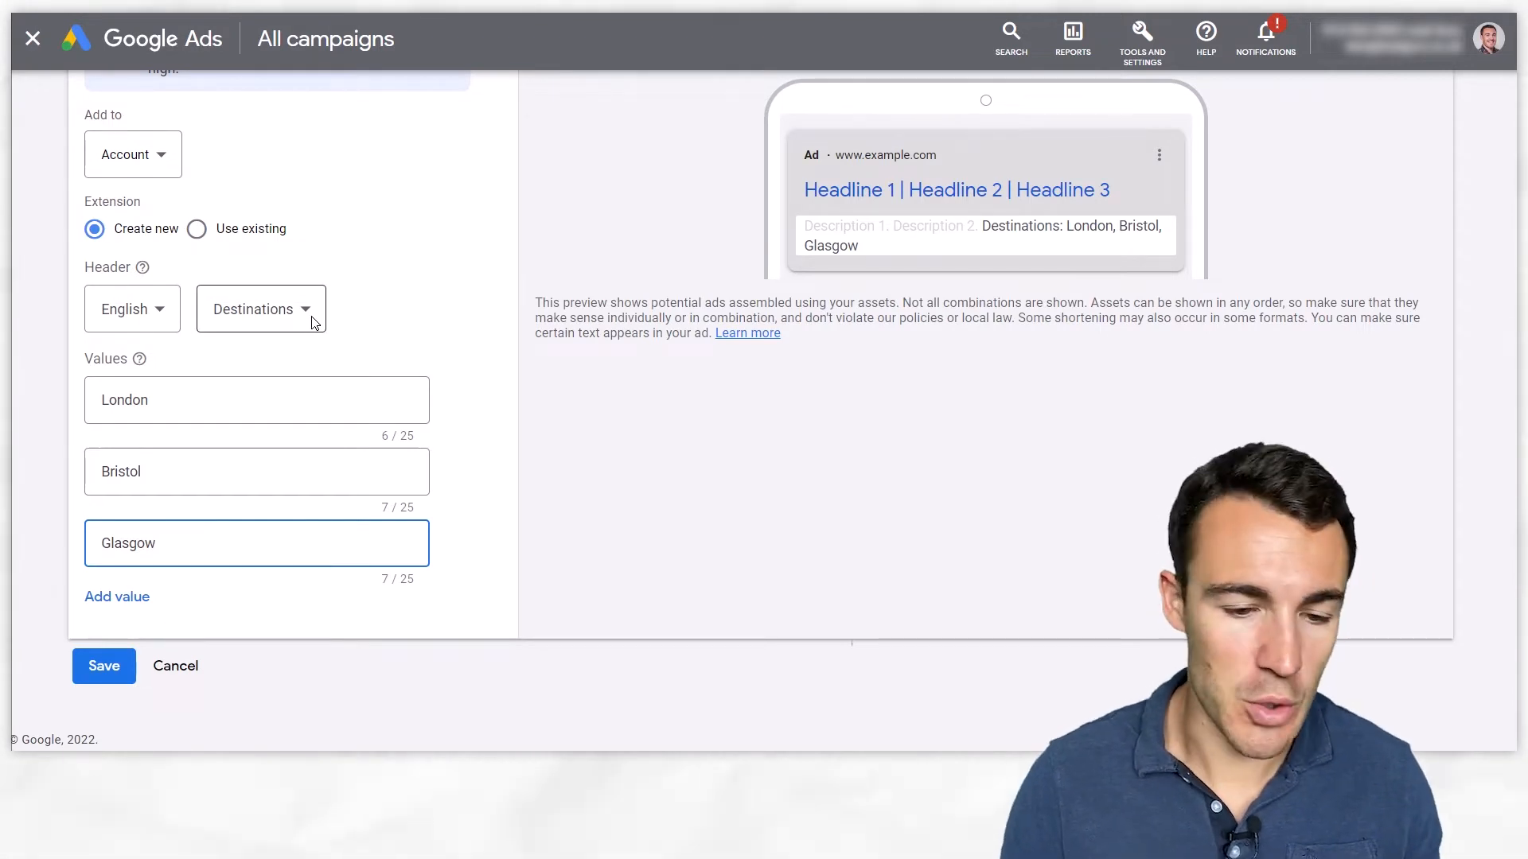
Switch the snippet header to Insurance coverage.
left_click(261, 308)
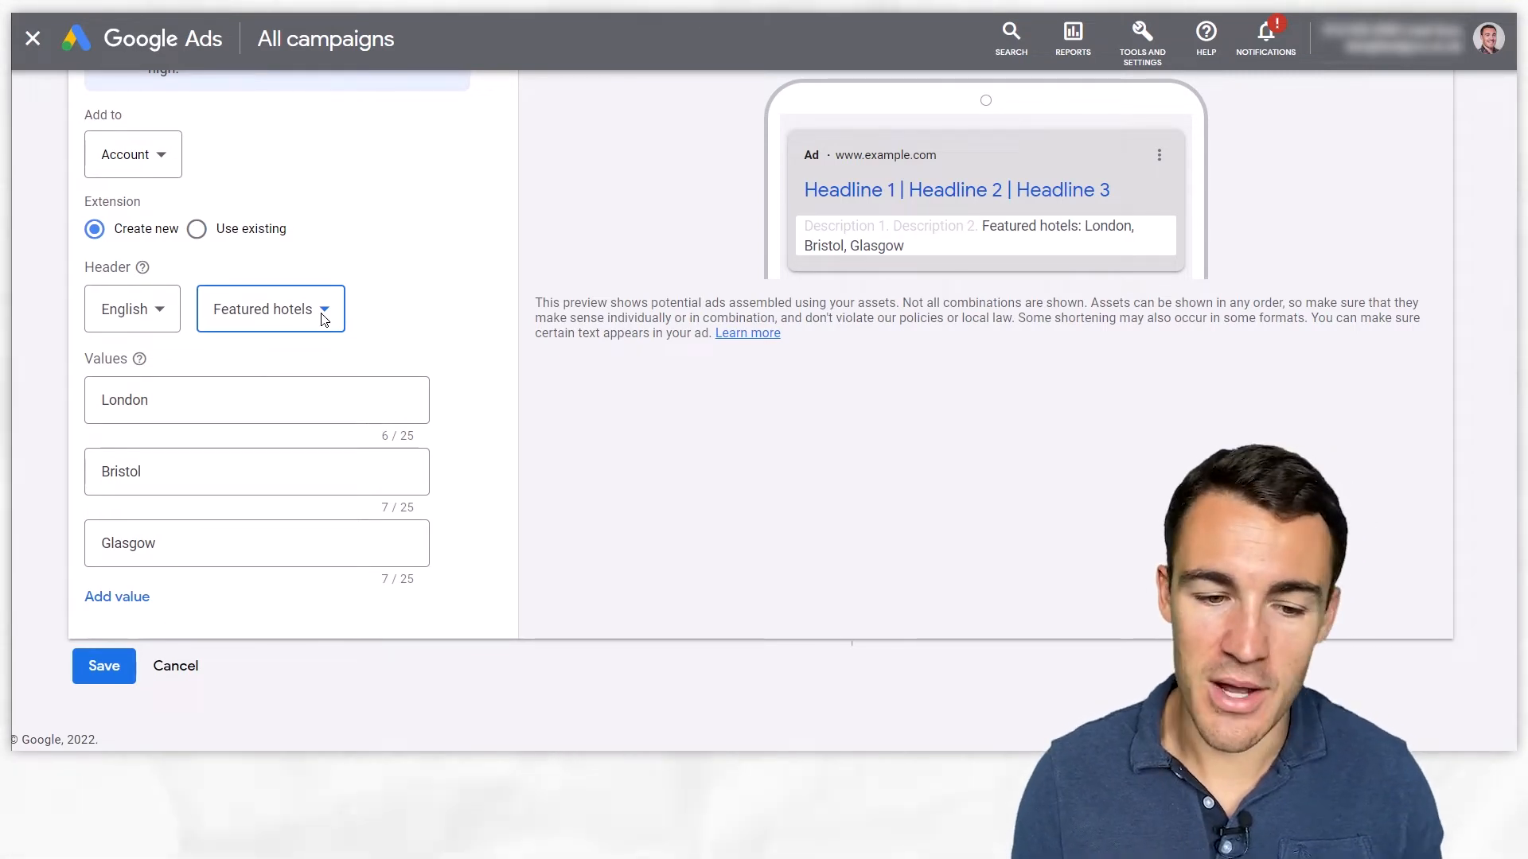
left_click(269, 309)
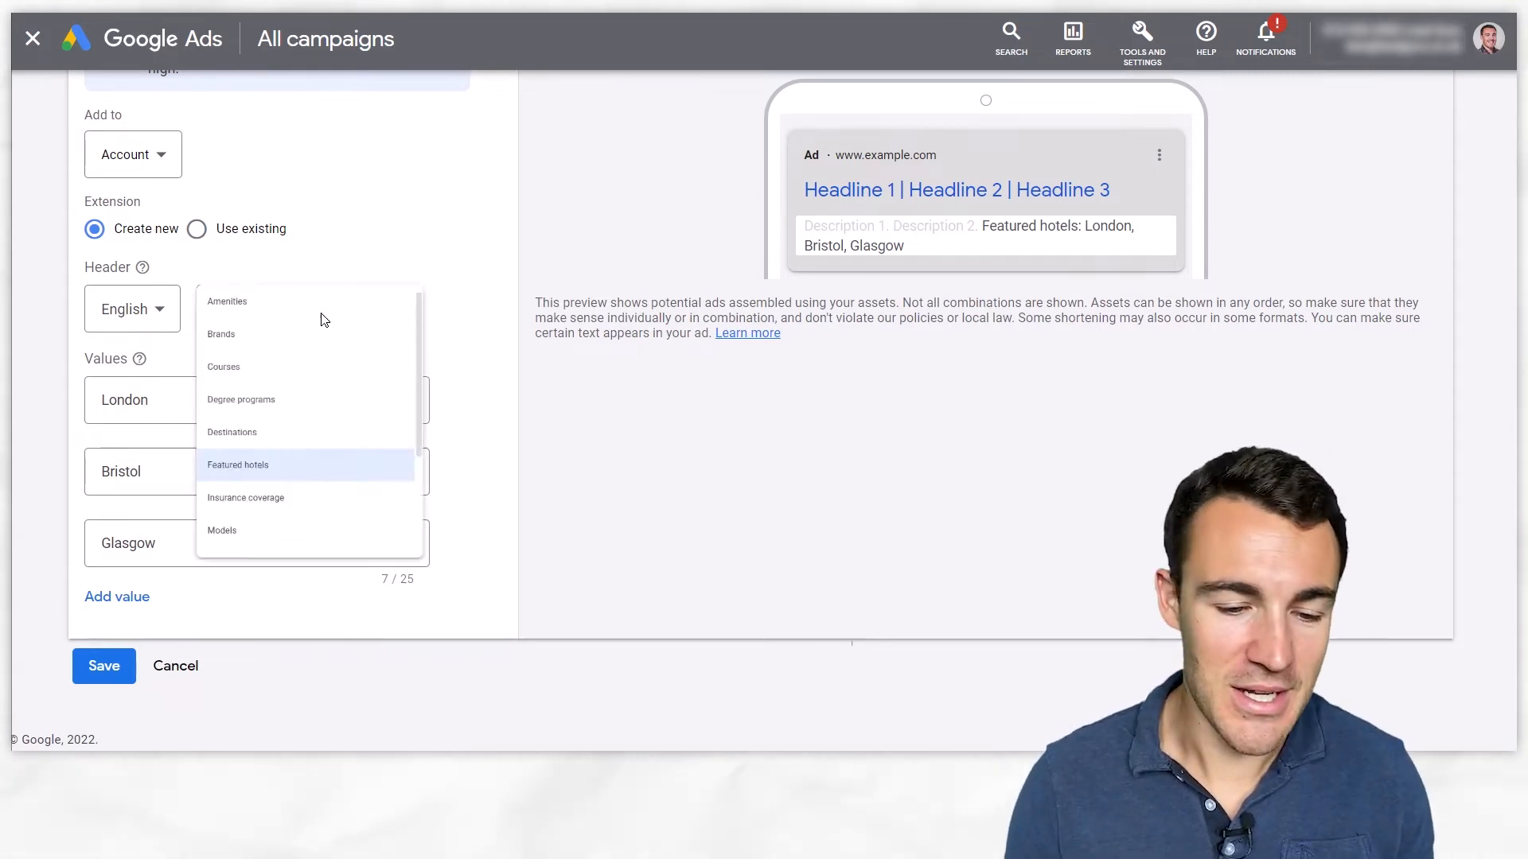
left_click(245, 496)
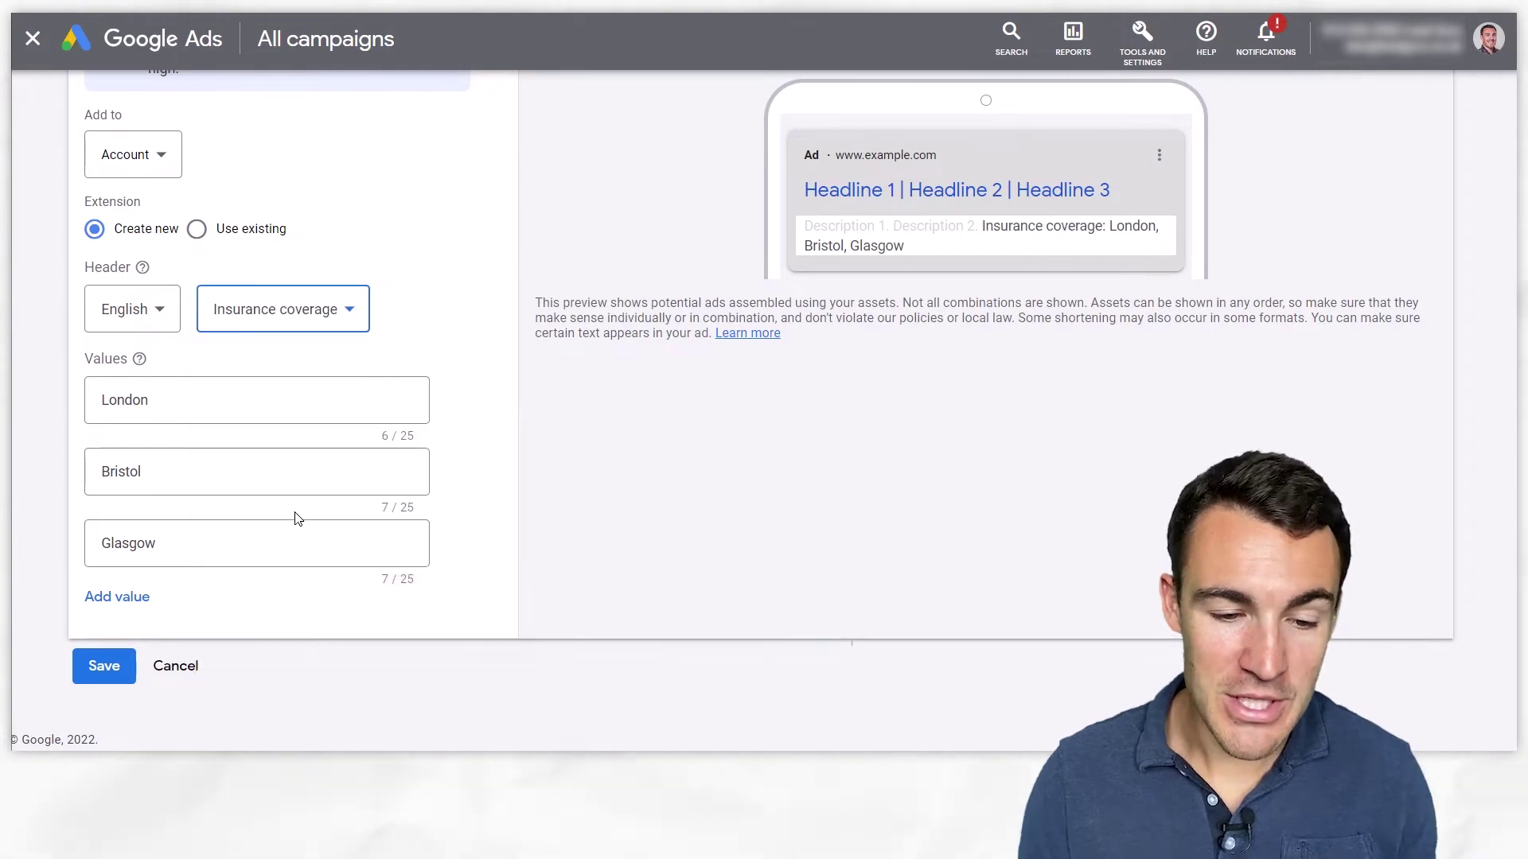
mouse_move(312, 354)
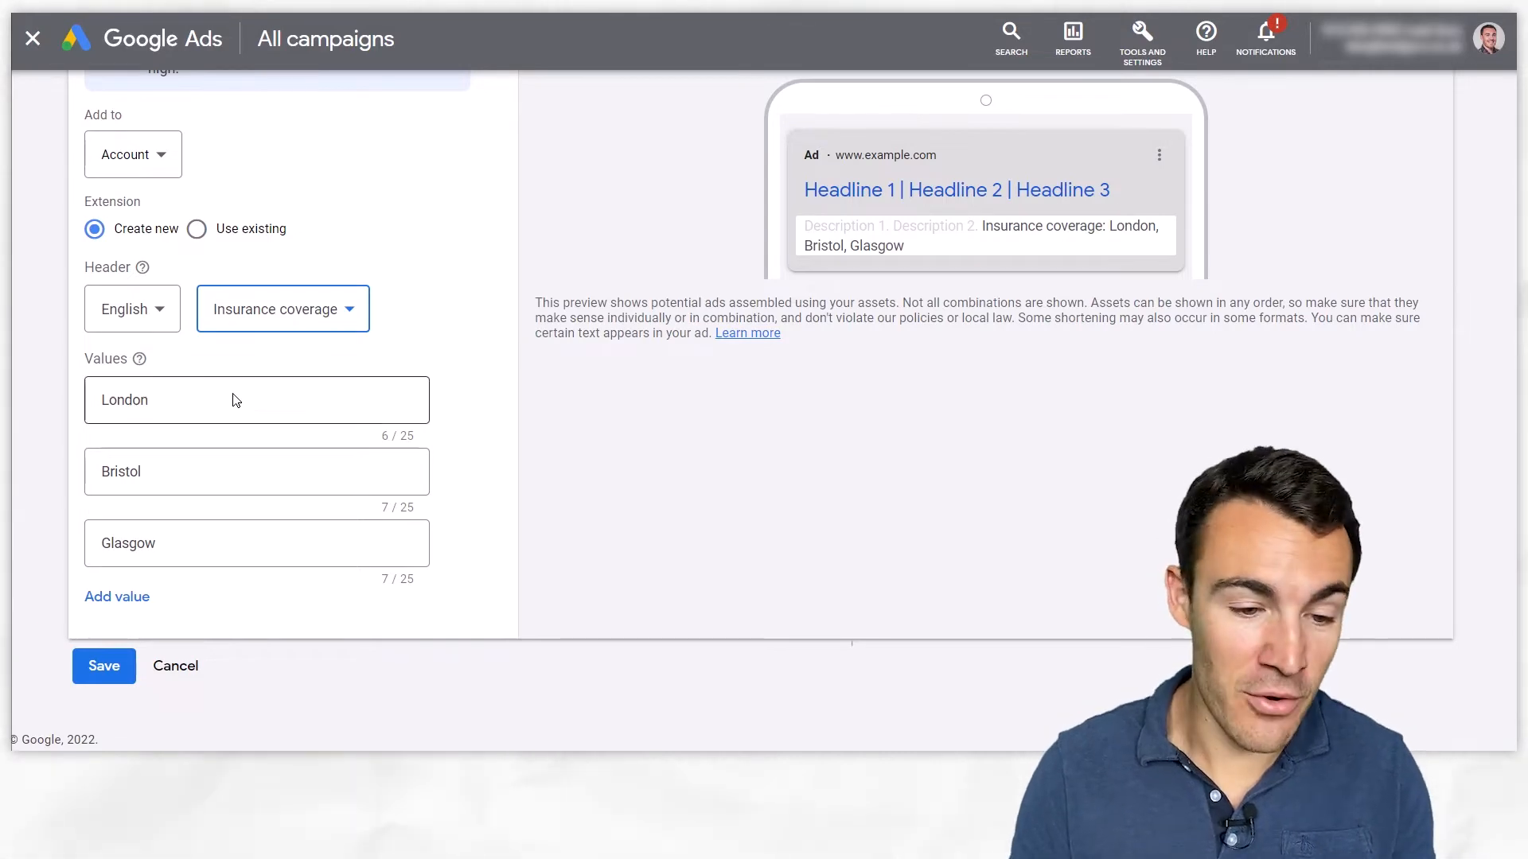
Enter Auto, Health and Travel as the three insurance coverage values.
type("Auto")
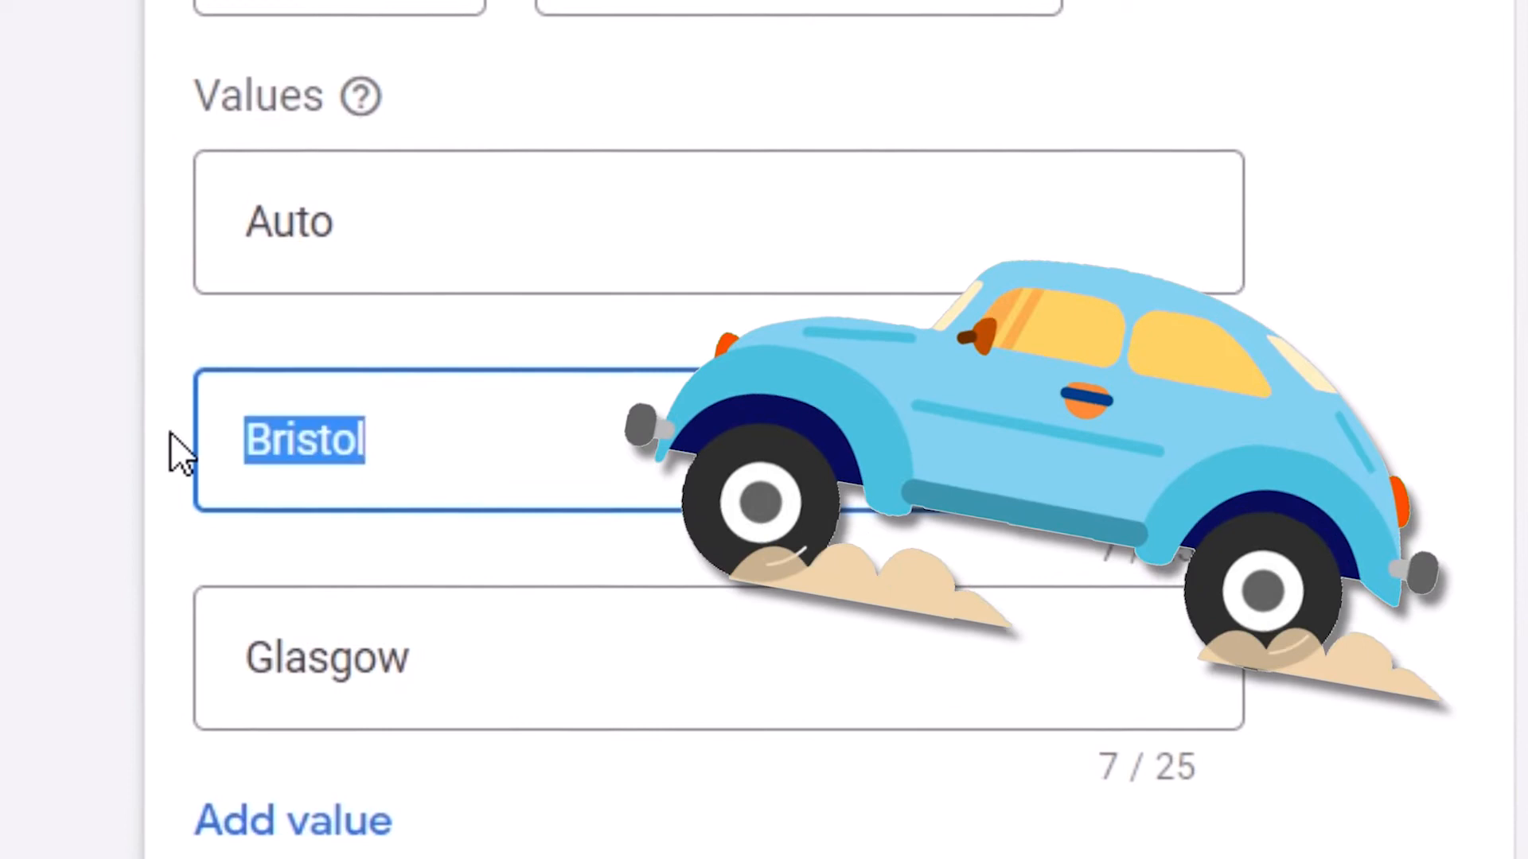
type("Health")
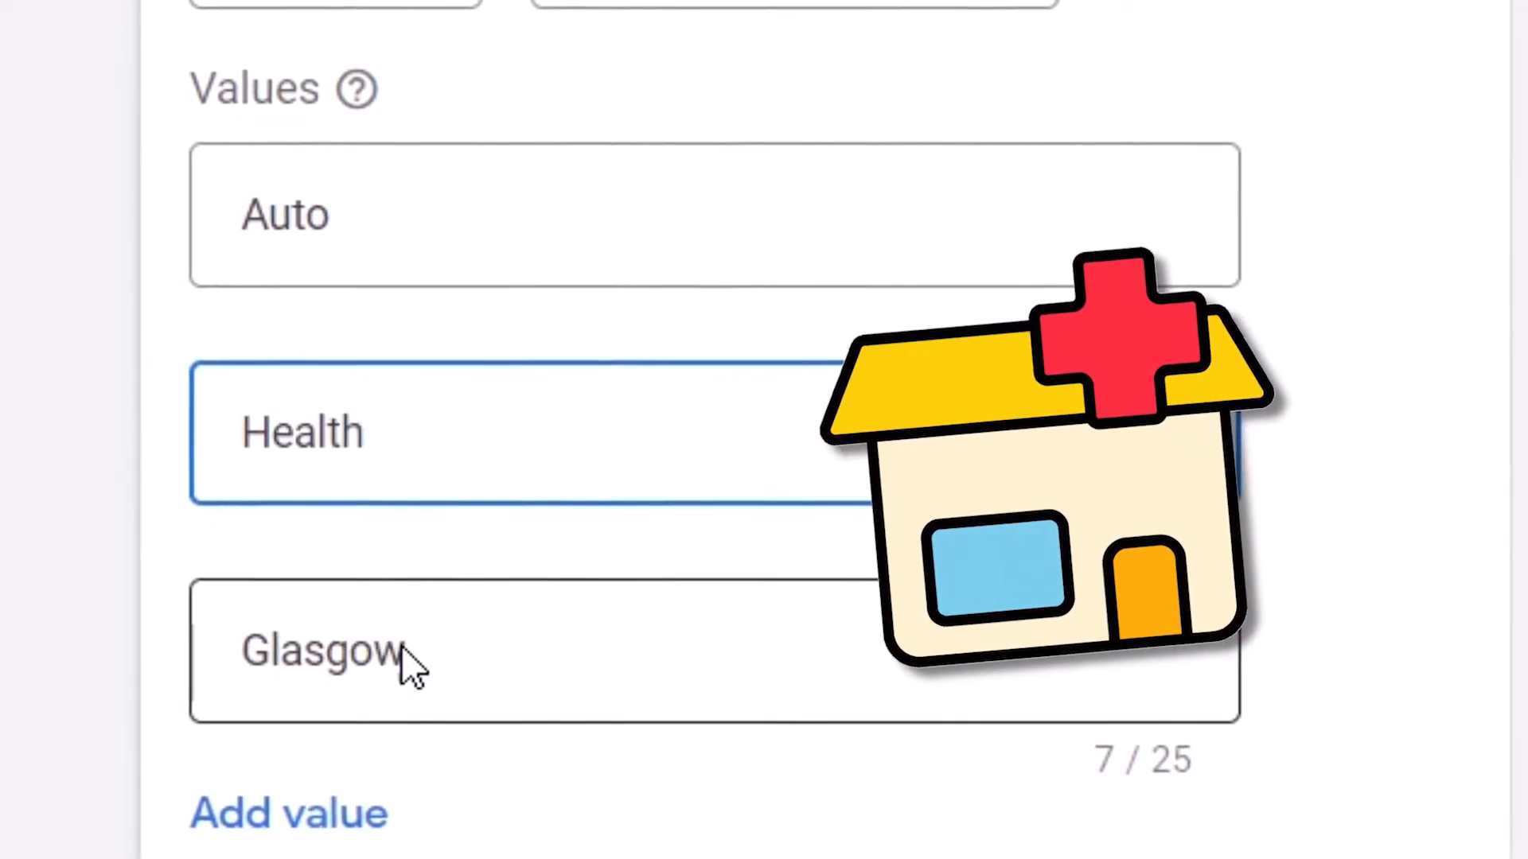
type("Travel")
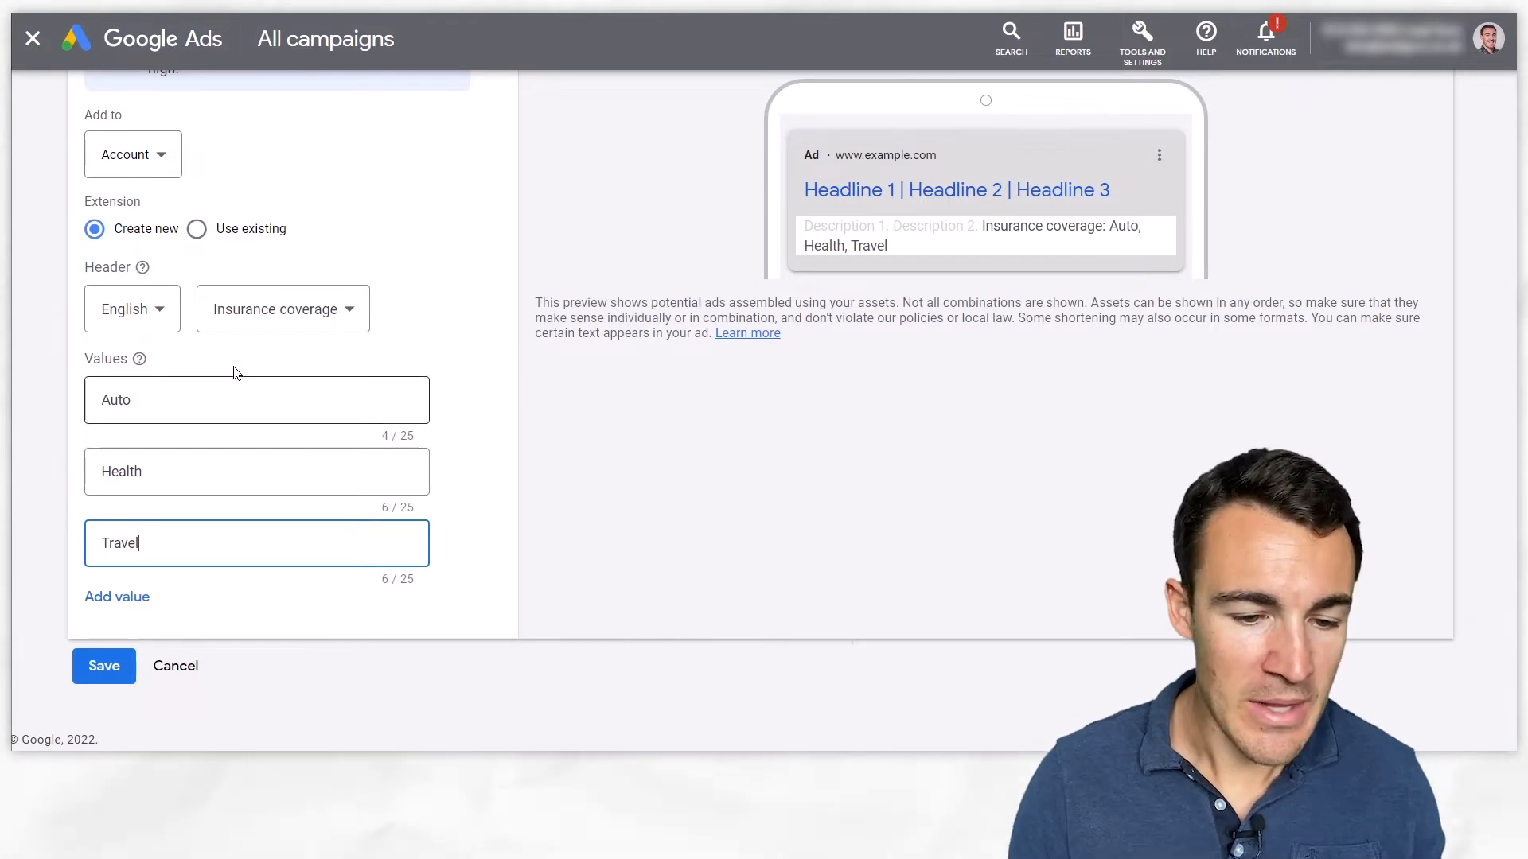
left_click(283, 309)
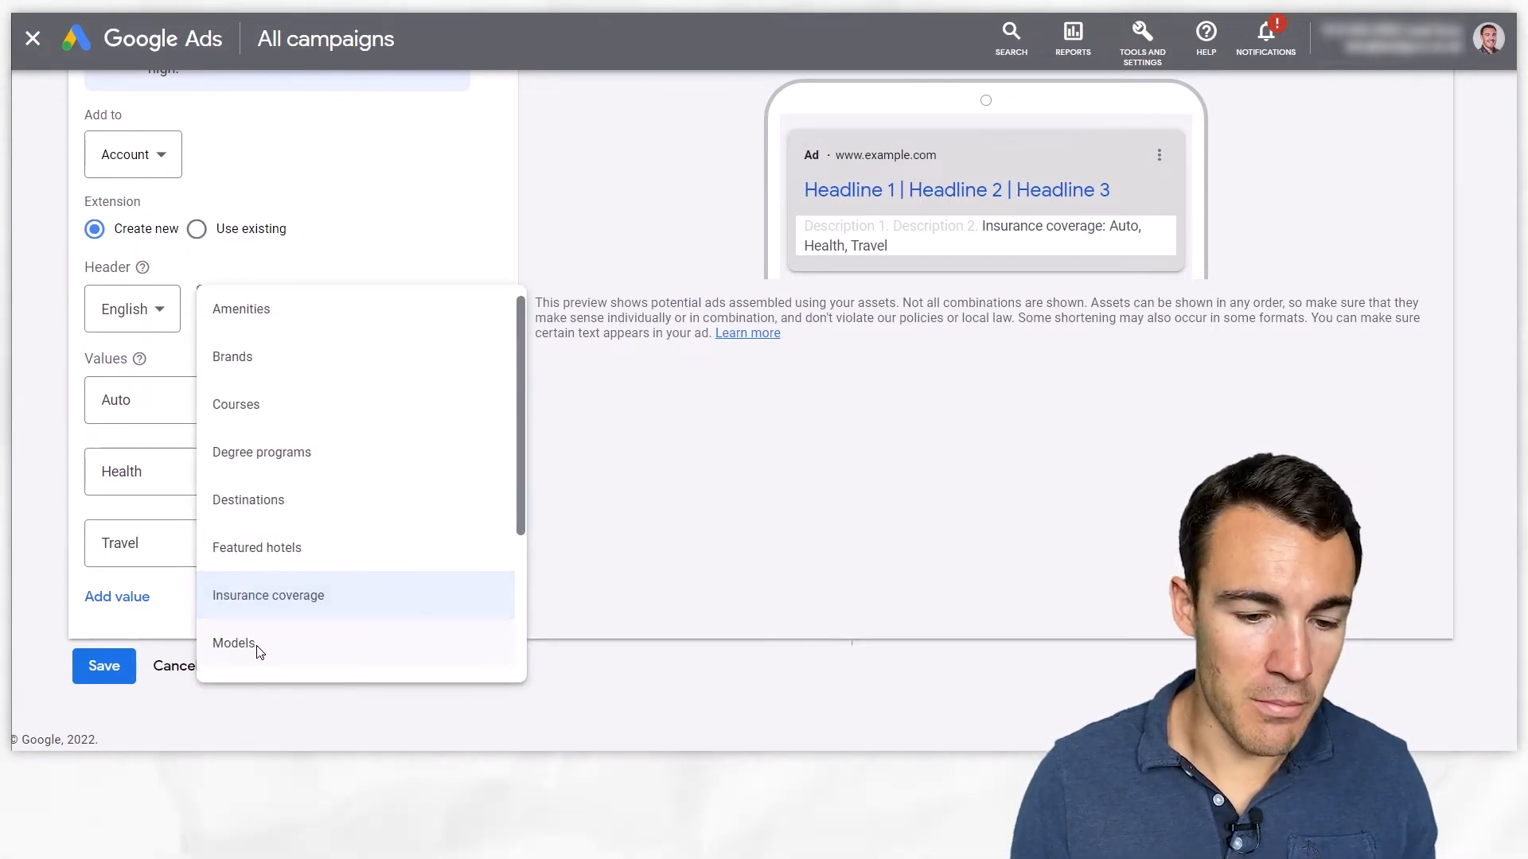
Set the header to Models and enter iPhone 14 and iPhone 87 as values.
left_click(232, 643)
type("i")
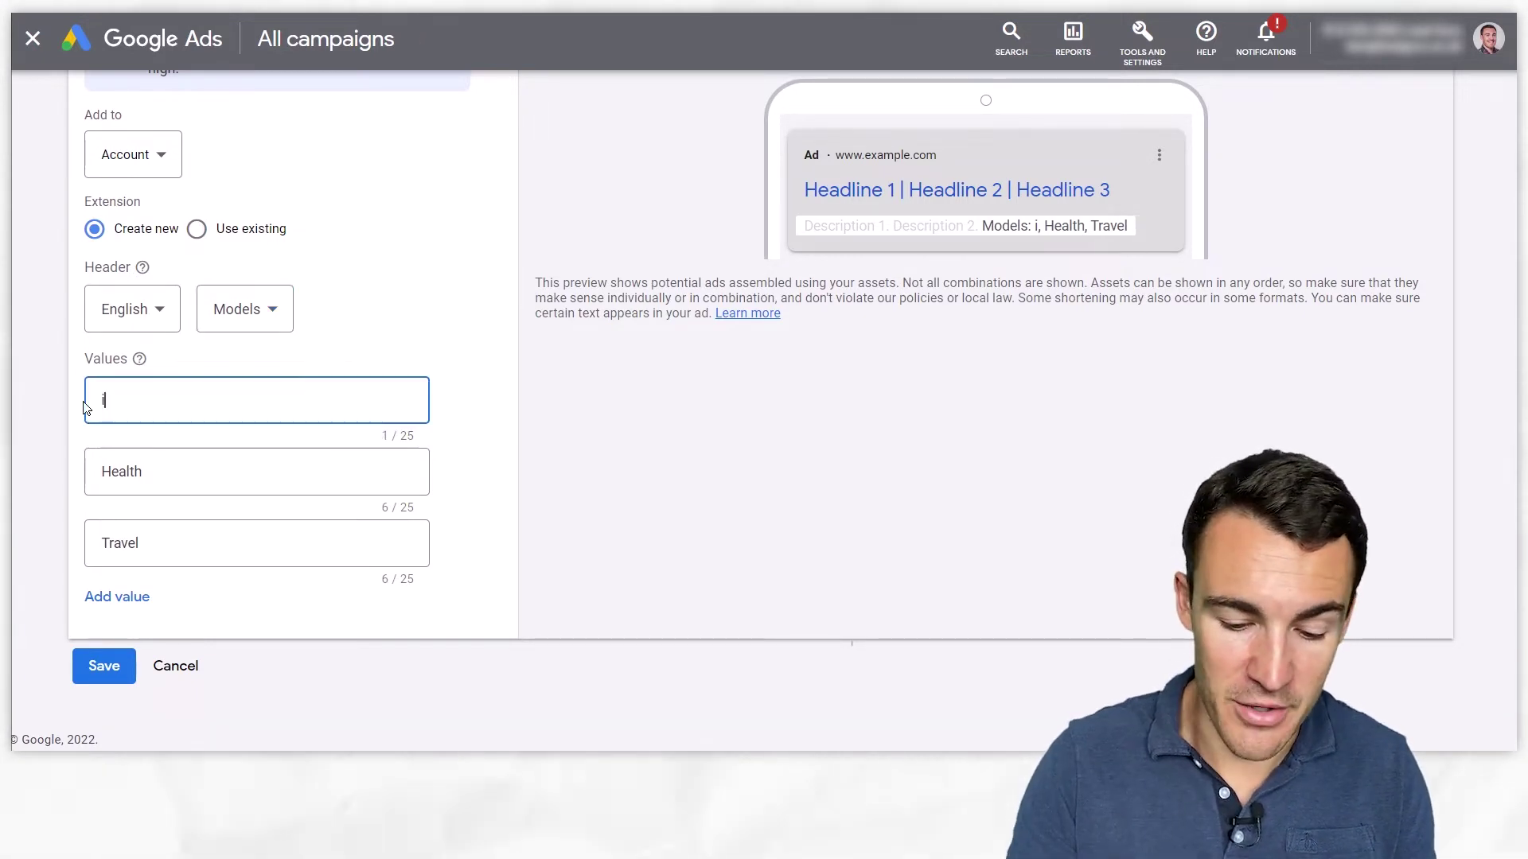
type("Phone 14")
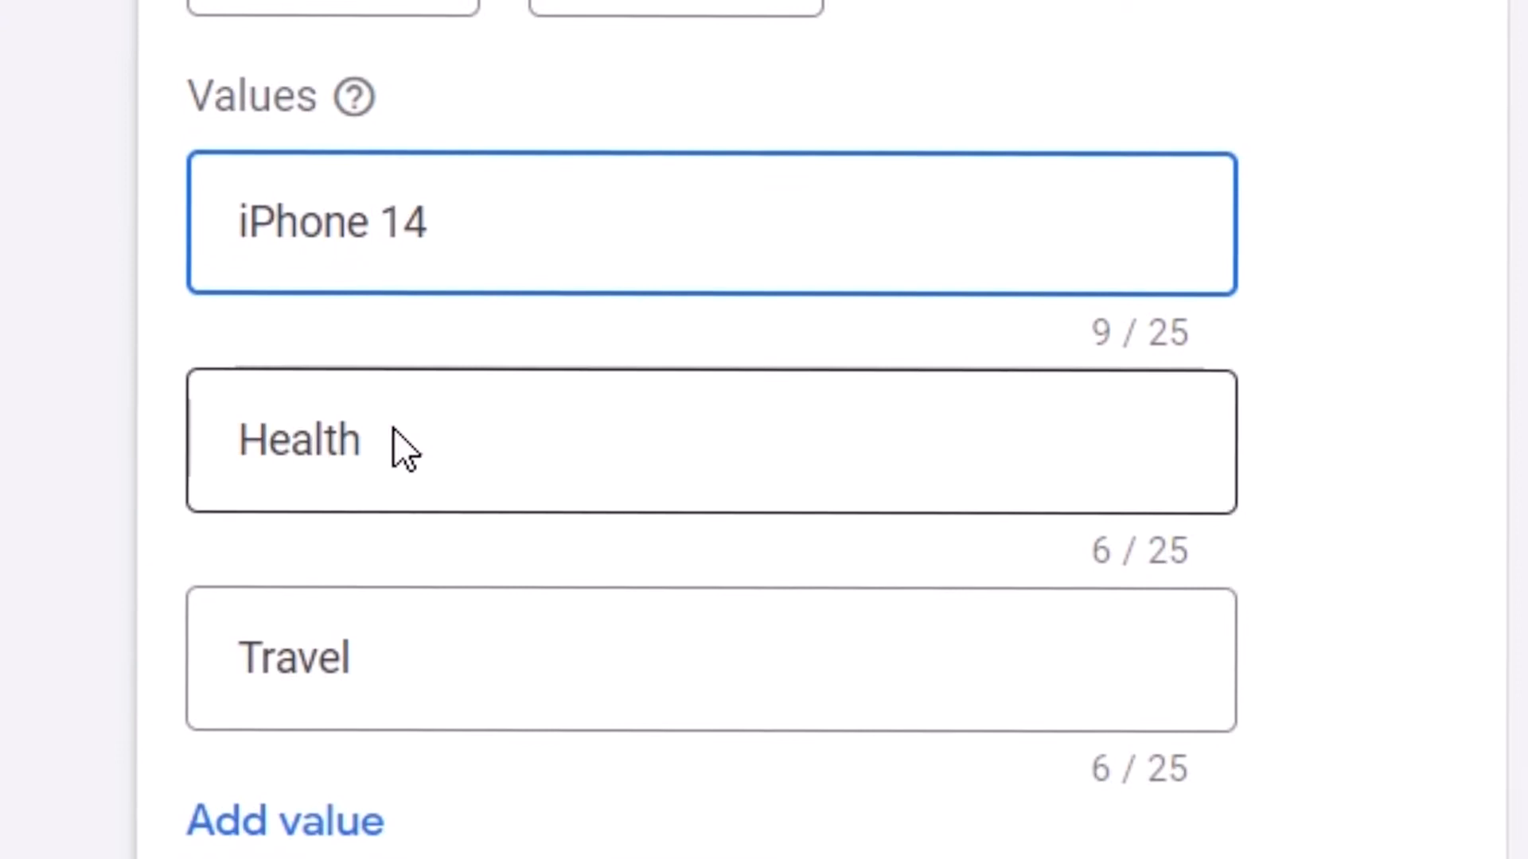
type("iP")
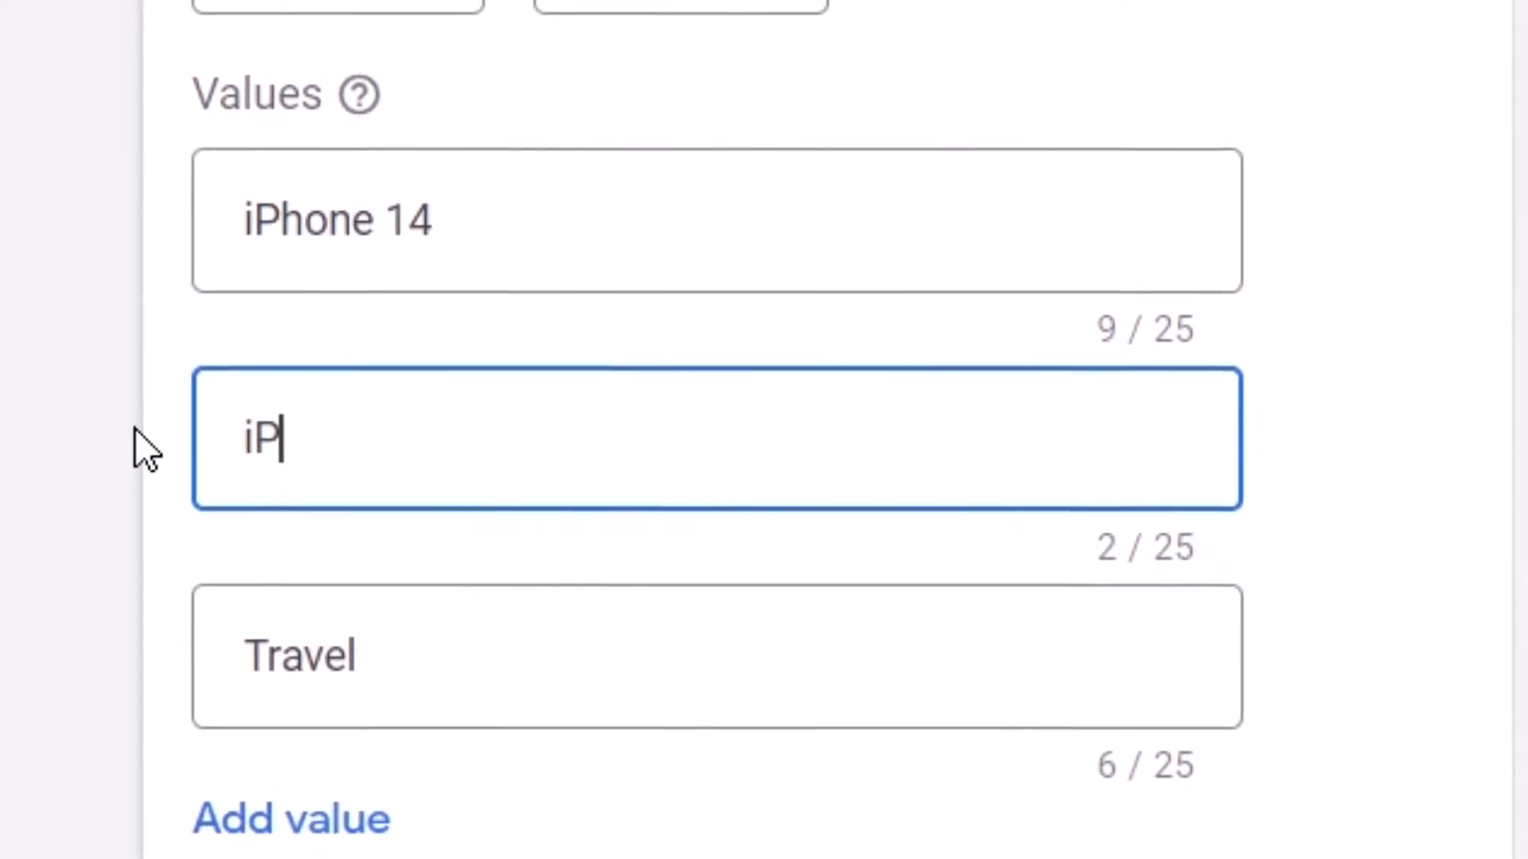
type("hone 14S")
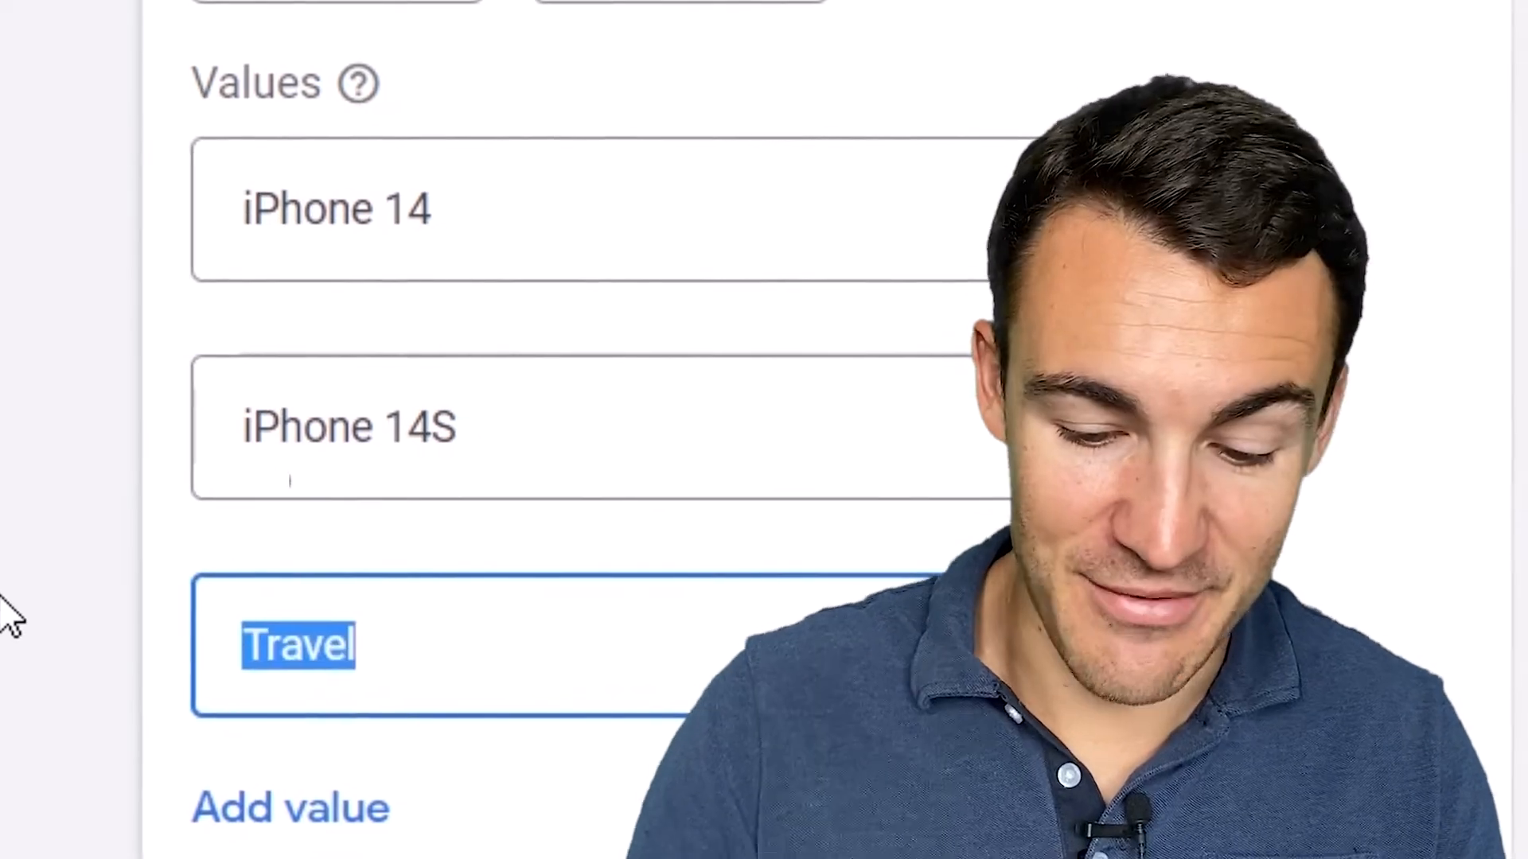
type("iPhone 87")
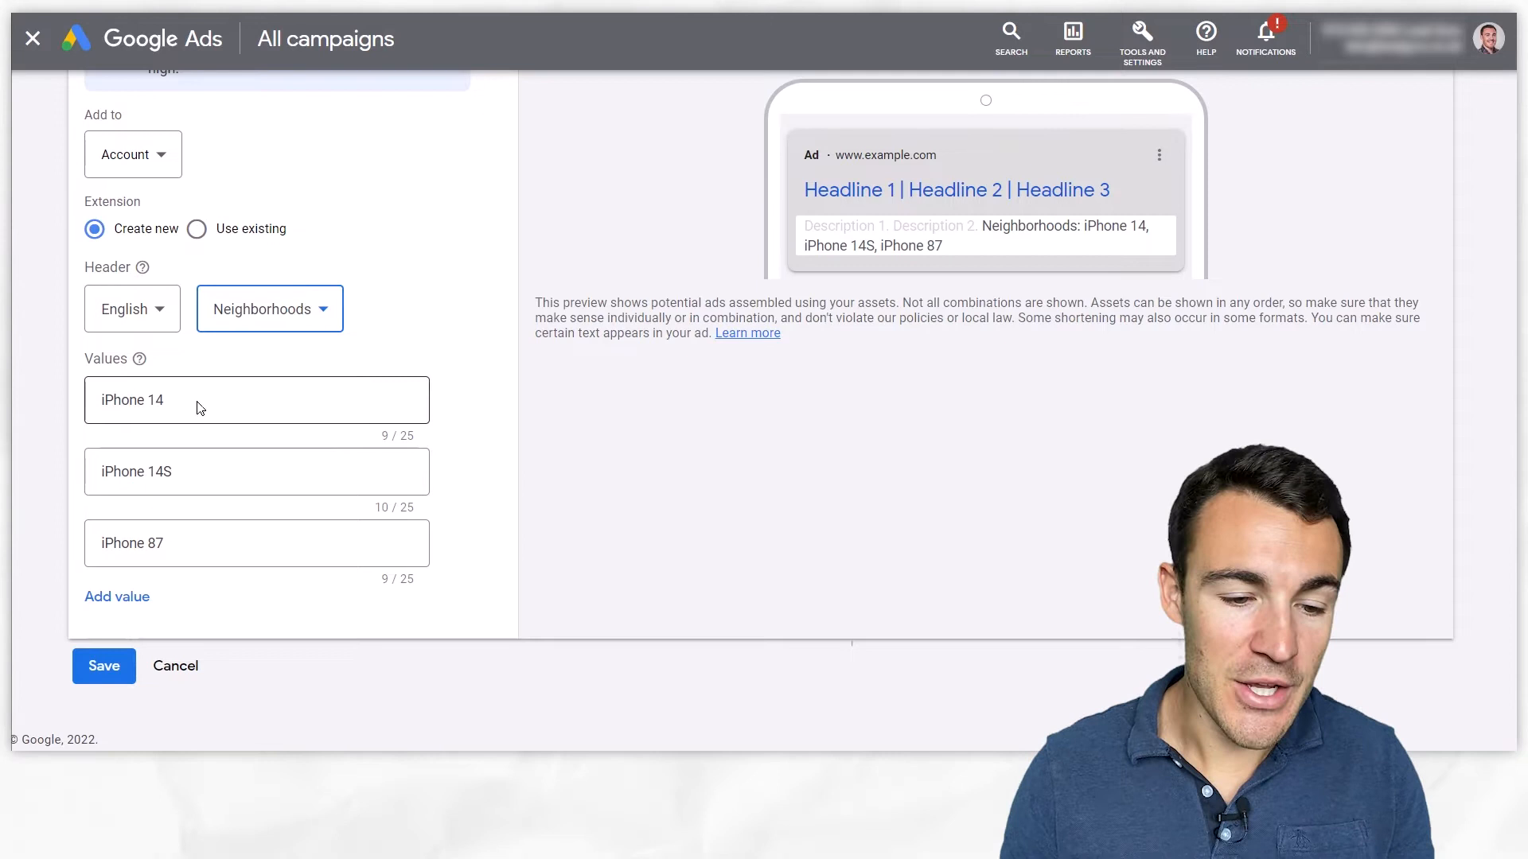
Enter Hammersmith and Chiswick as the Neighborhoods values.
type("Hammersmith")
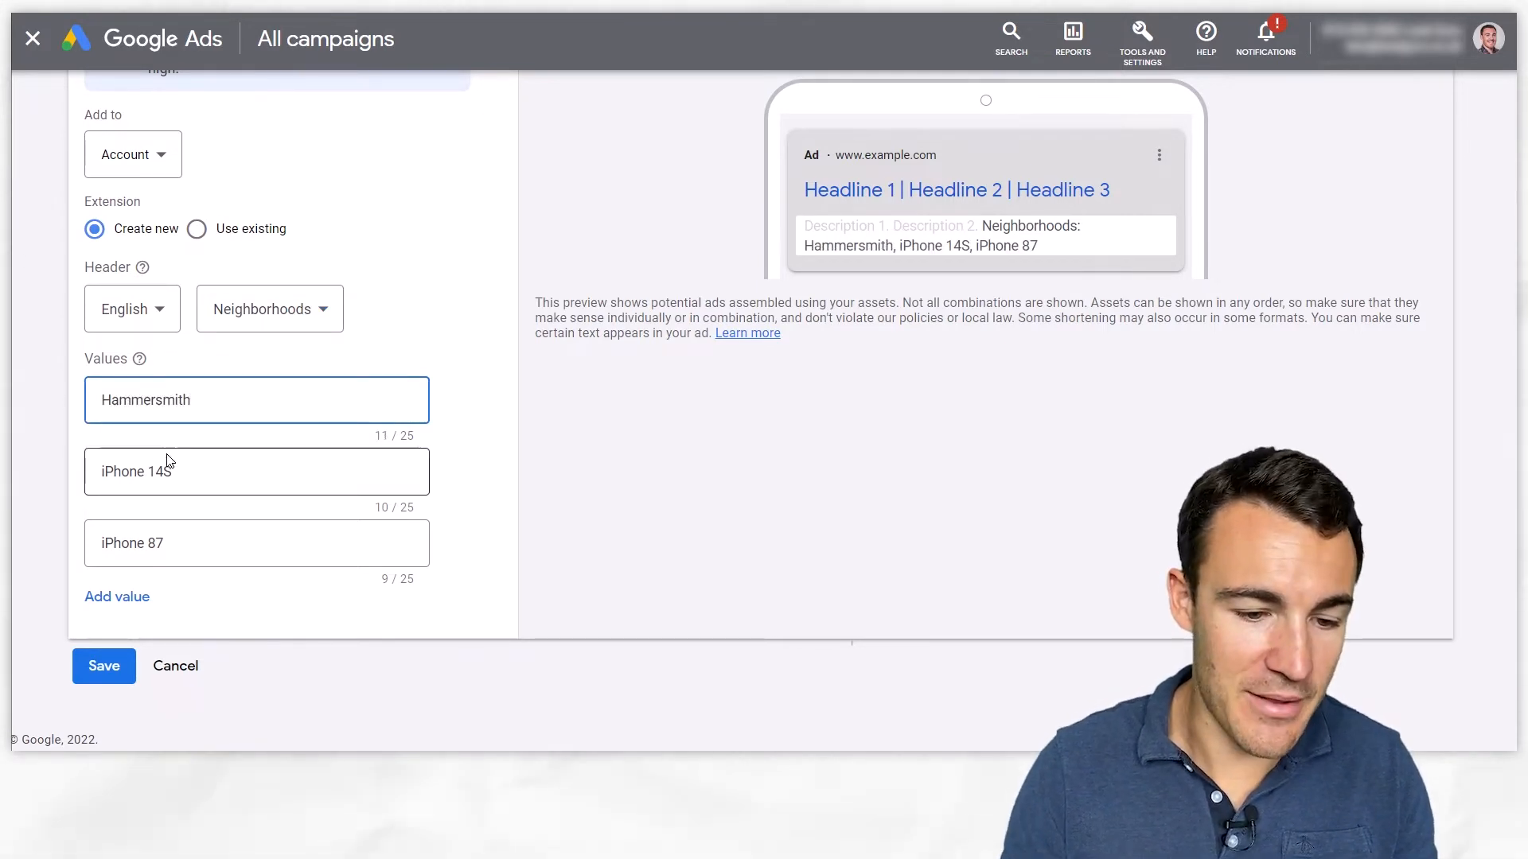
type("Chiswick")
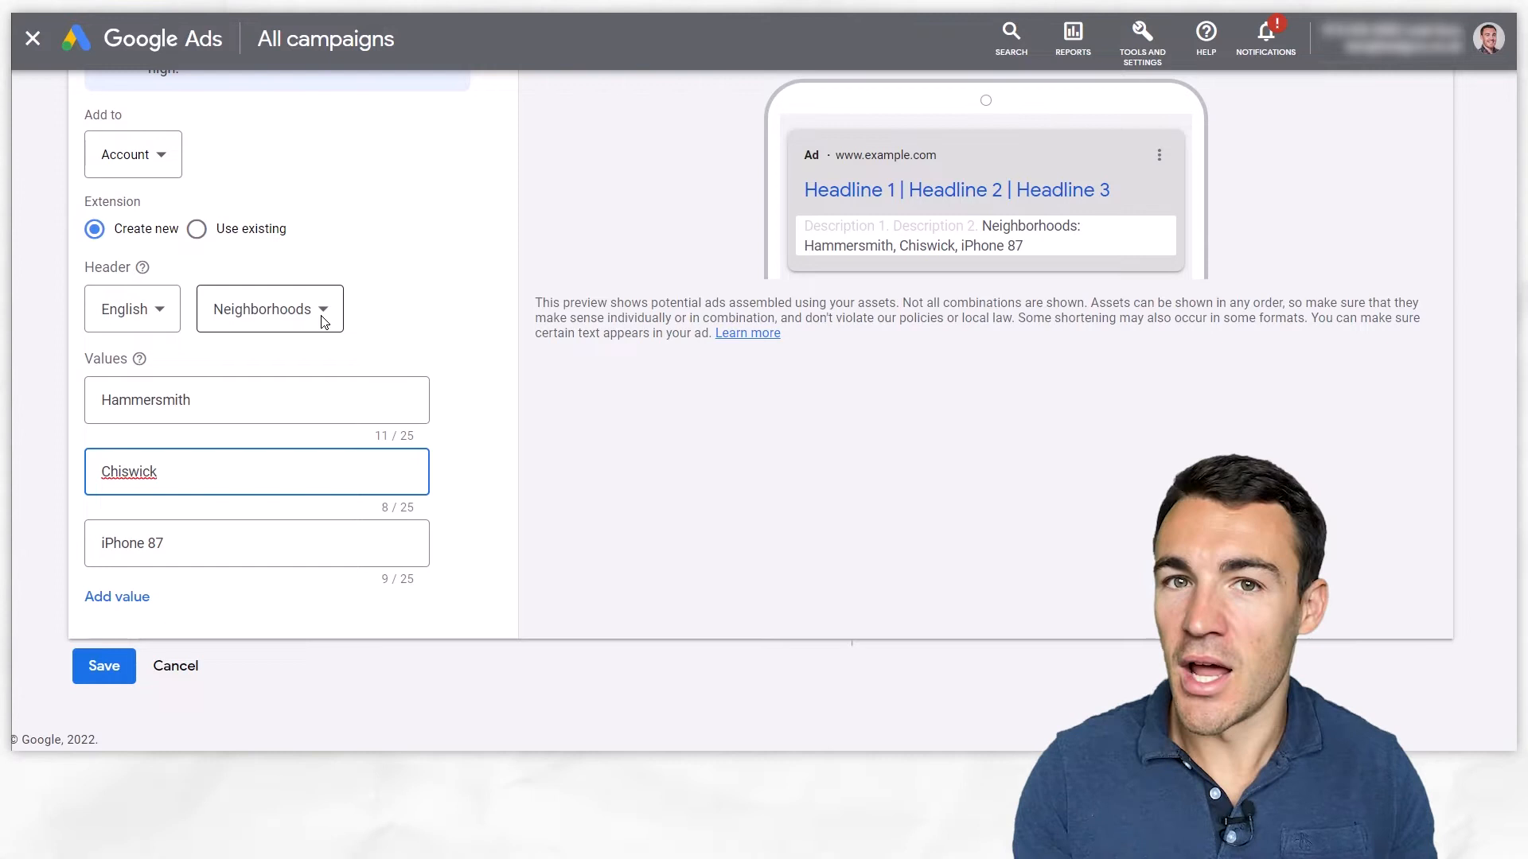
Set the header to Service catalog with values Window Cleaning, Patio Cleaning and Gutter Cleaning.
left_click(269, 309)
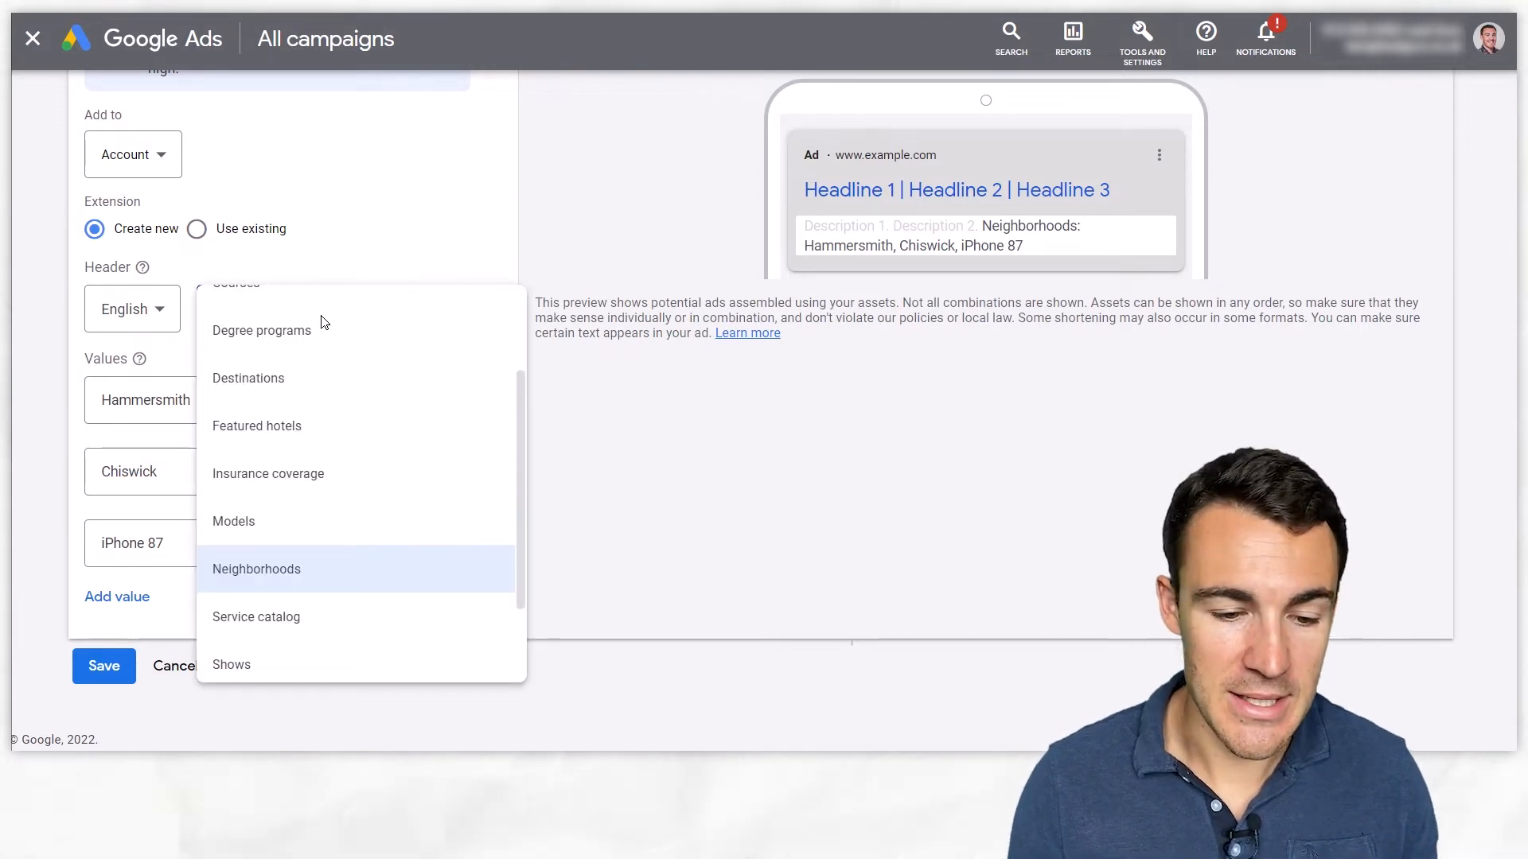
left_click(256, 618)
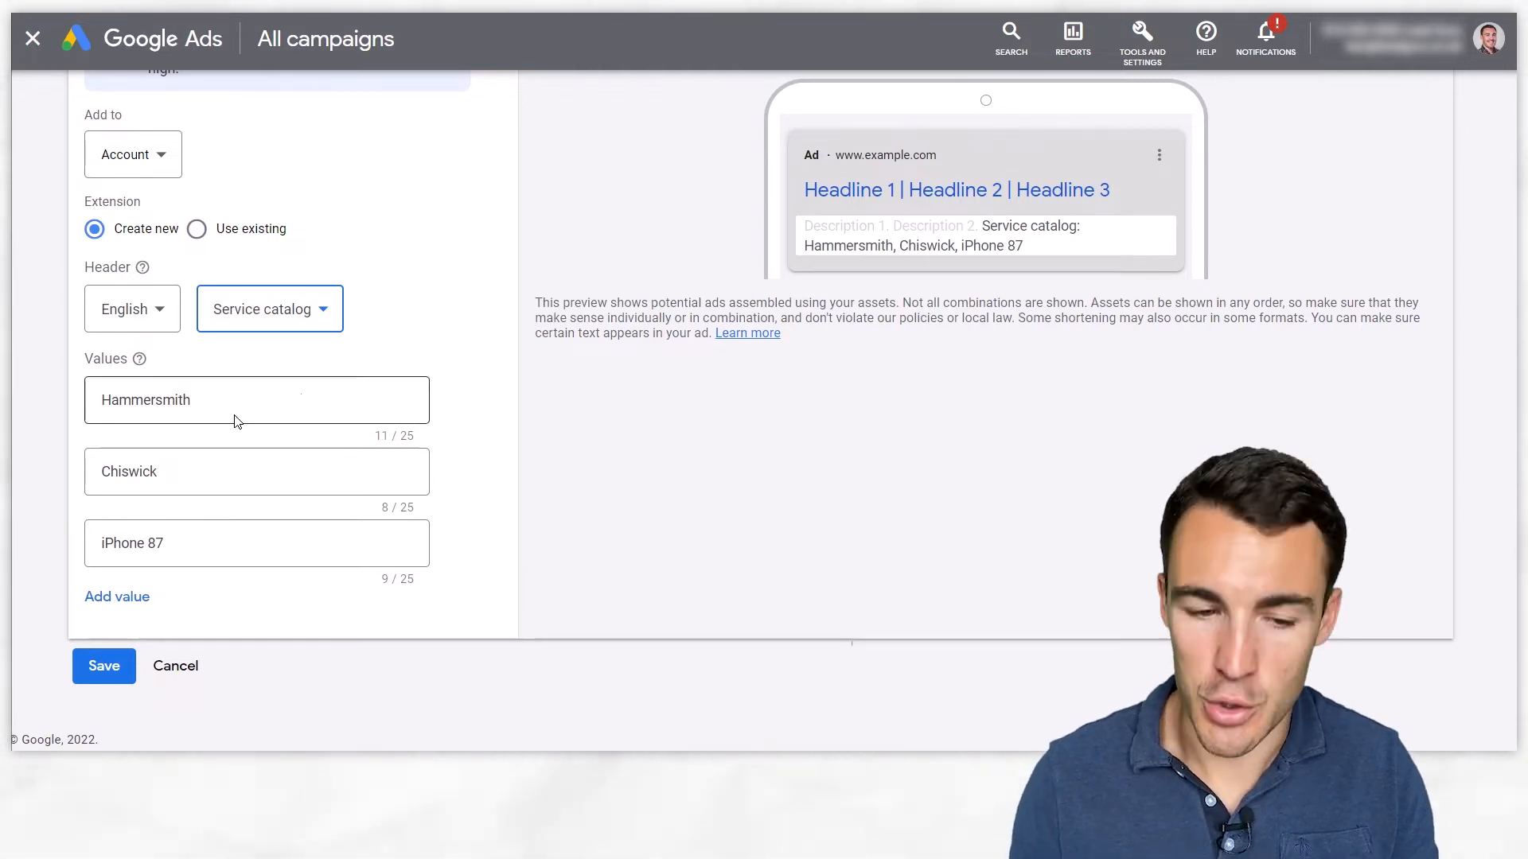
type("Window Cleaning")
left_click(256, 469)
type("P")
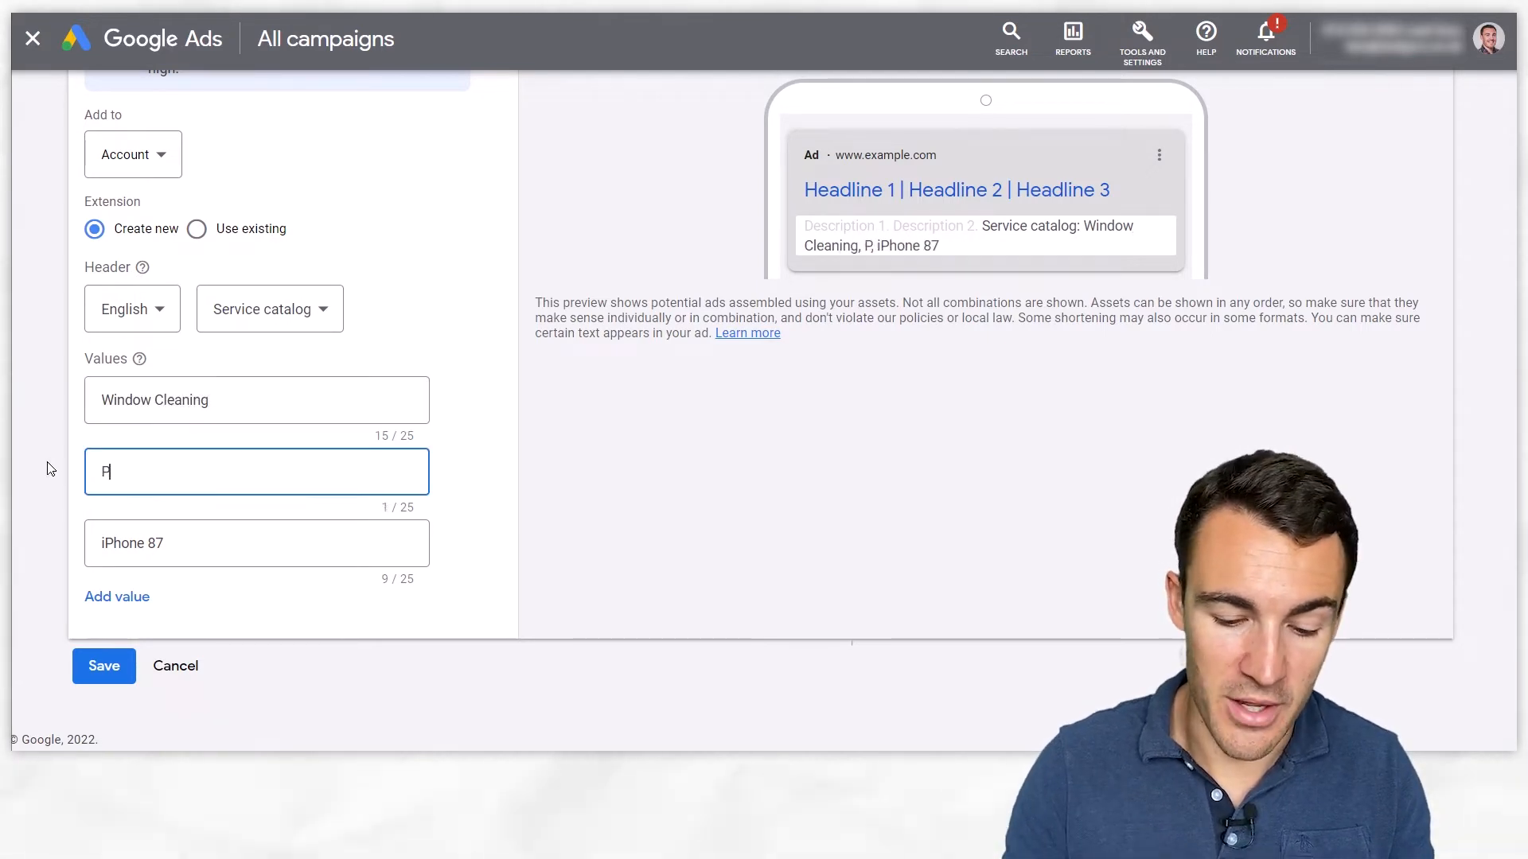
type("atio Cleanin")
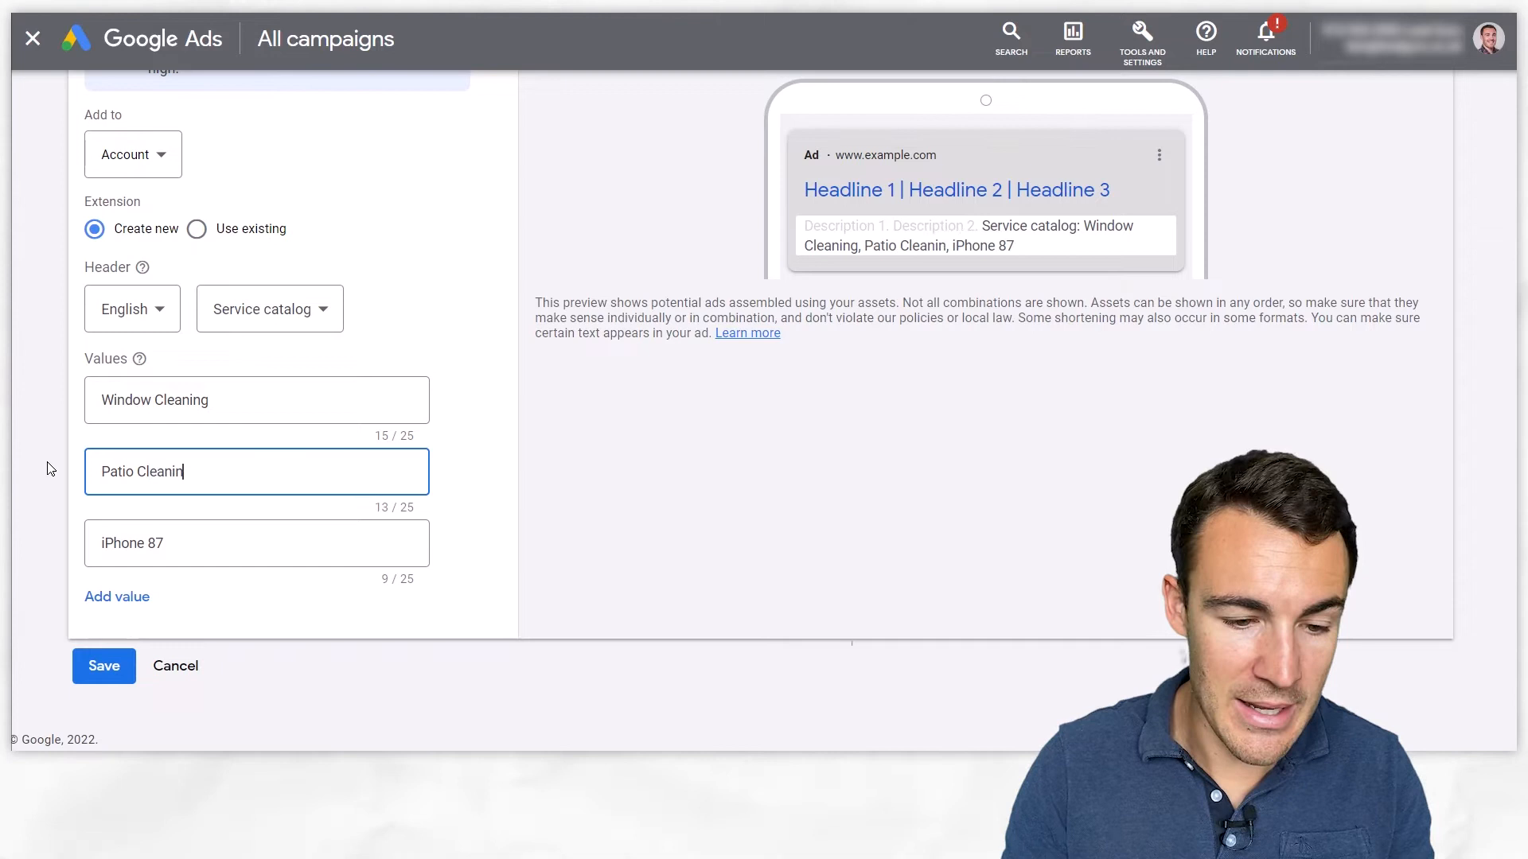
type("Gutter Cleaning")
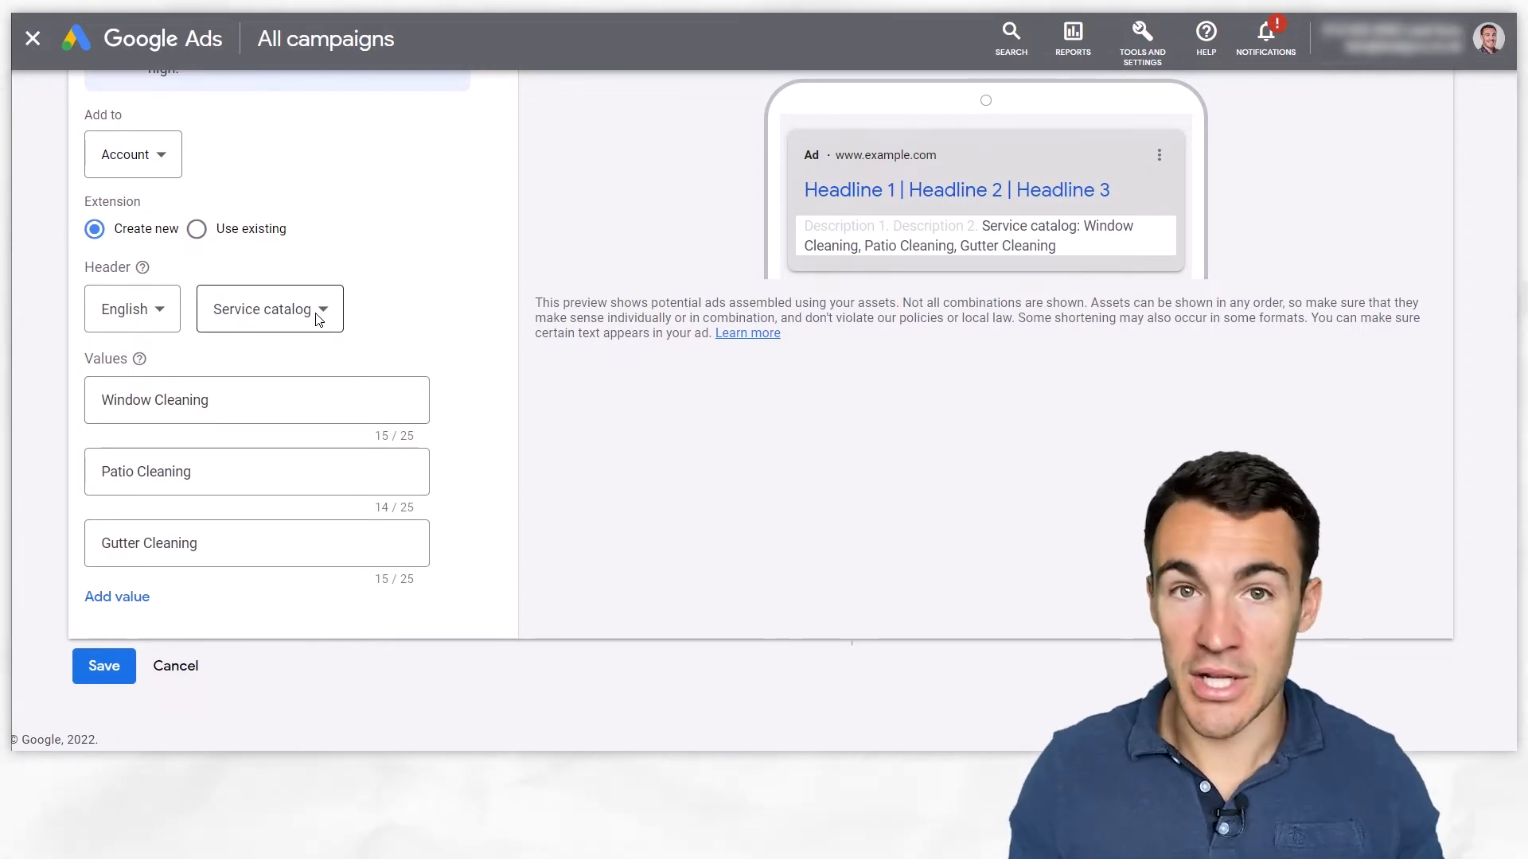
Set the header to Shows and overwrite the first two values with 17th May and 24th June.
left_click(269, 309)
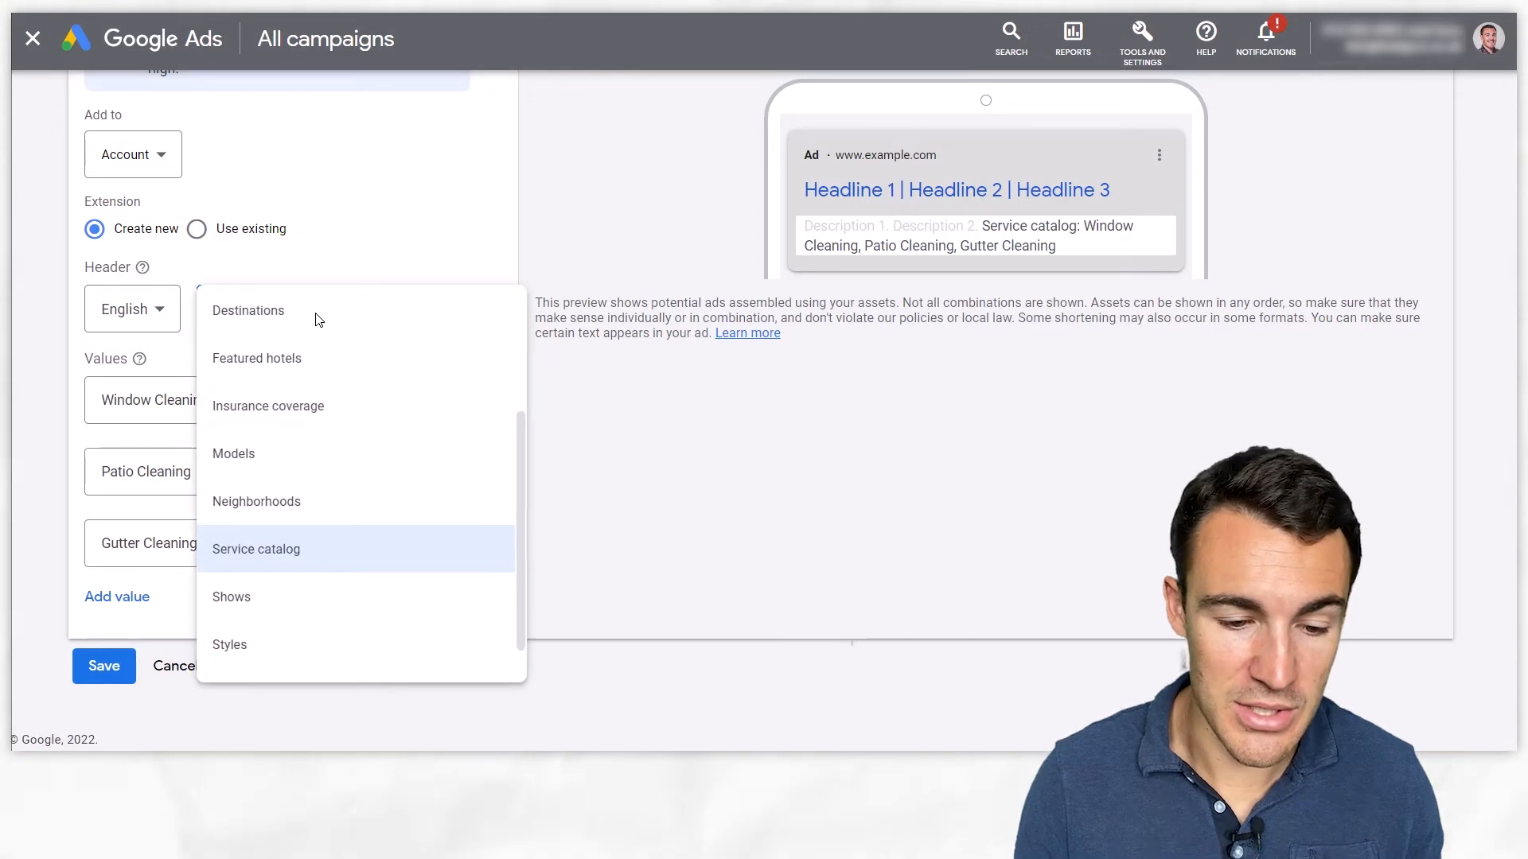
left_click(233, 597)
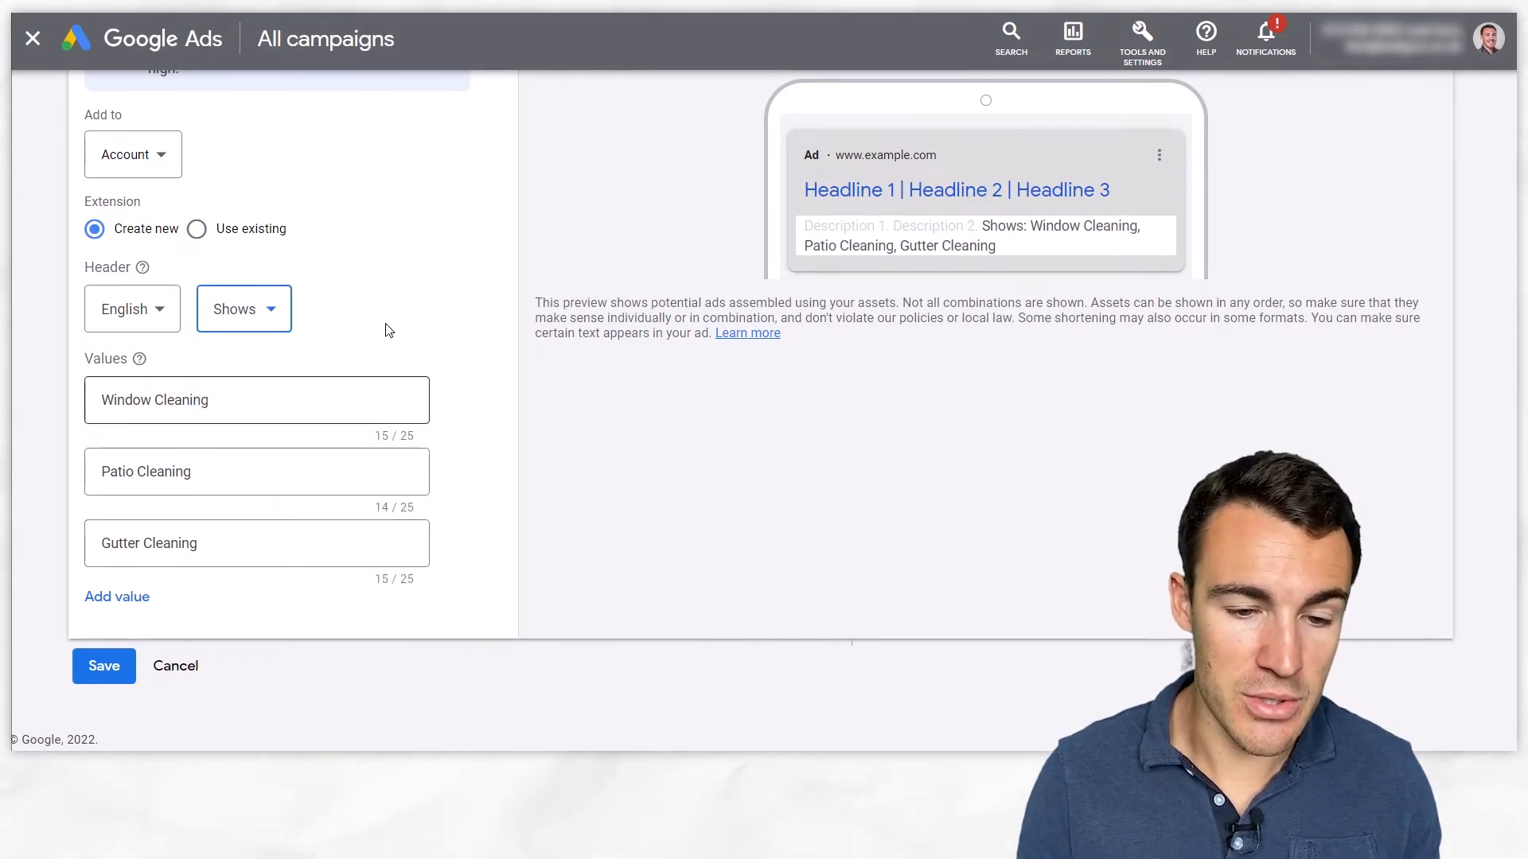
mouse_move(460, 455)
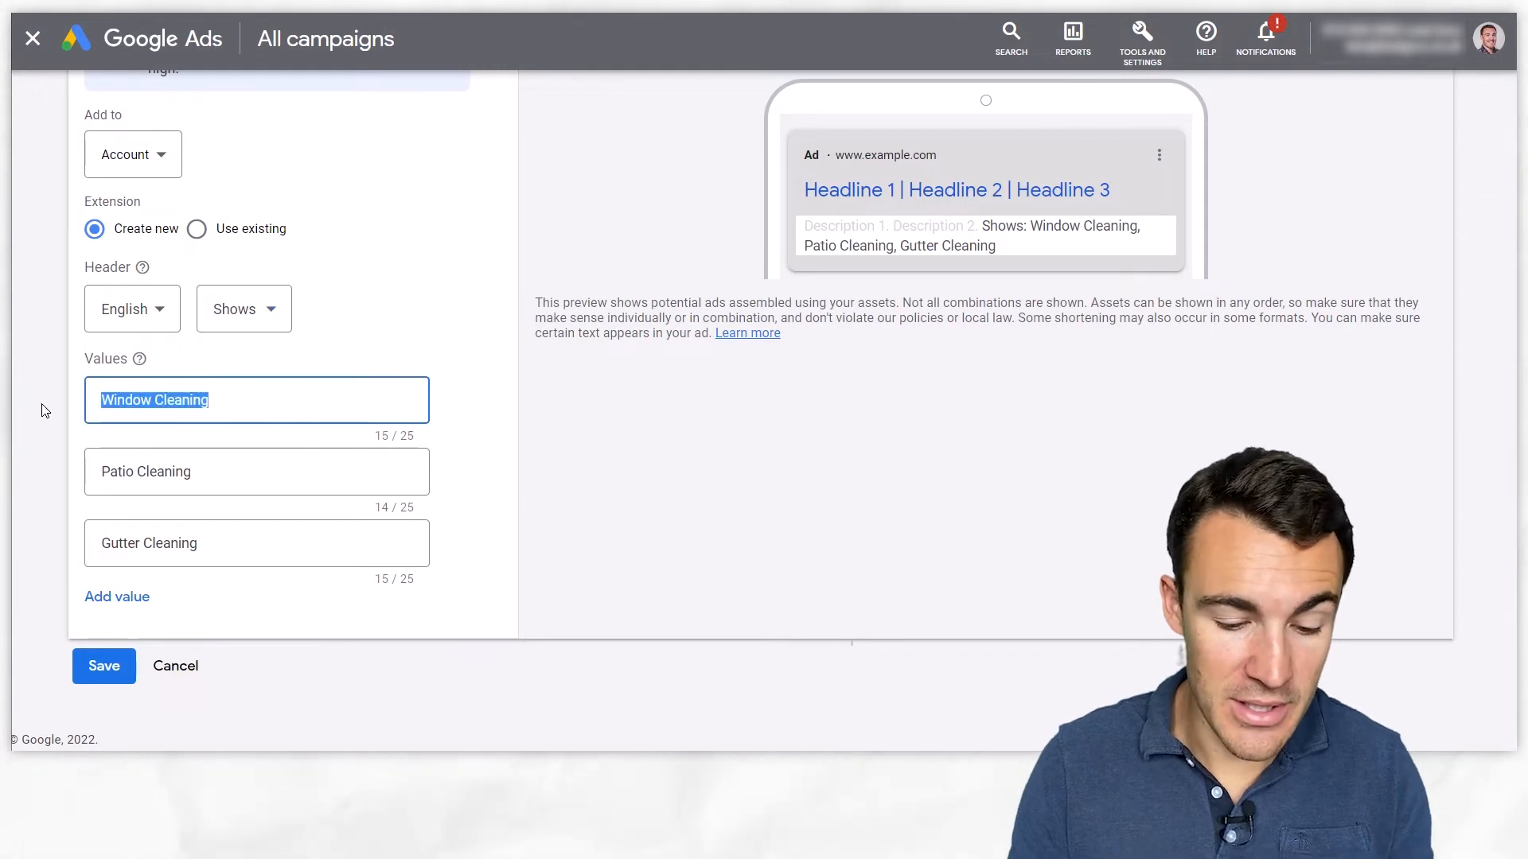
type("17th May")
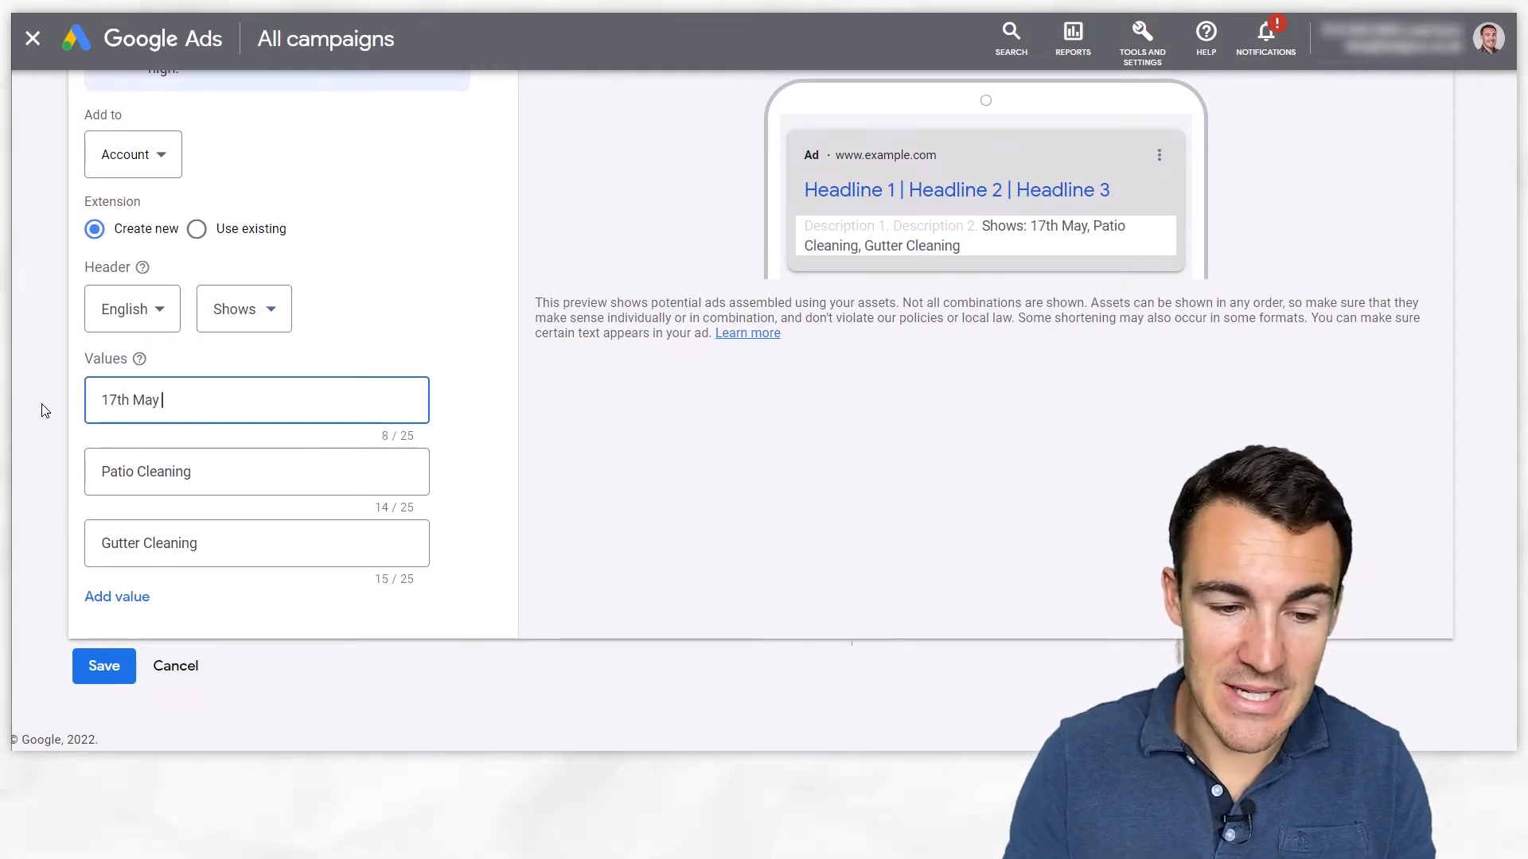
type("2")
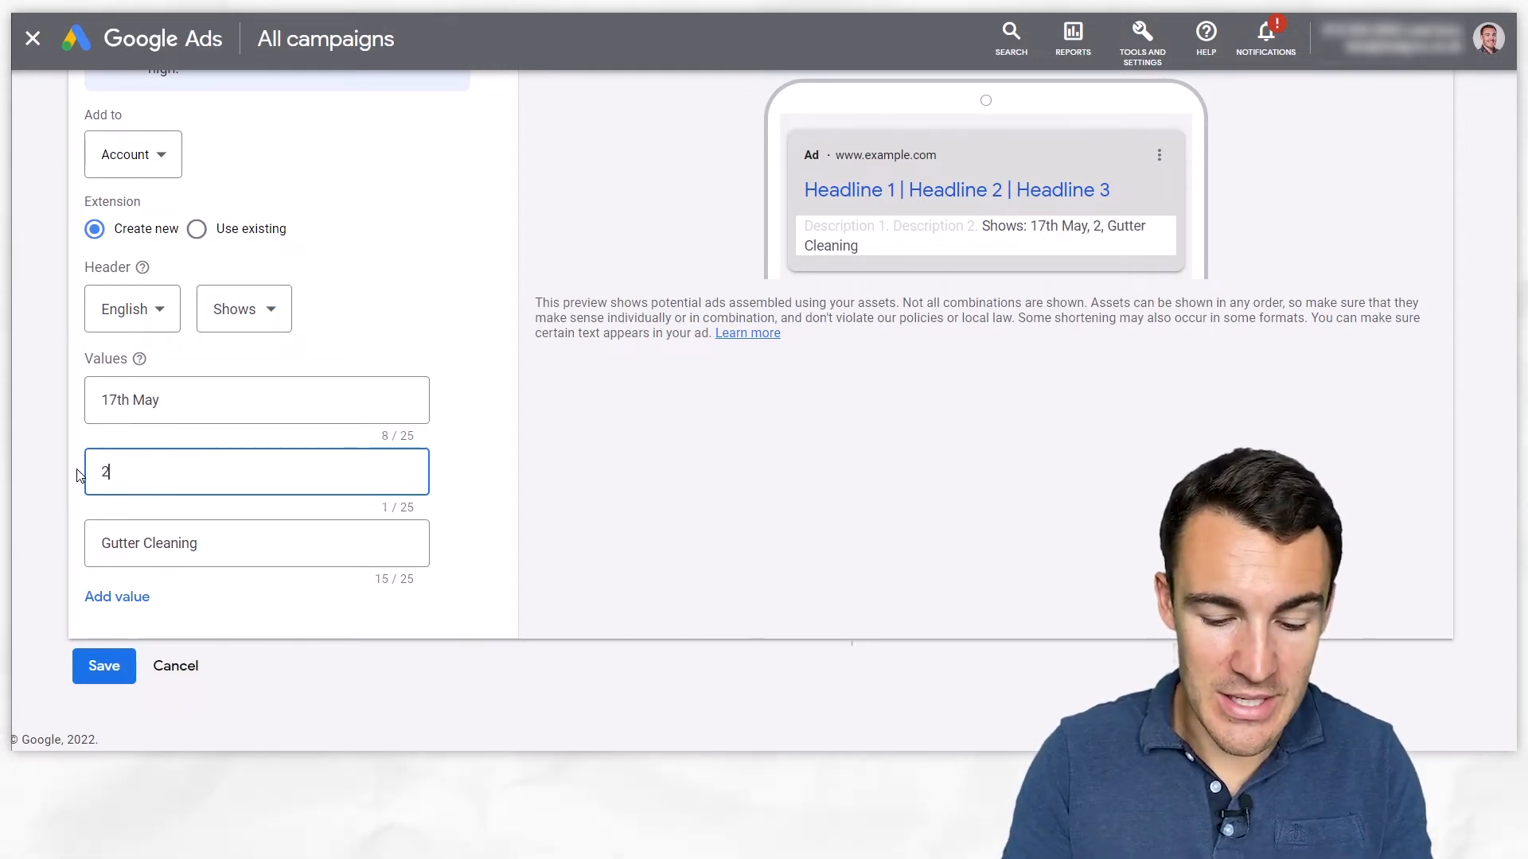
type("4th June")
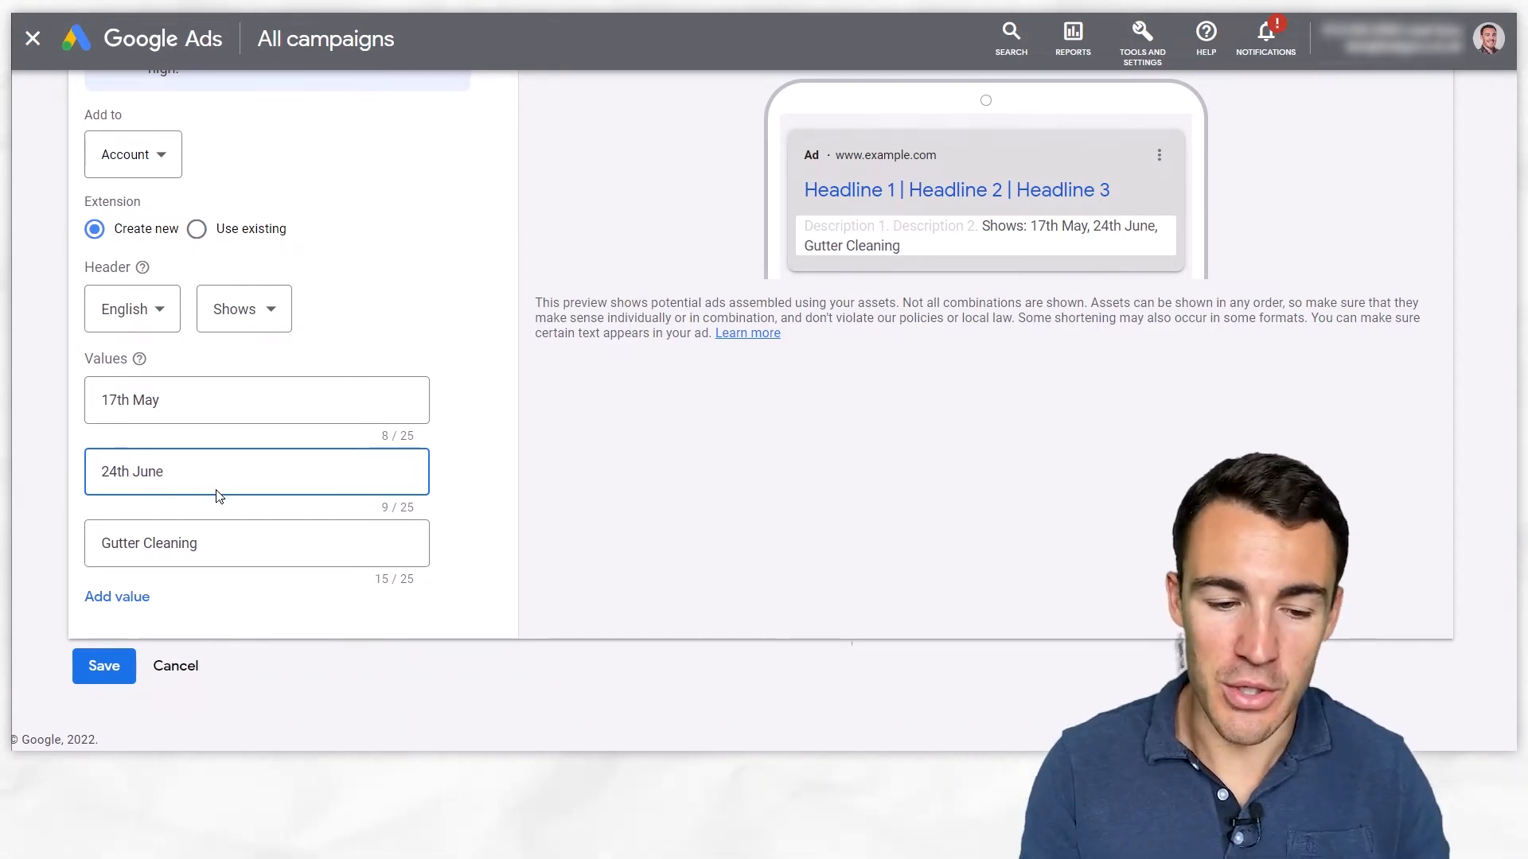
Set the header to Styles with values Casual, Formal and Black Tie.
left_click(244, 309)
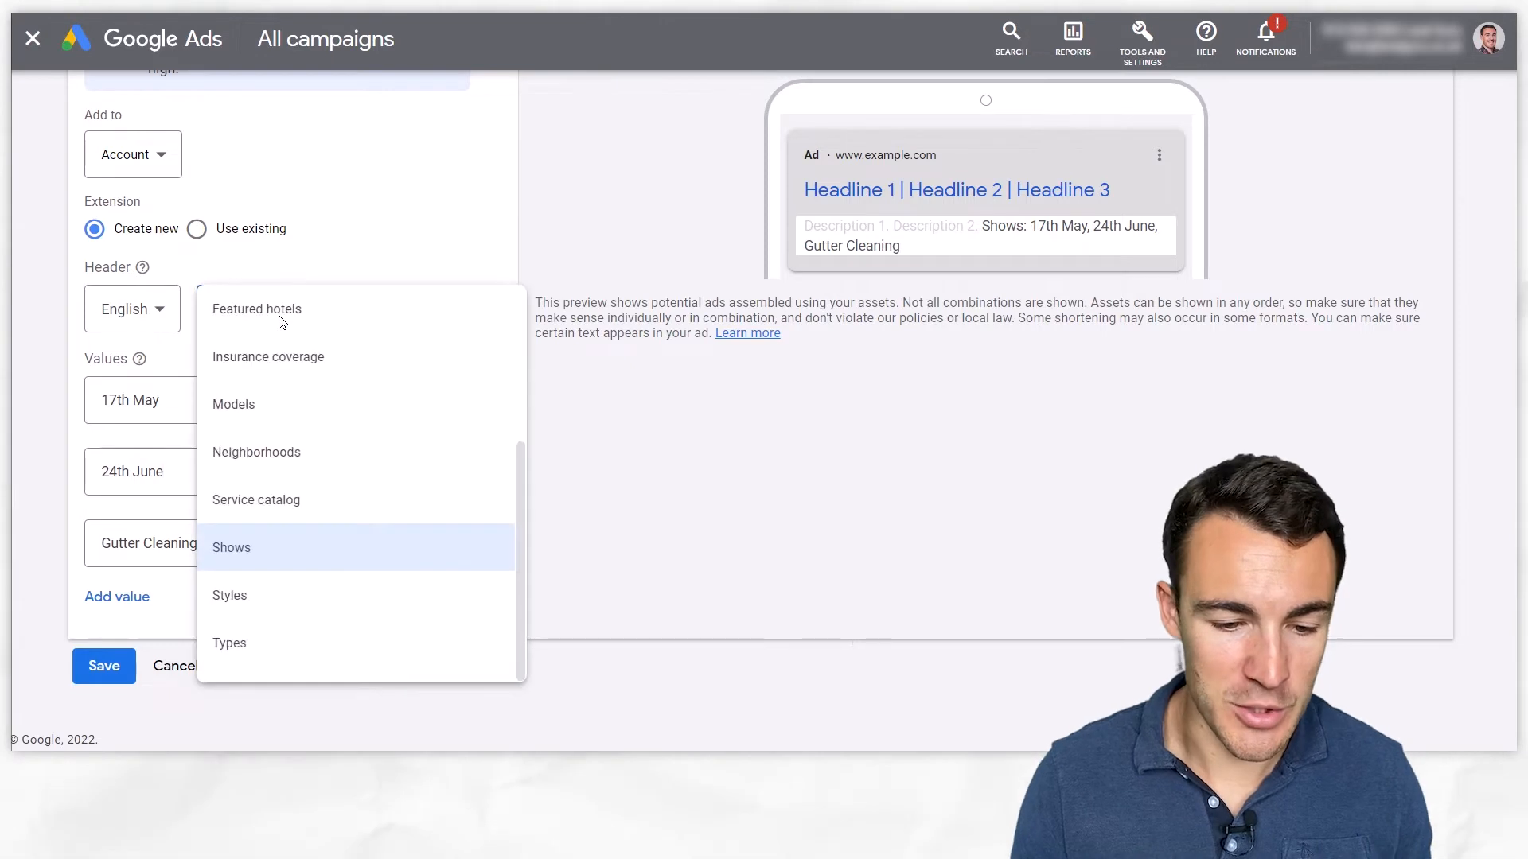
left_click(229, 595)
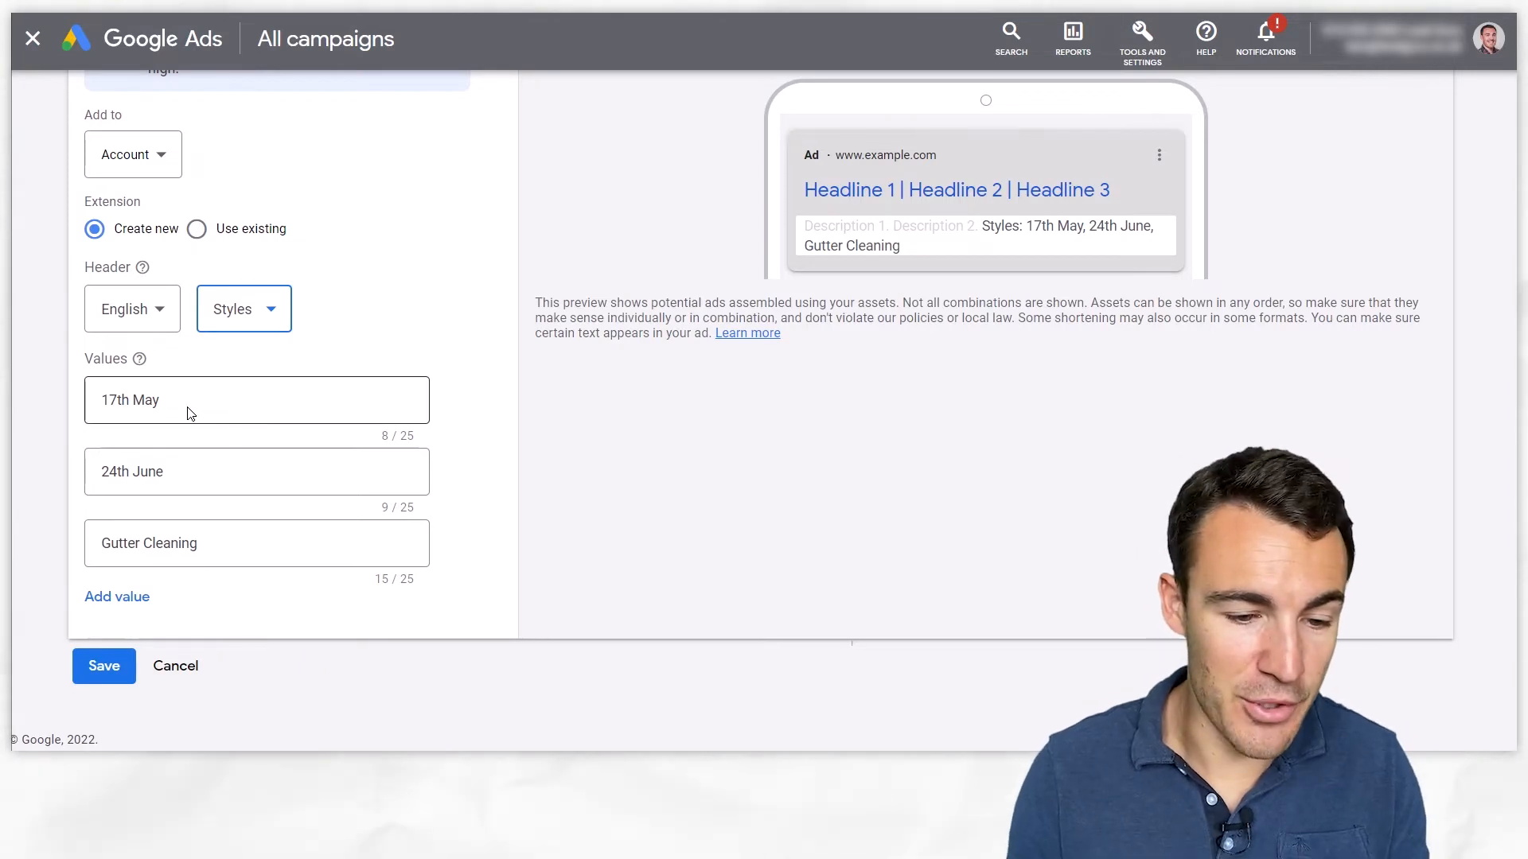
type("Casual")
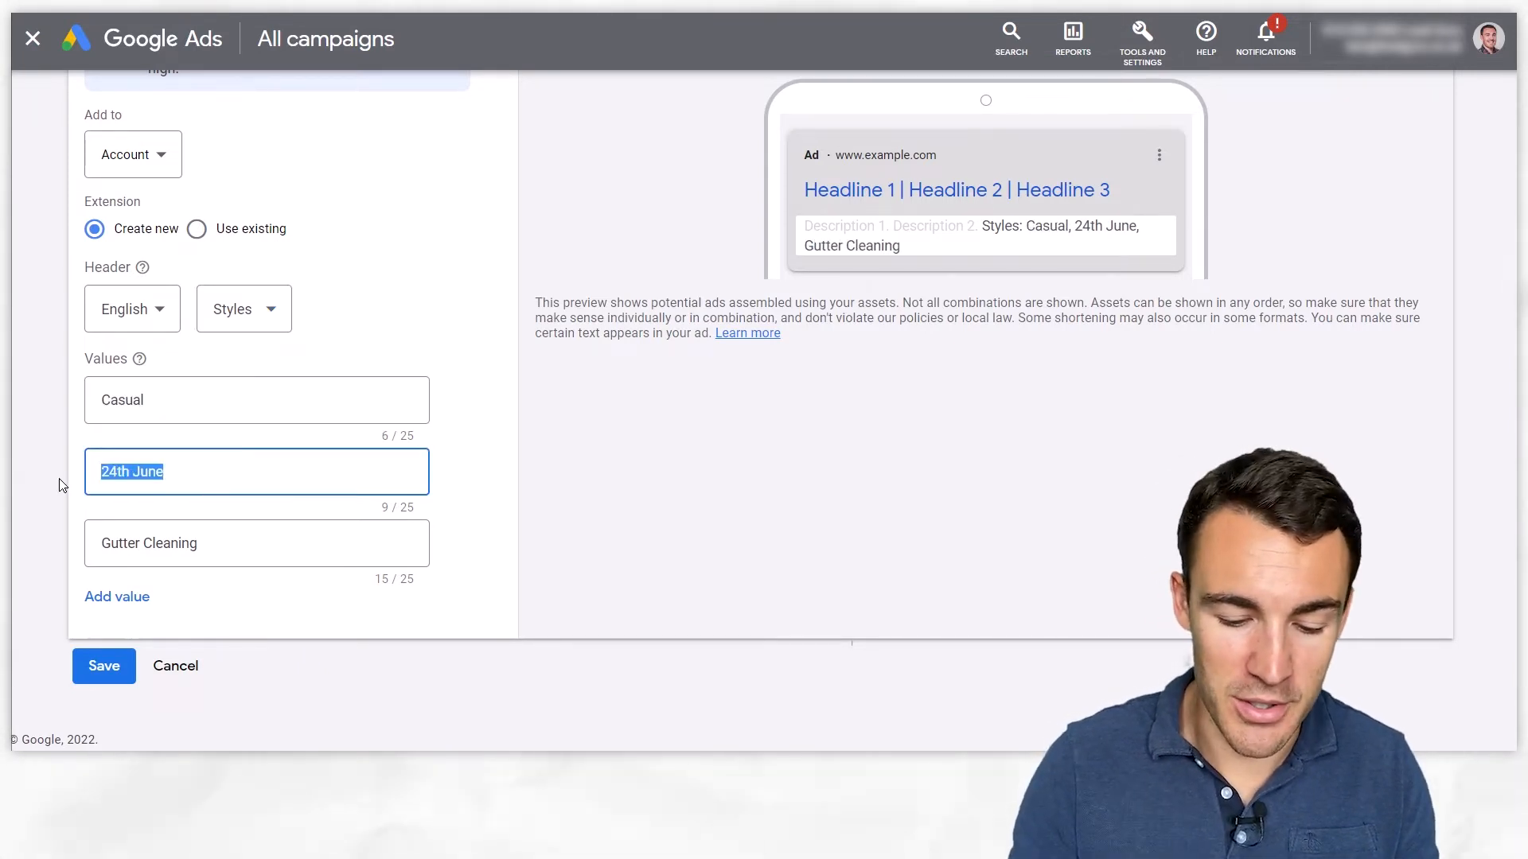
type("Formal")
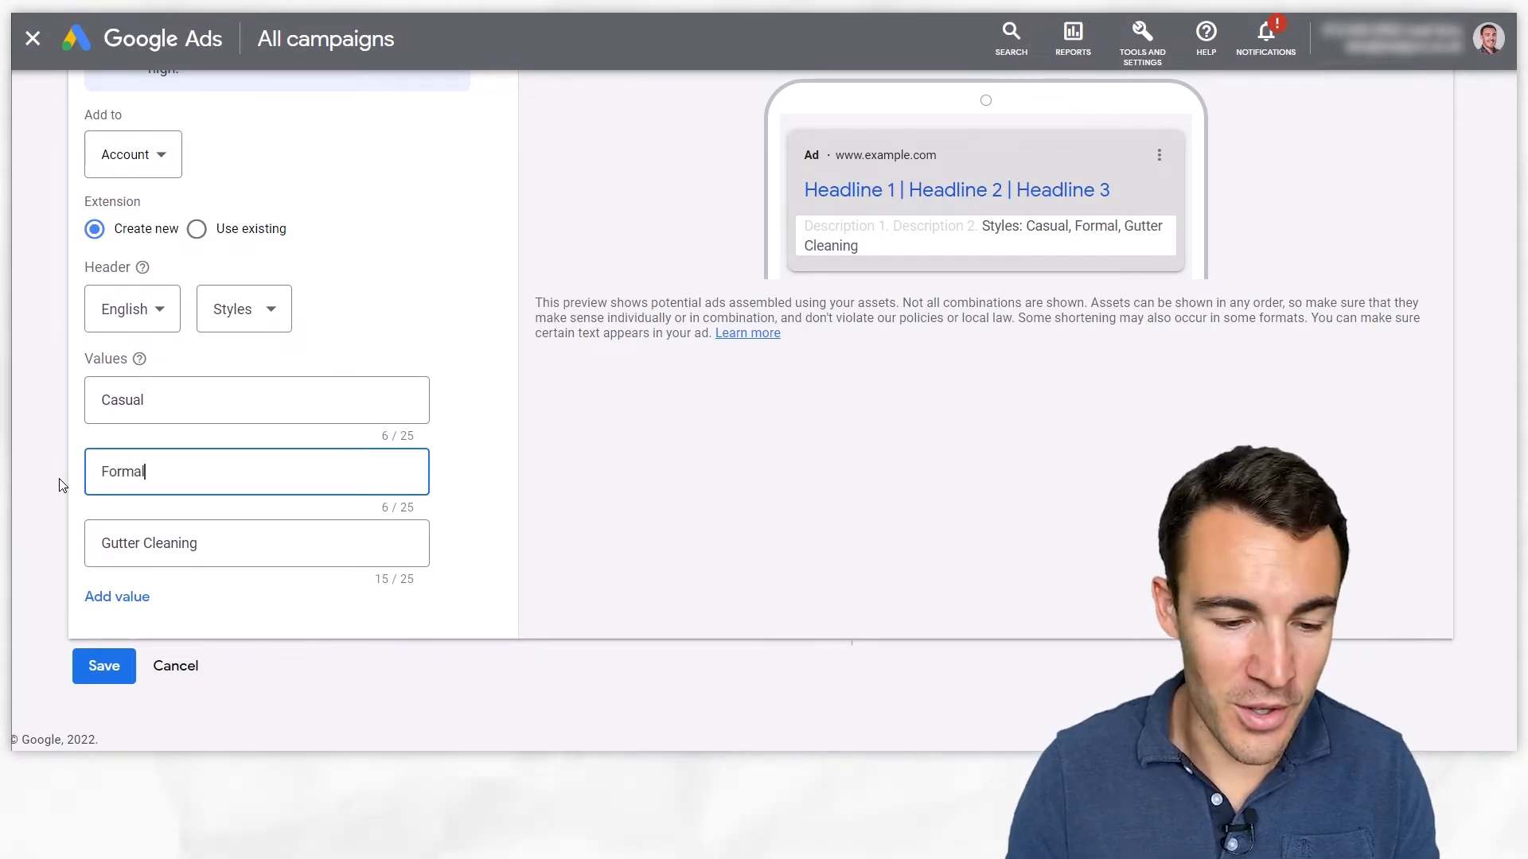
type("Black Tie")
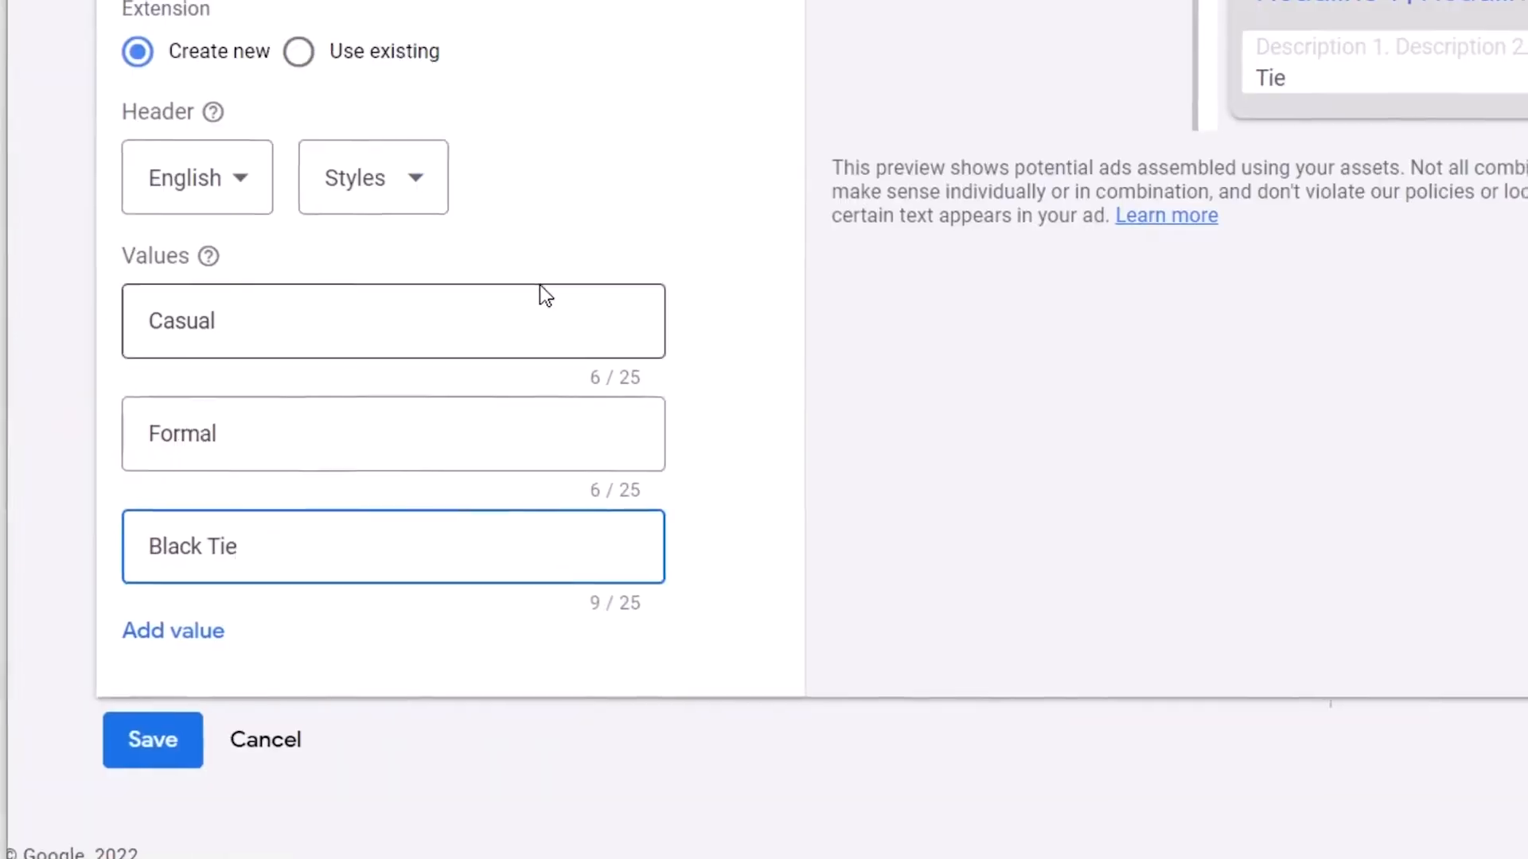
Switch the header to Types and enter Beginner, Intermediate and Advanced as the snippet values.
left_click(373, 177)
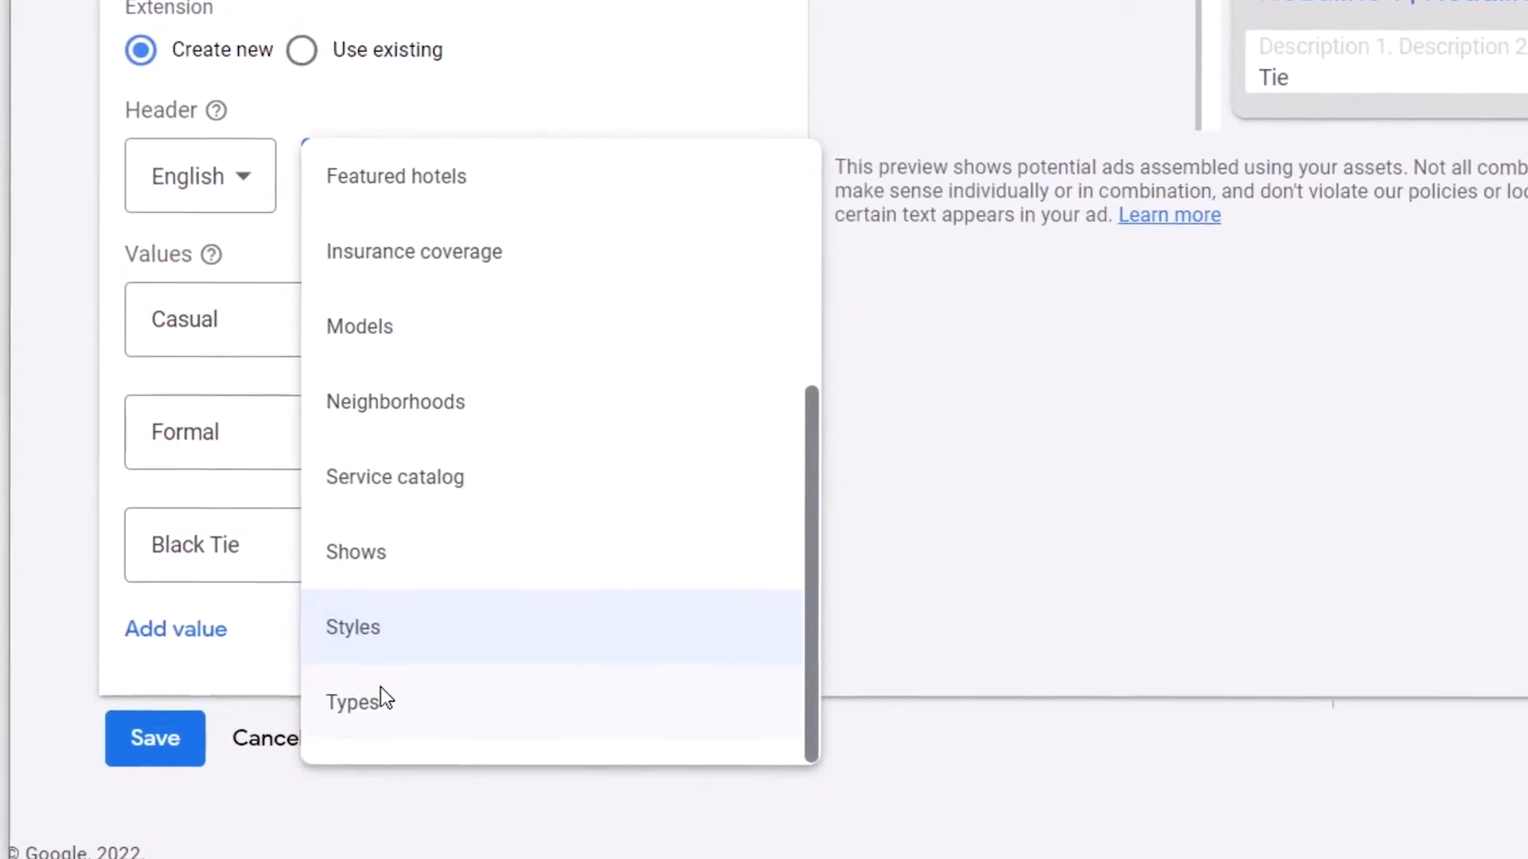
left_click(351, 703)
type("Int")
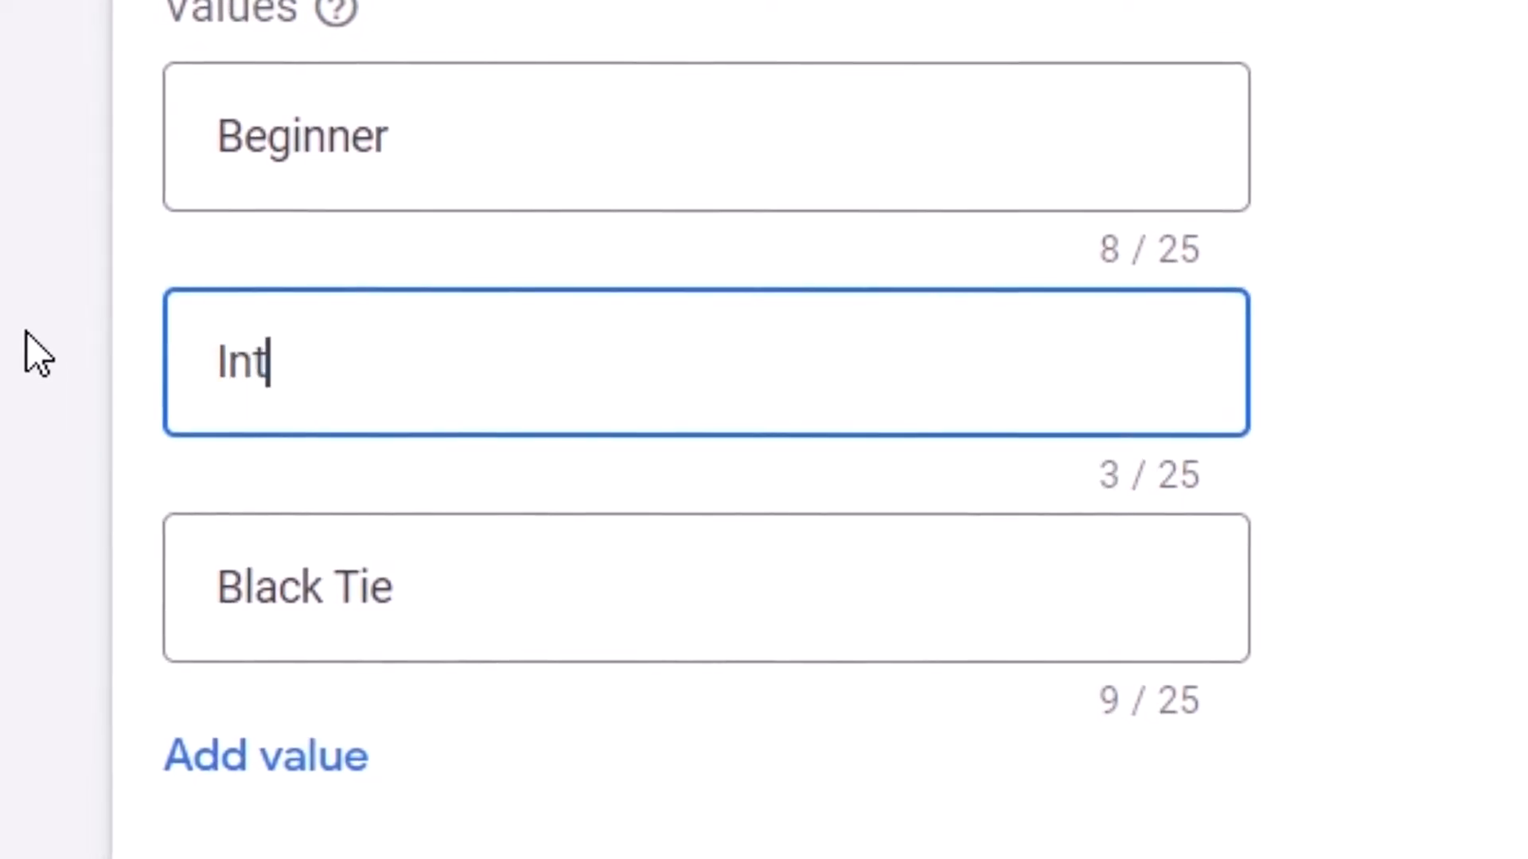
type("ermidea")
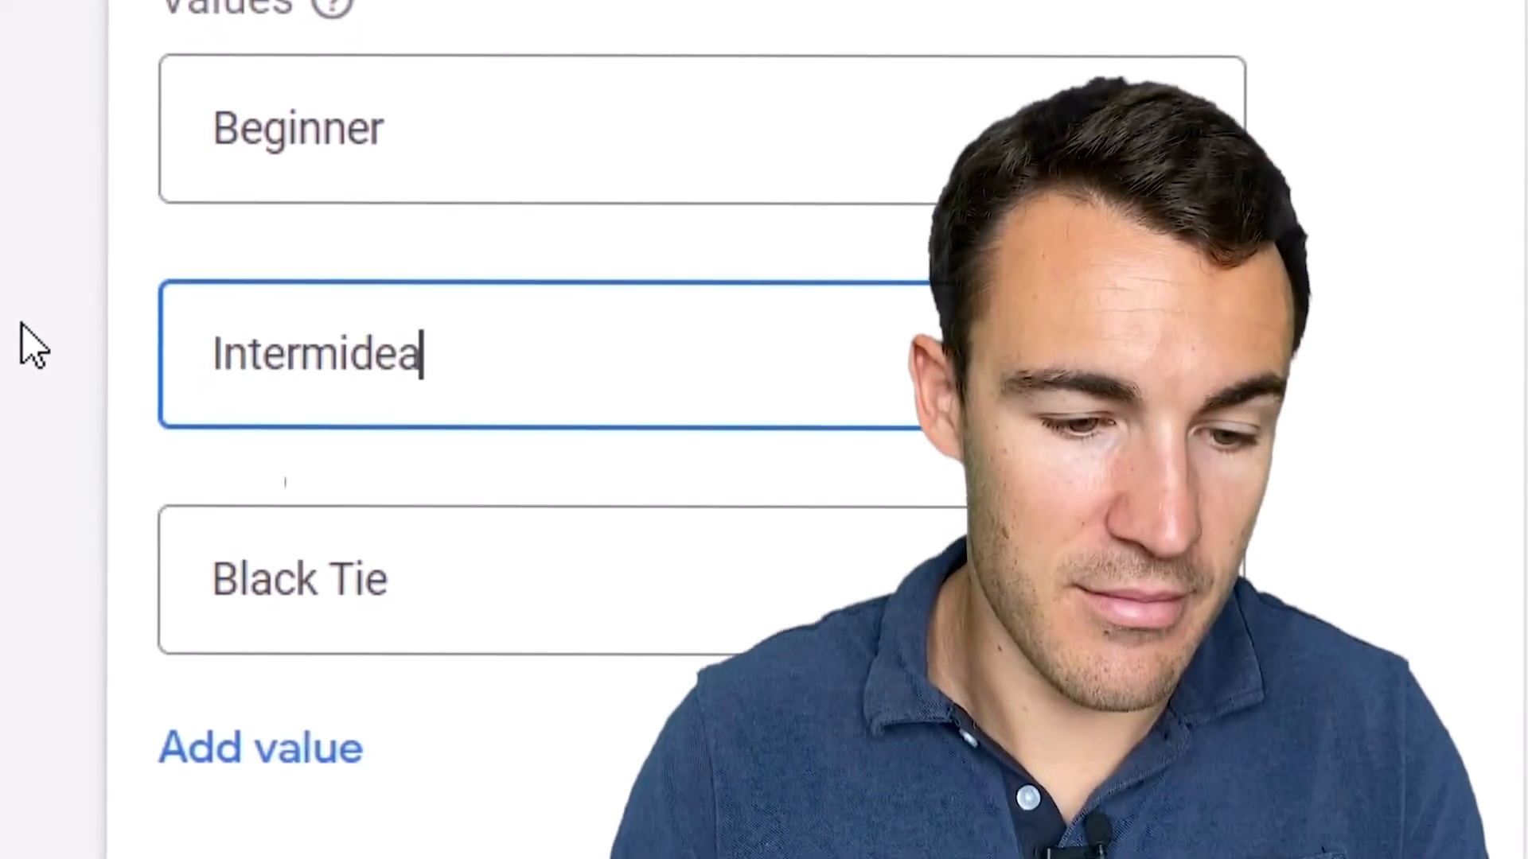
type("Intermidiate")
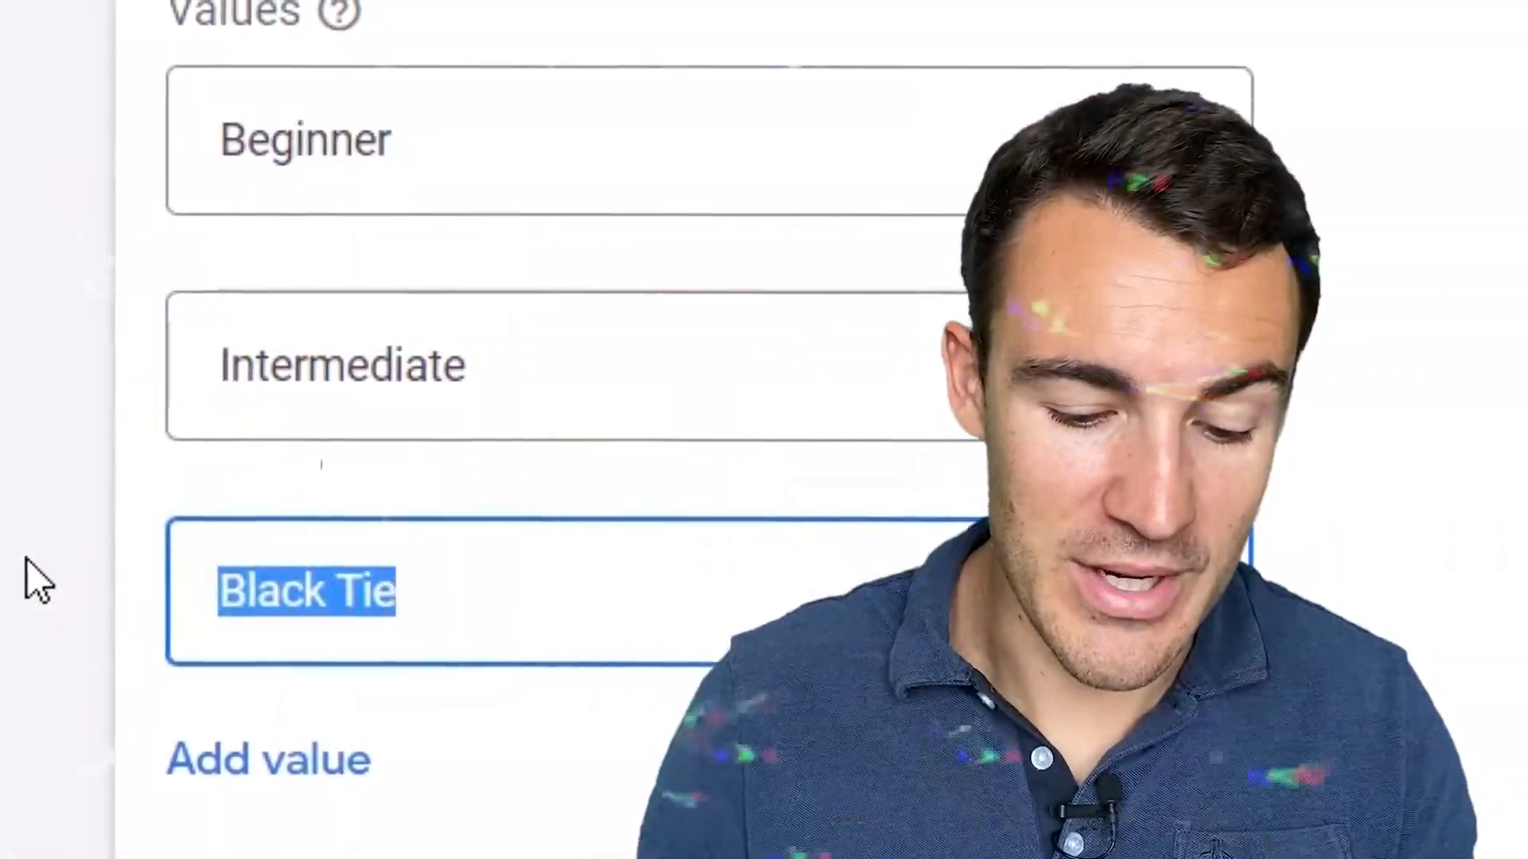
type("Advanced")
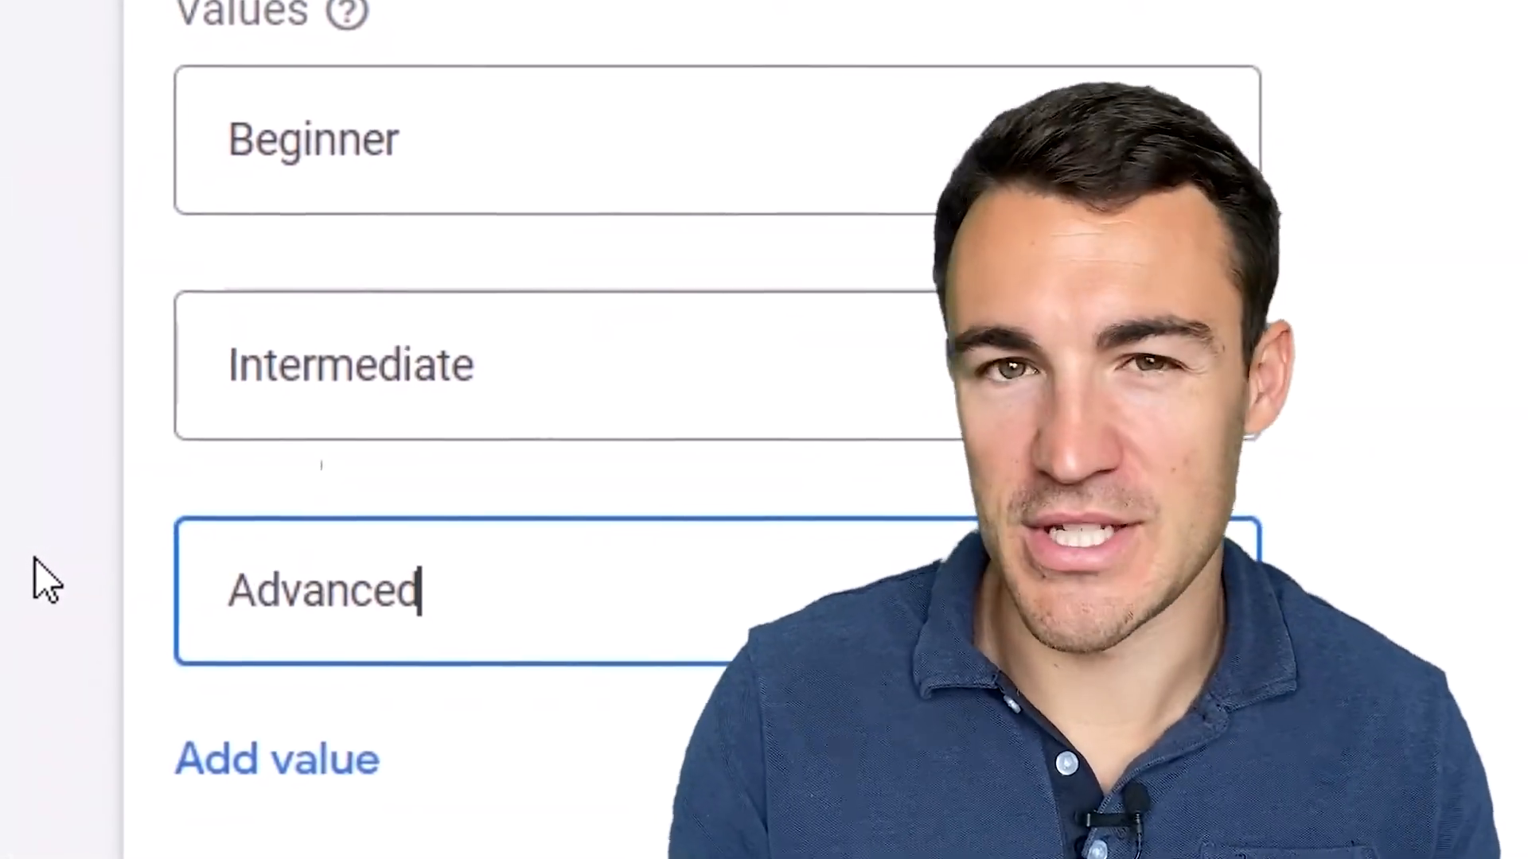